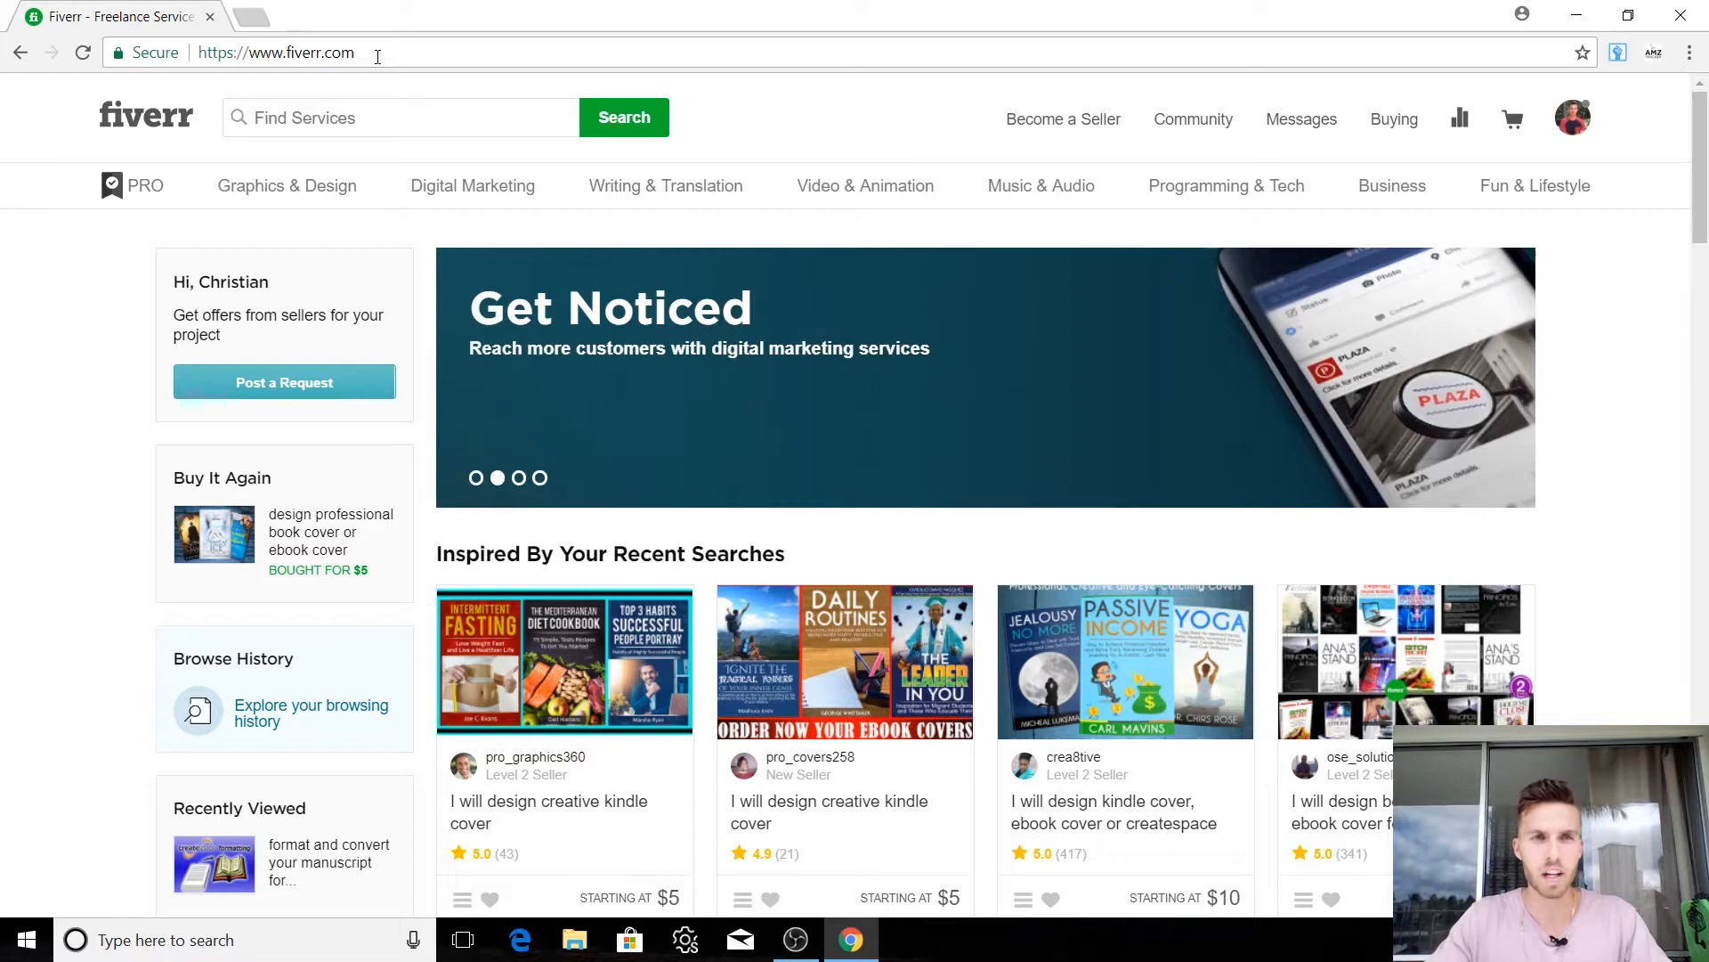
Step: Type 'k' into the home page service search to bring up suggestions like kindle cover
left_click(82, 52)
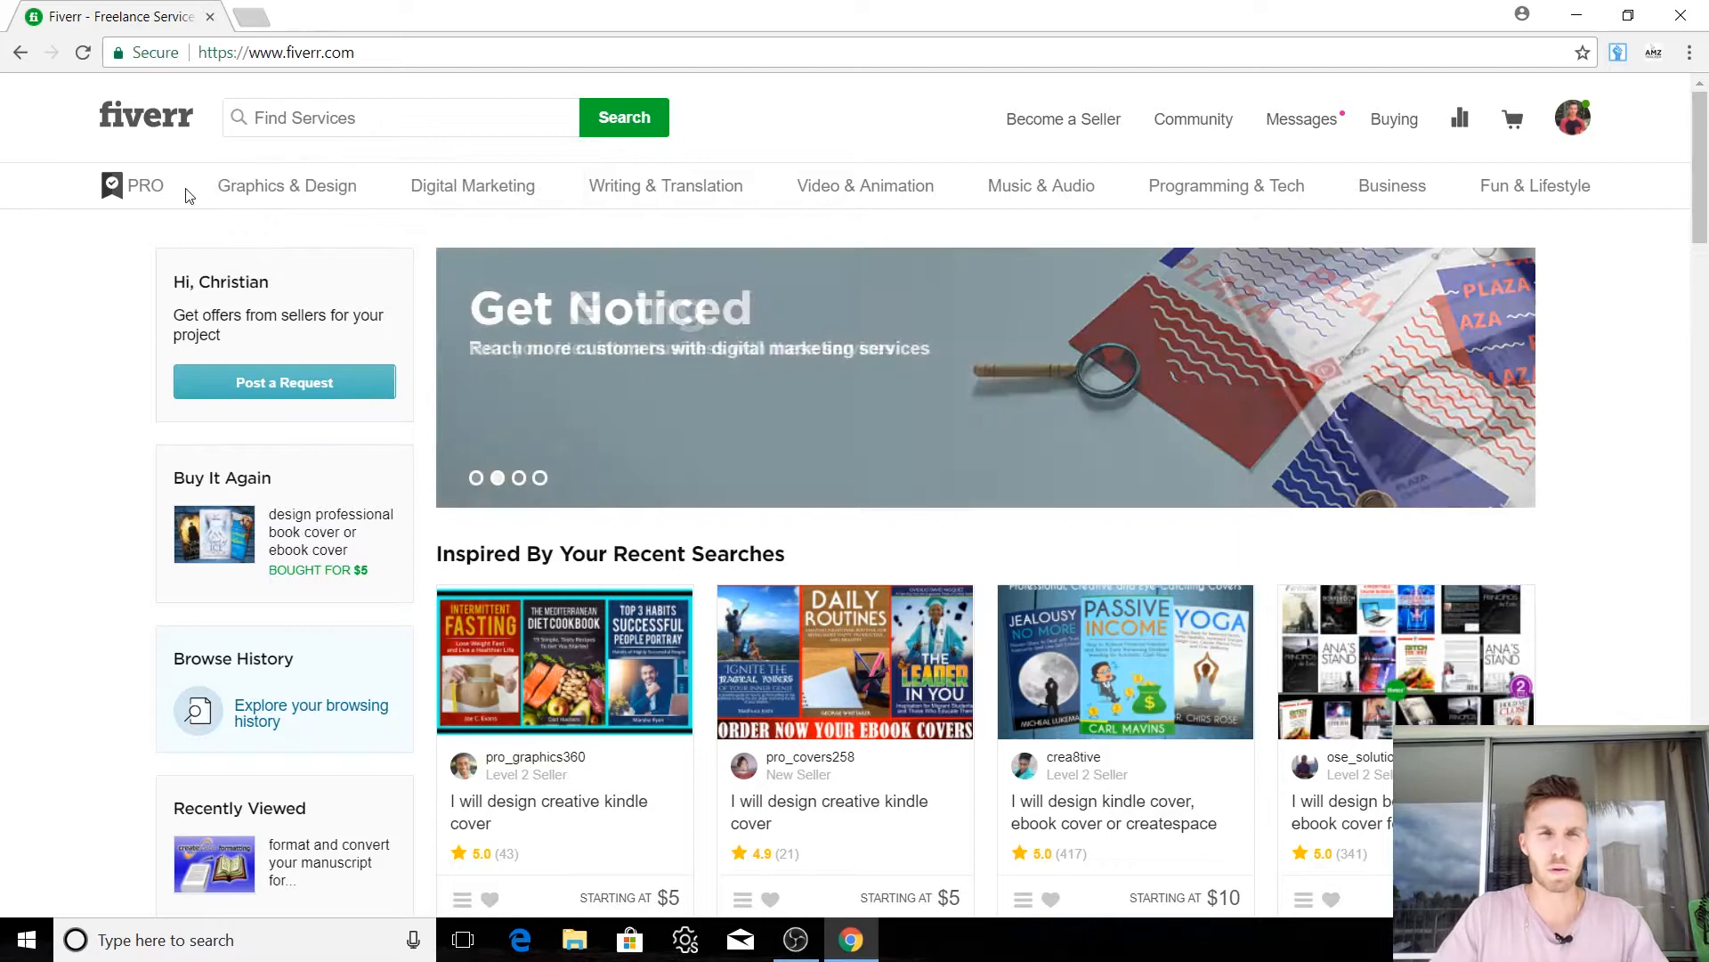
type("k")
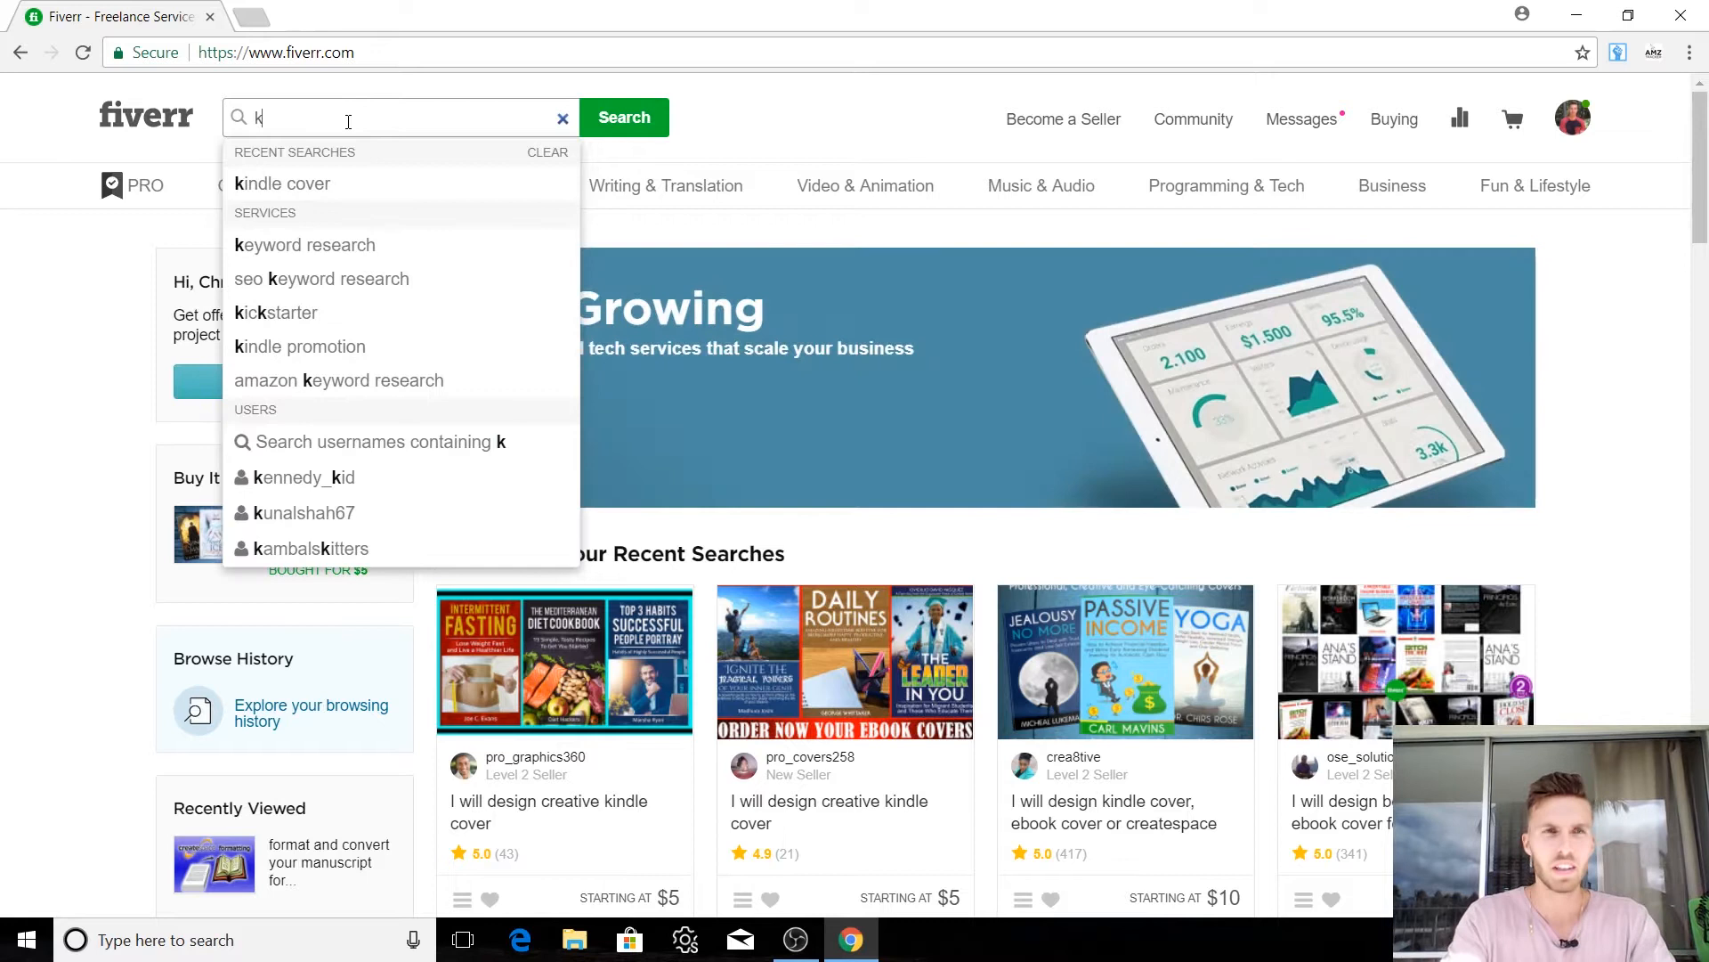
Step: Pick the 'kindle cover' suggestion and browse the book cover gig results
left_click(282, 183)
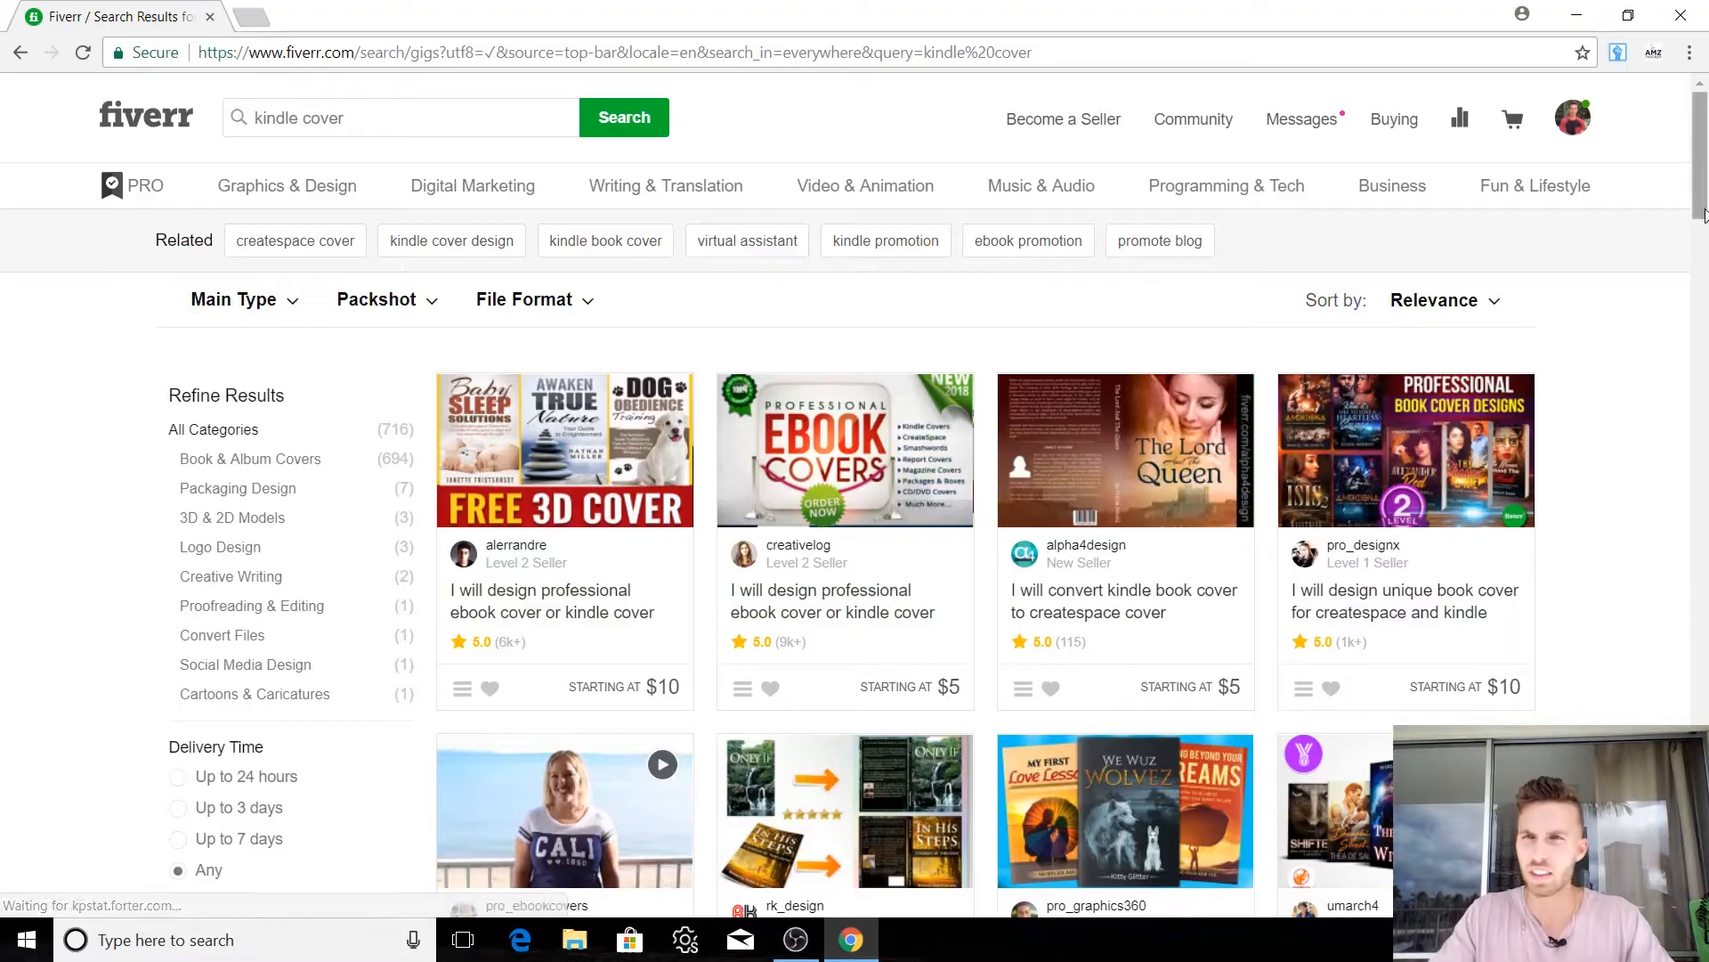
scroll("down", 3)
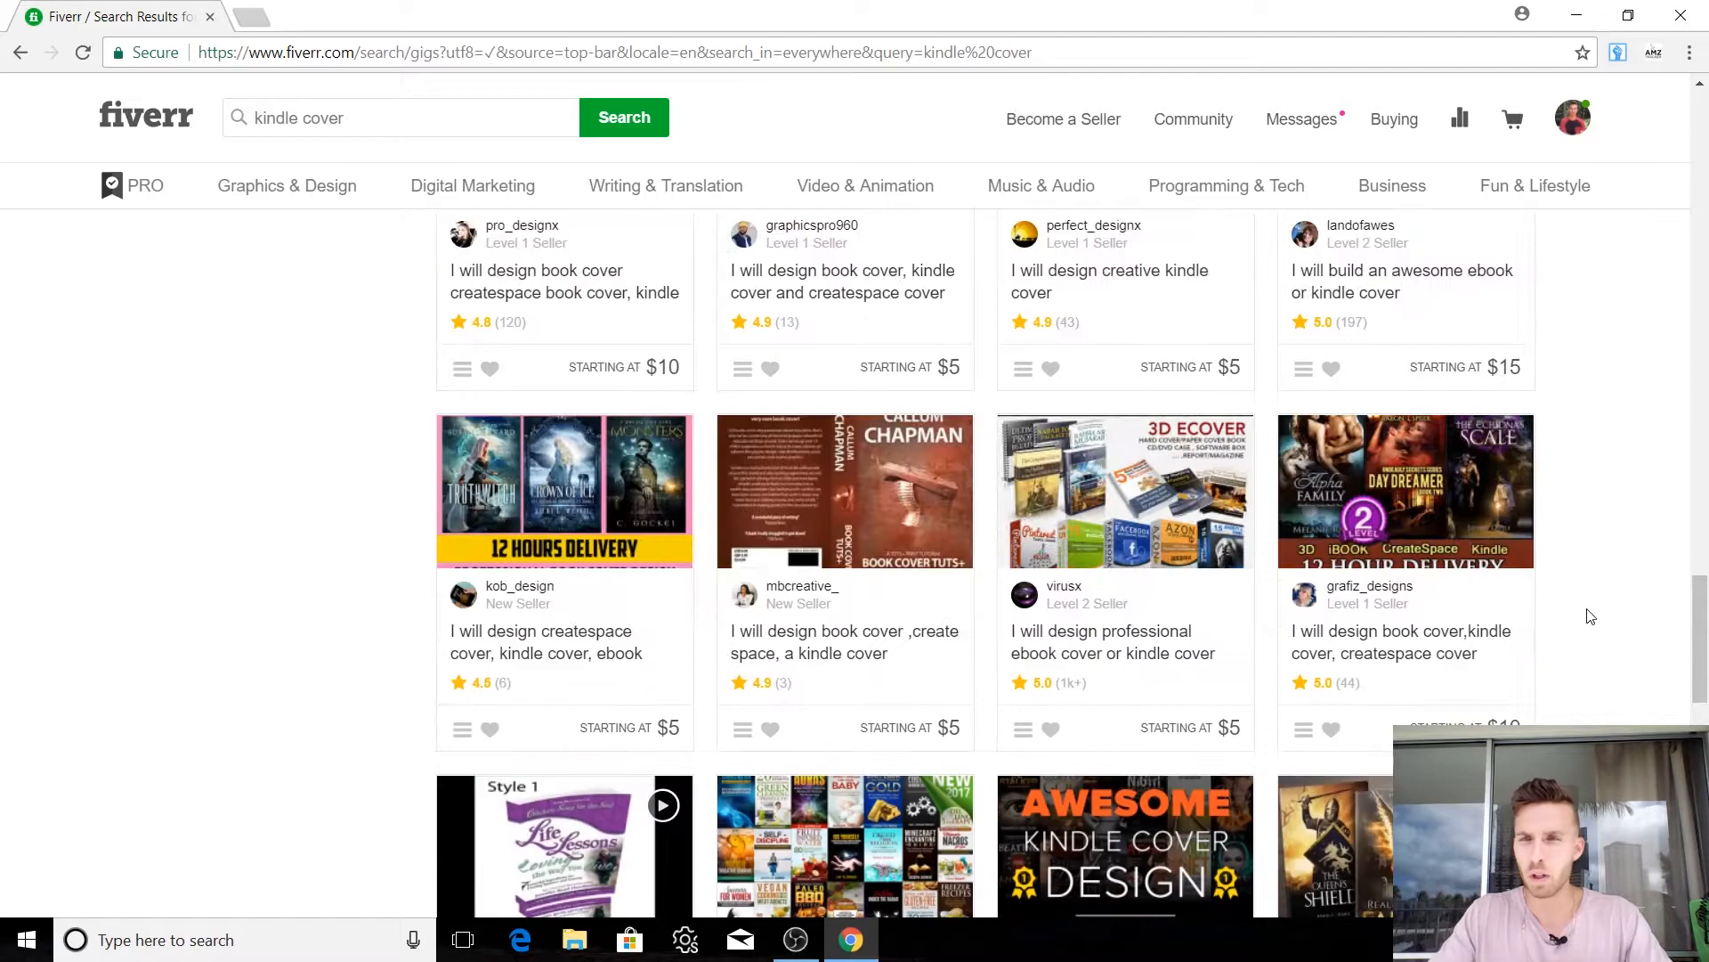
scroll("up", 3)
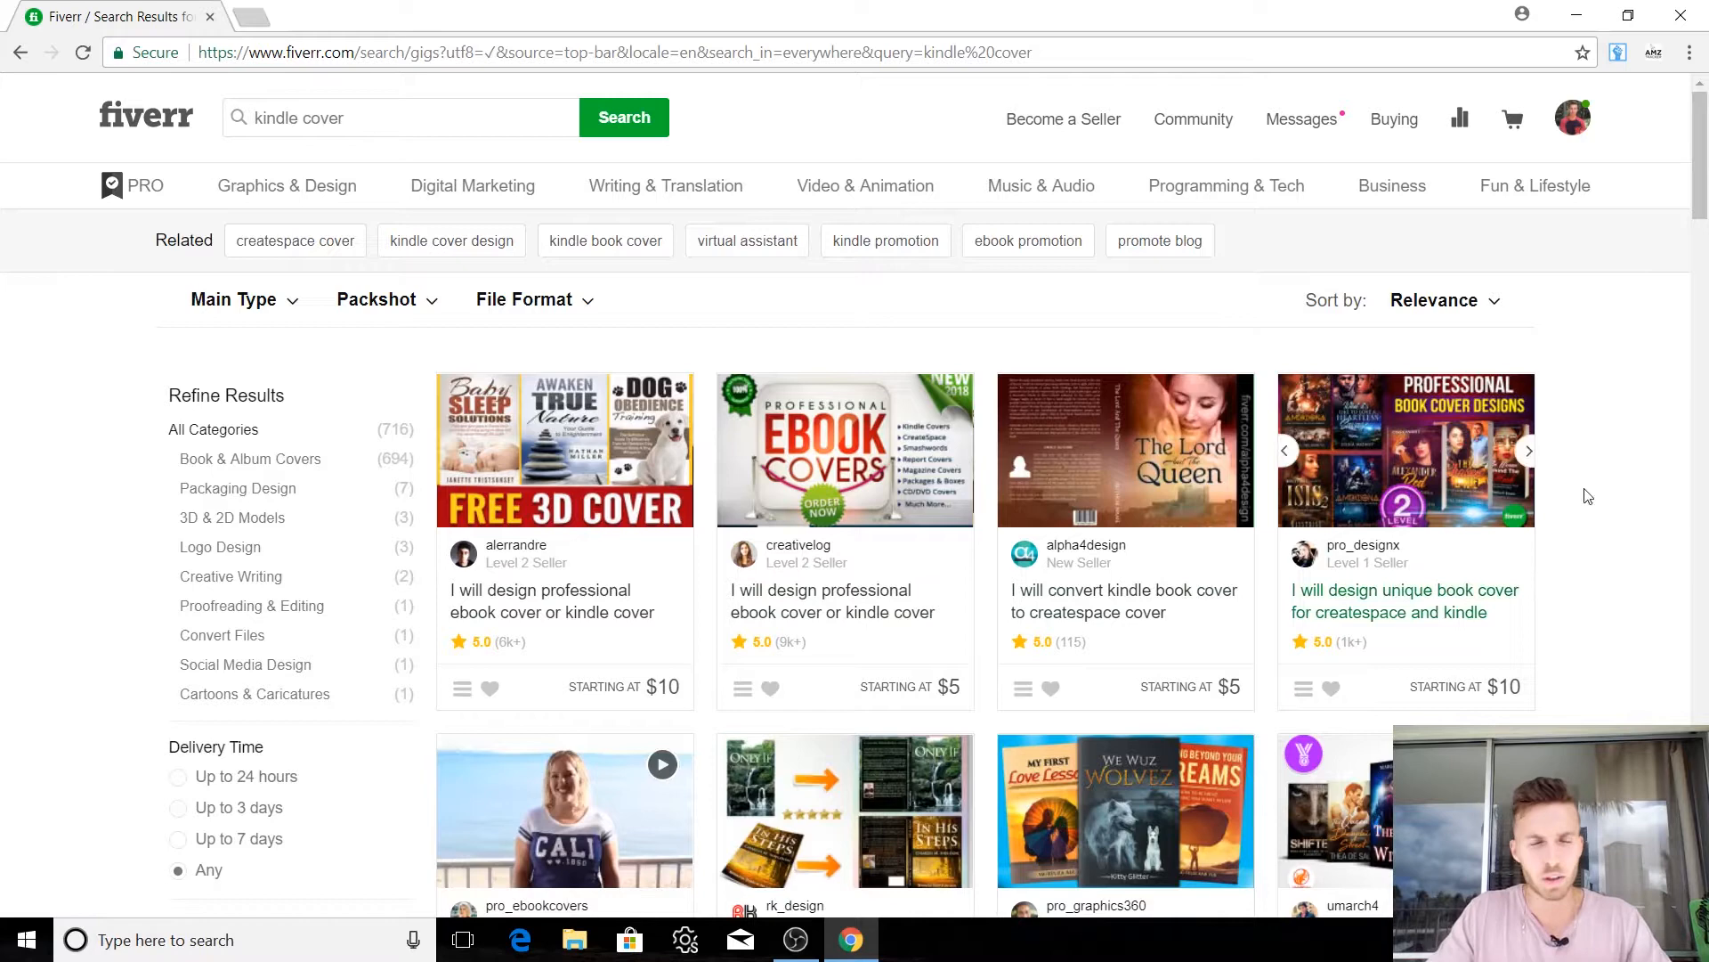
scroll("down", 3)
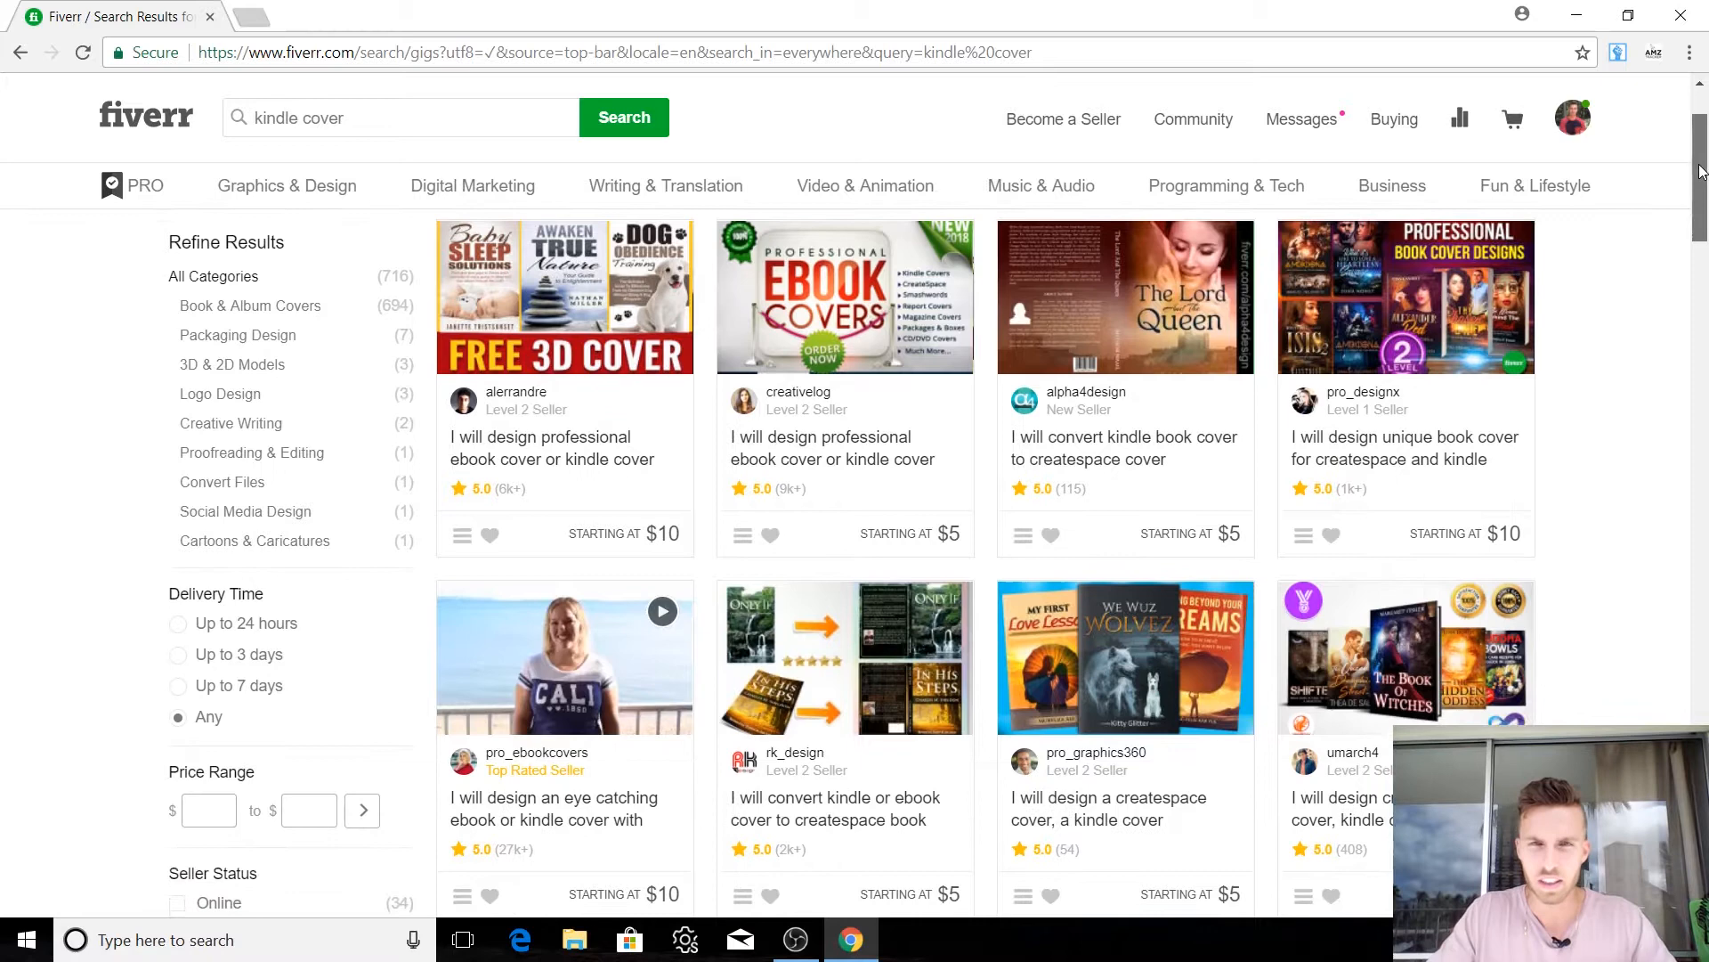
scroll("up", 3)
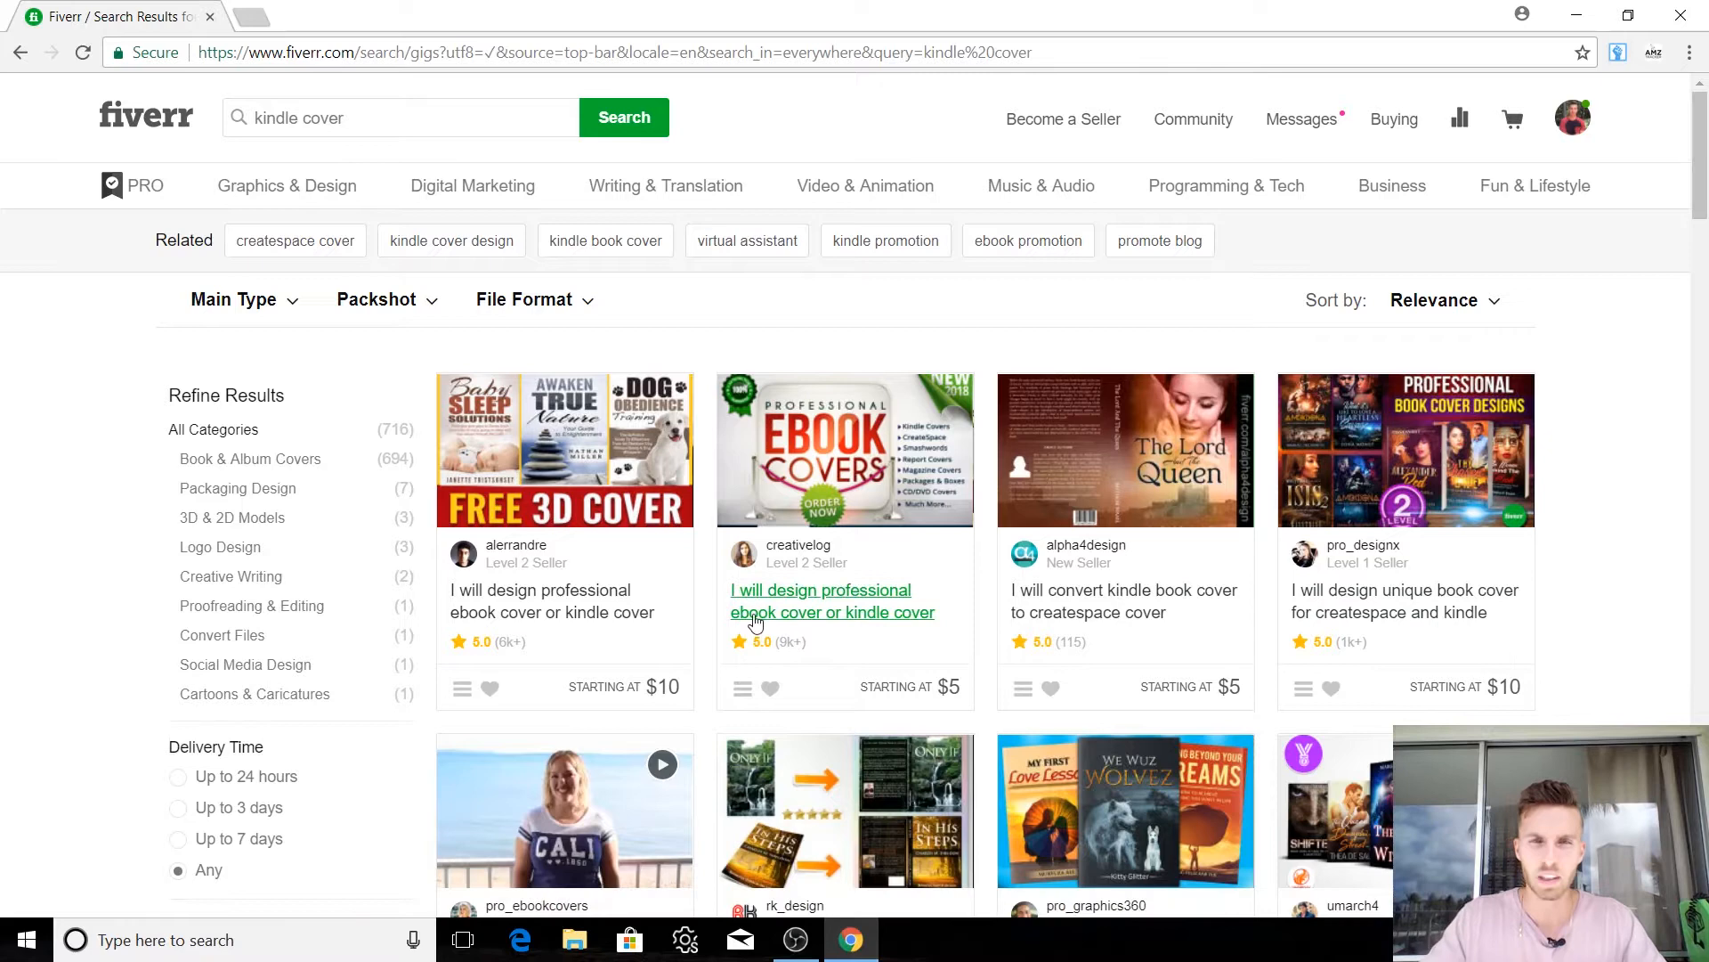
left_click(832, 601)
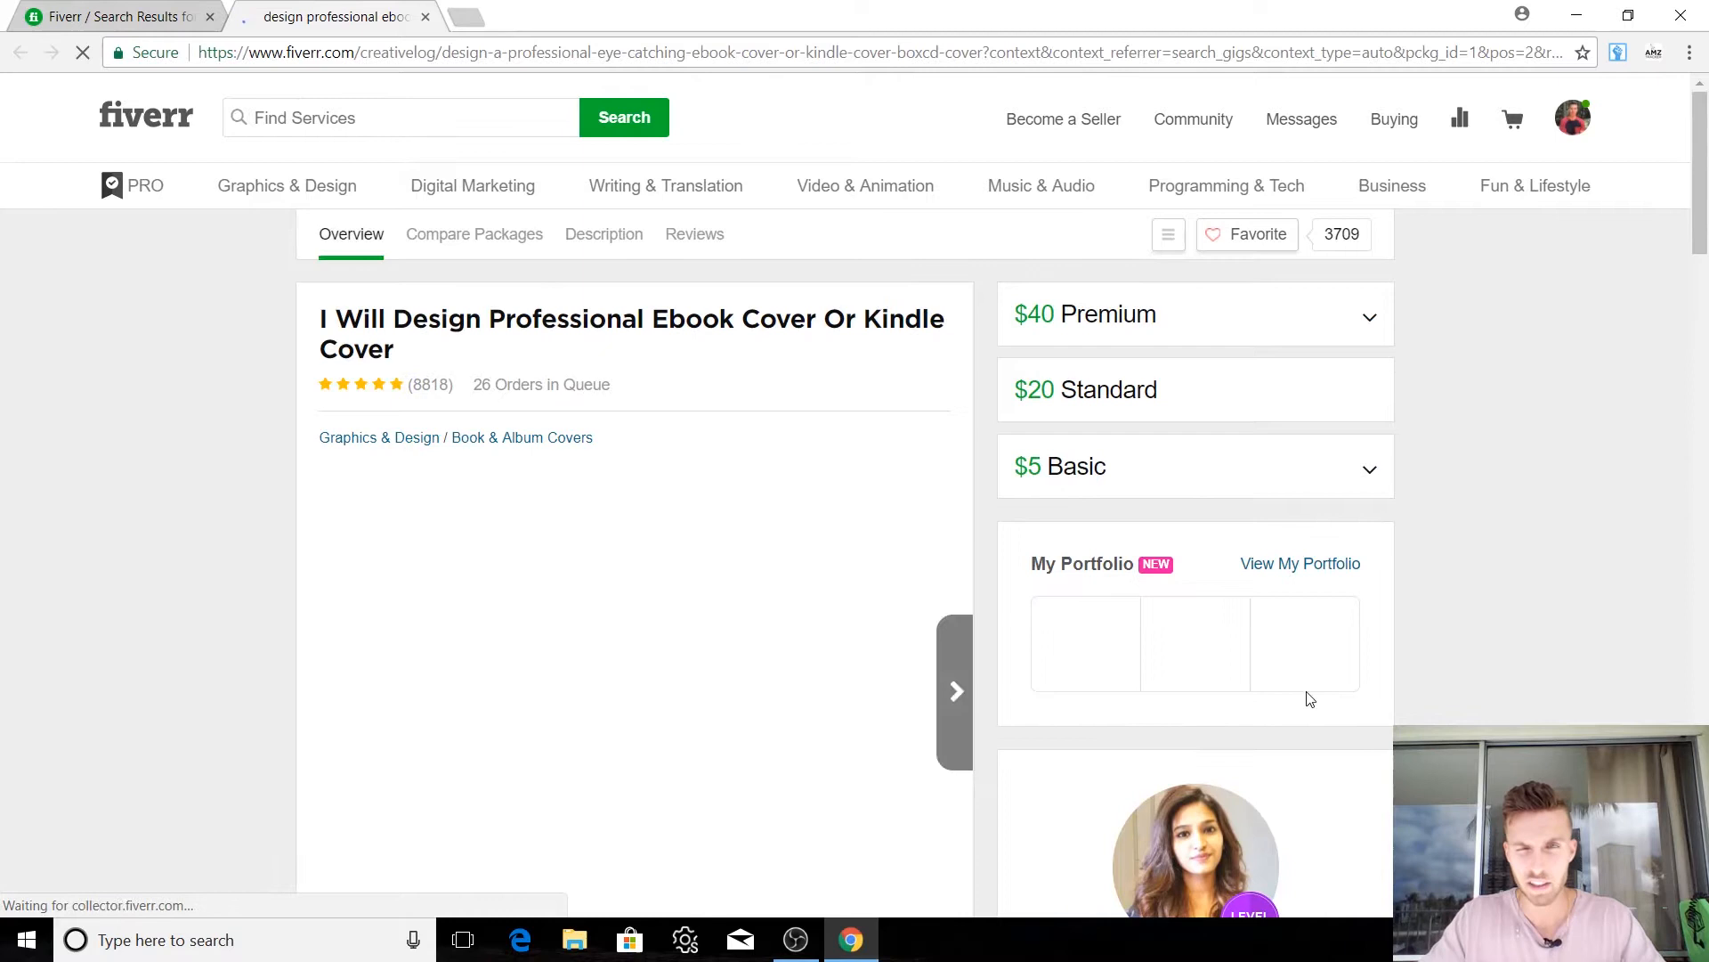
left_click(475, 233)
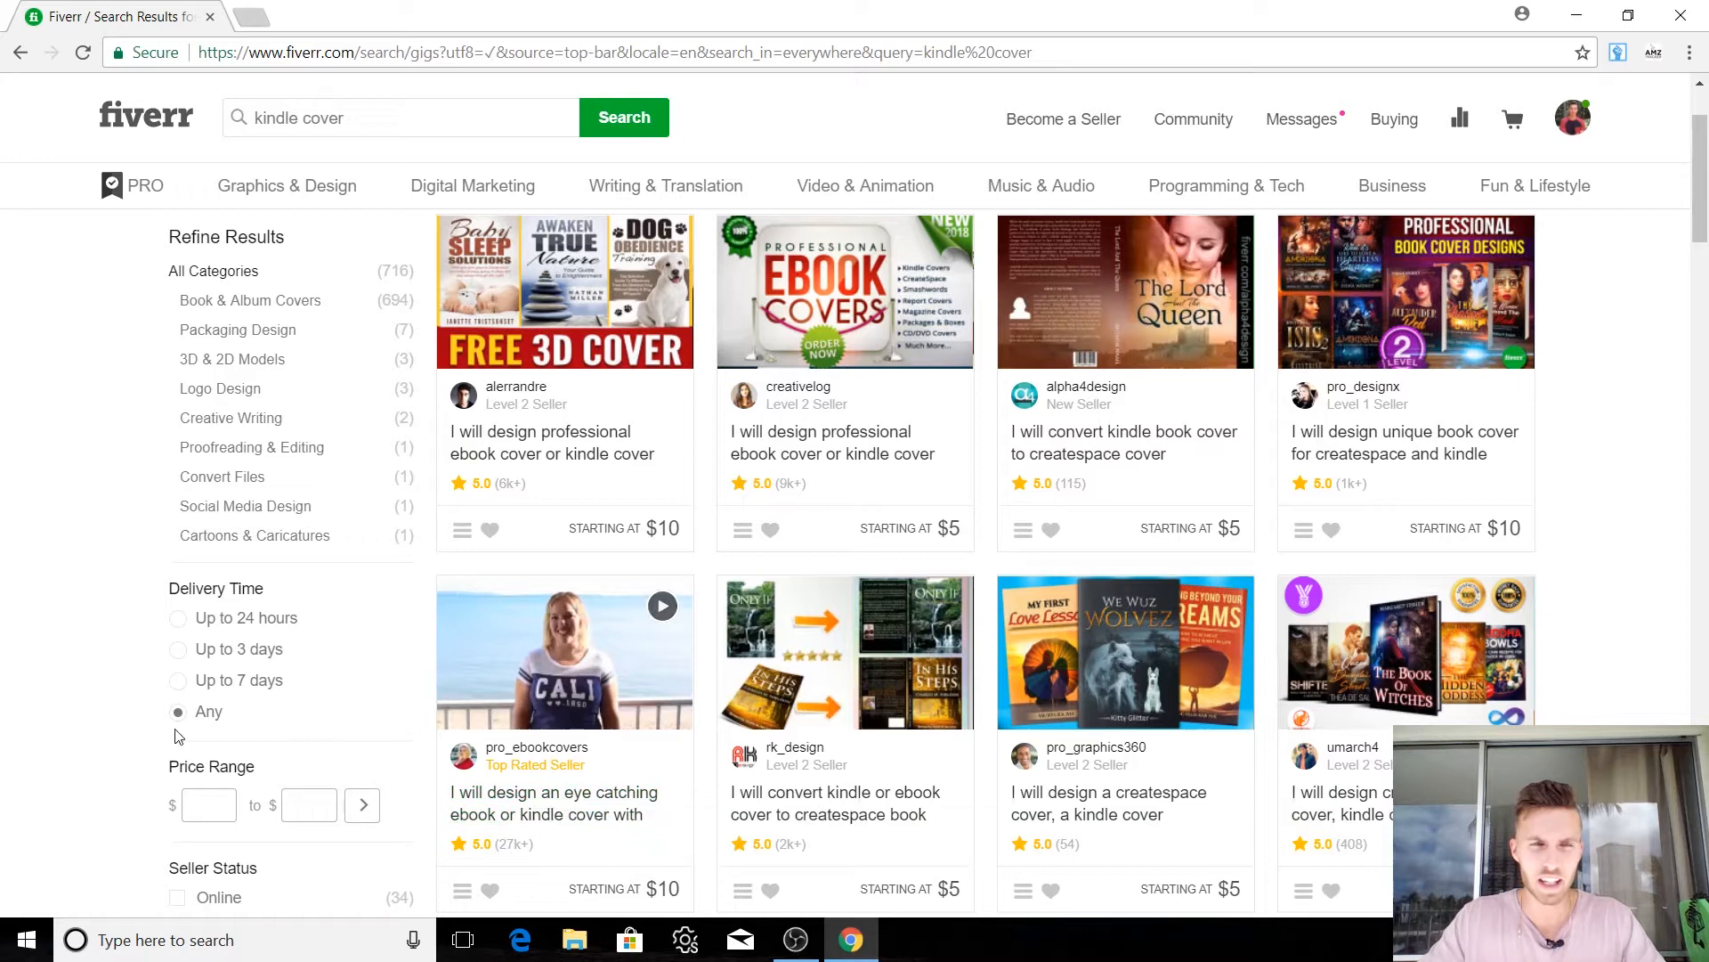
mouse_move(657, 728)
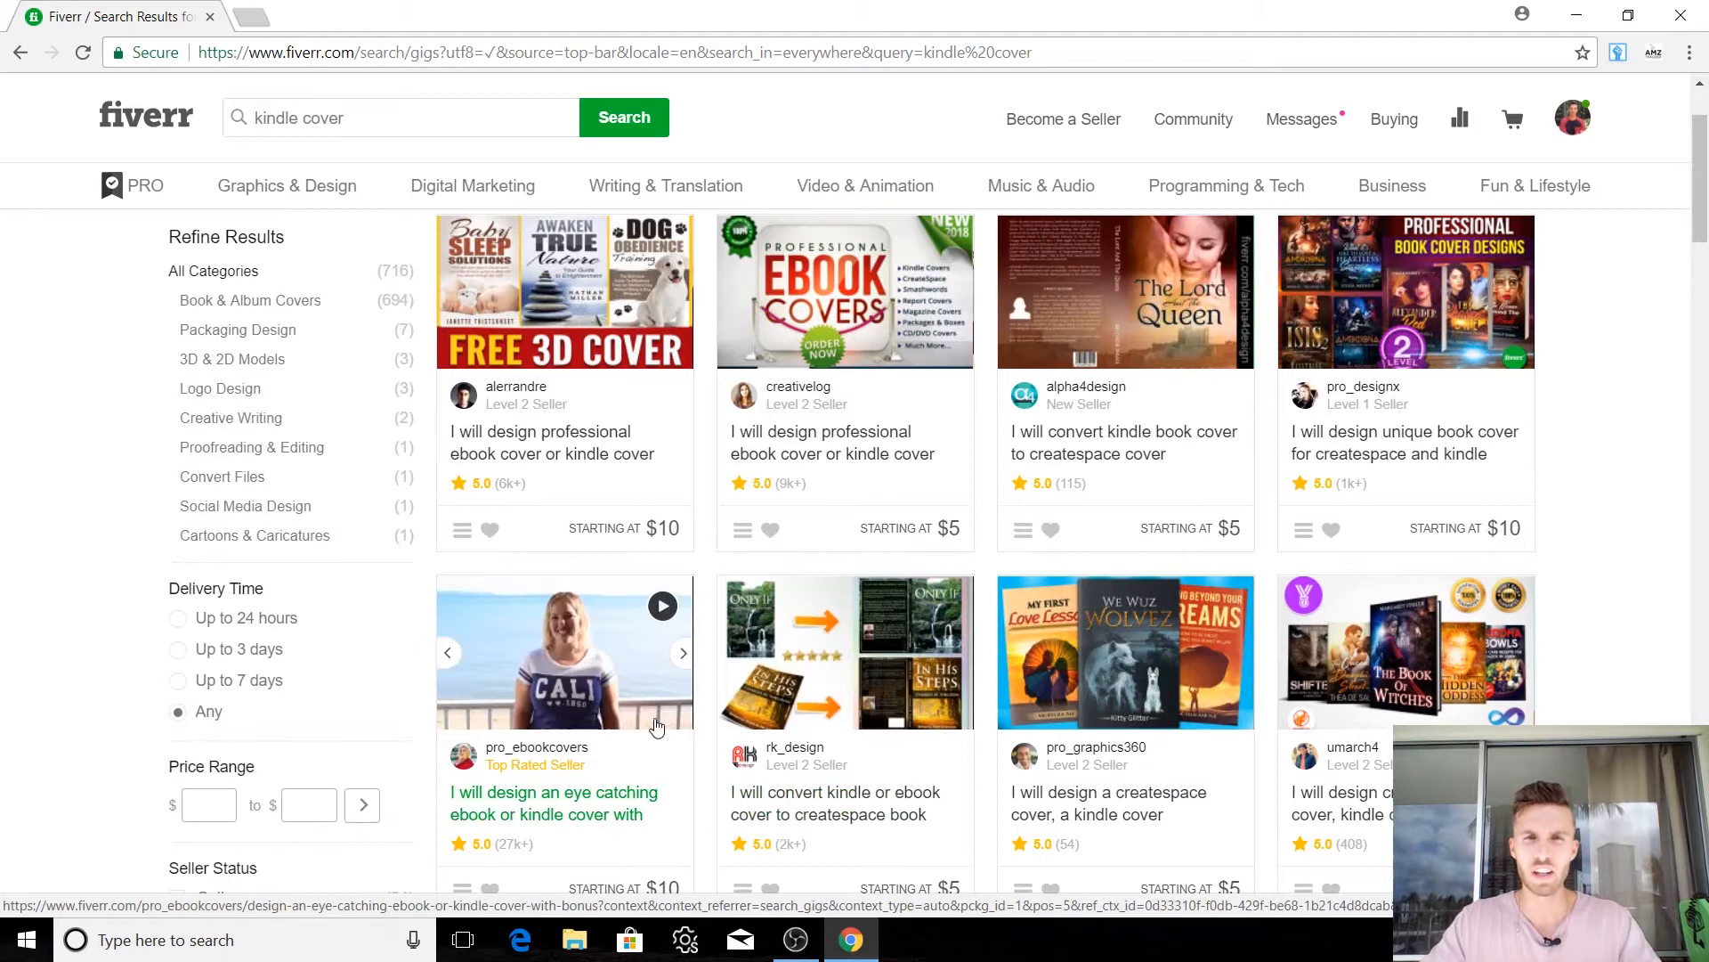
Step: Search for the seller 'german' to reach the germancreative profile
scroll("down", 3)
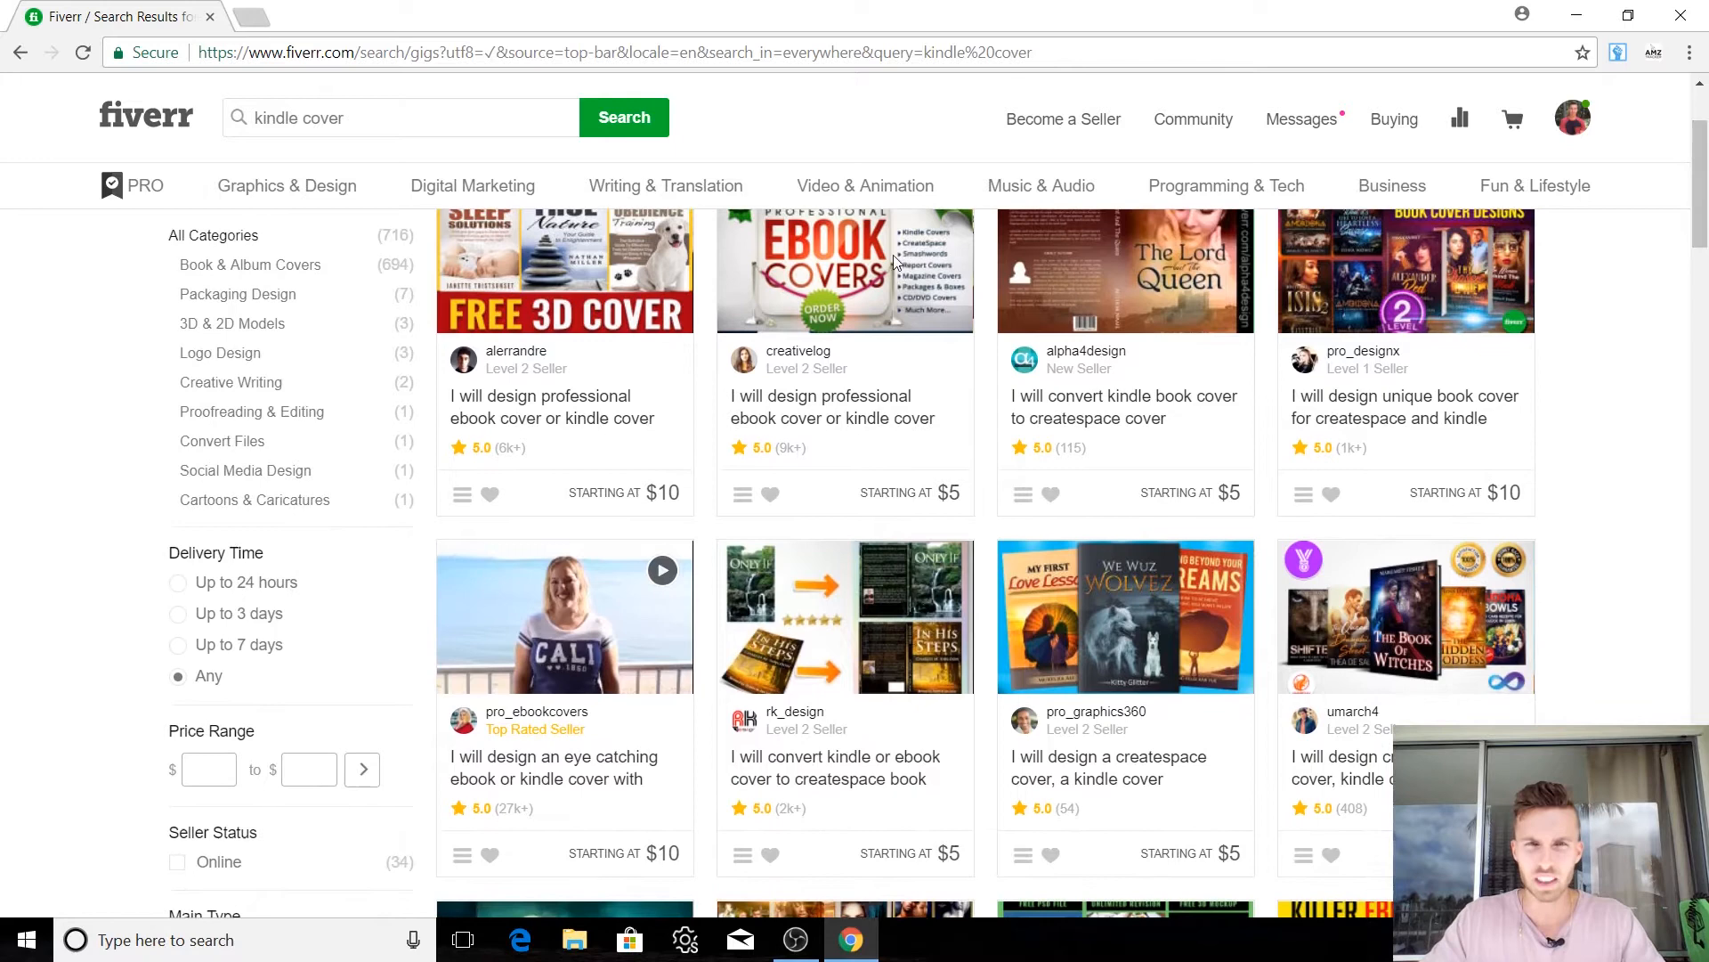
left_click(400, 118)
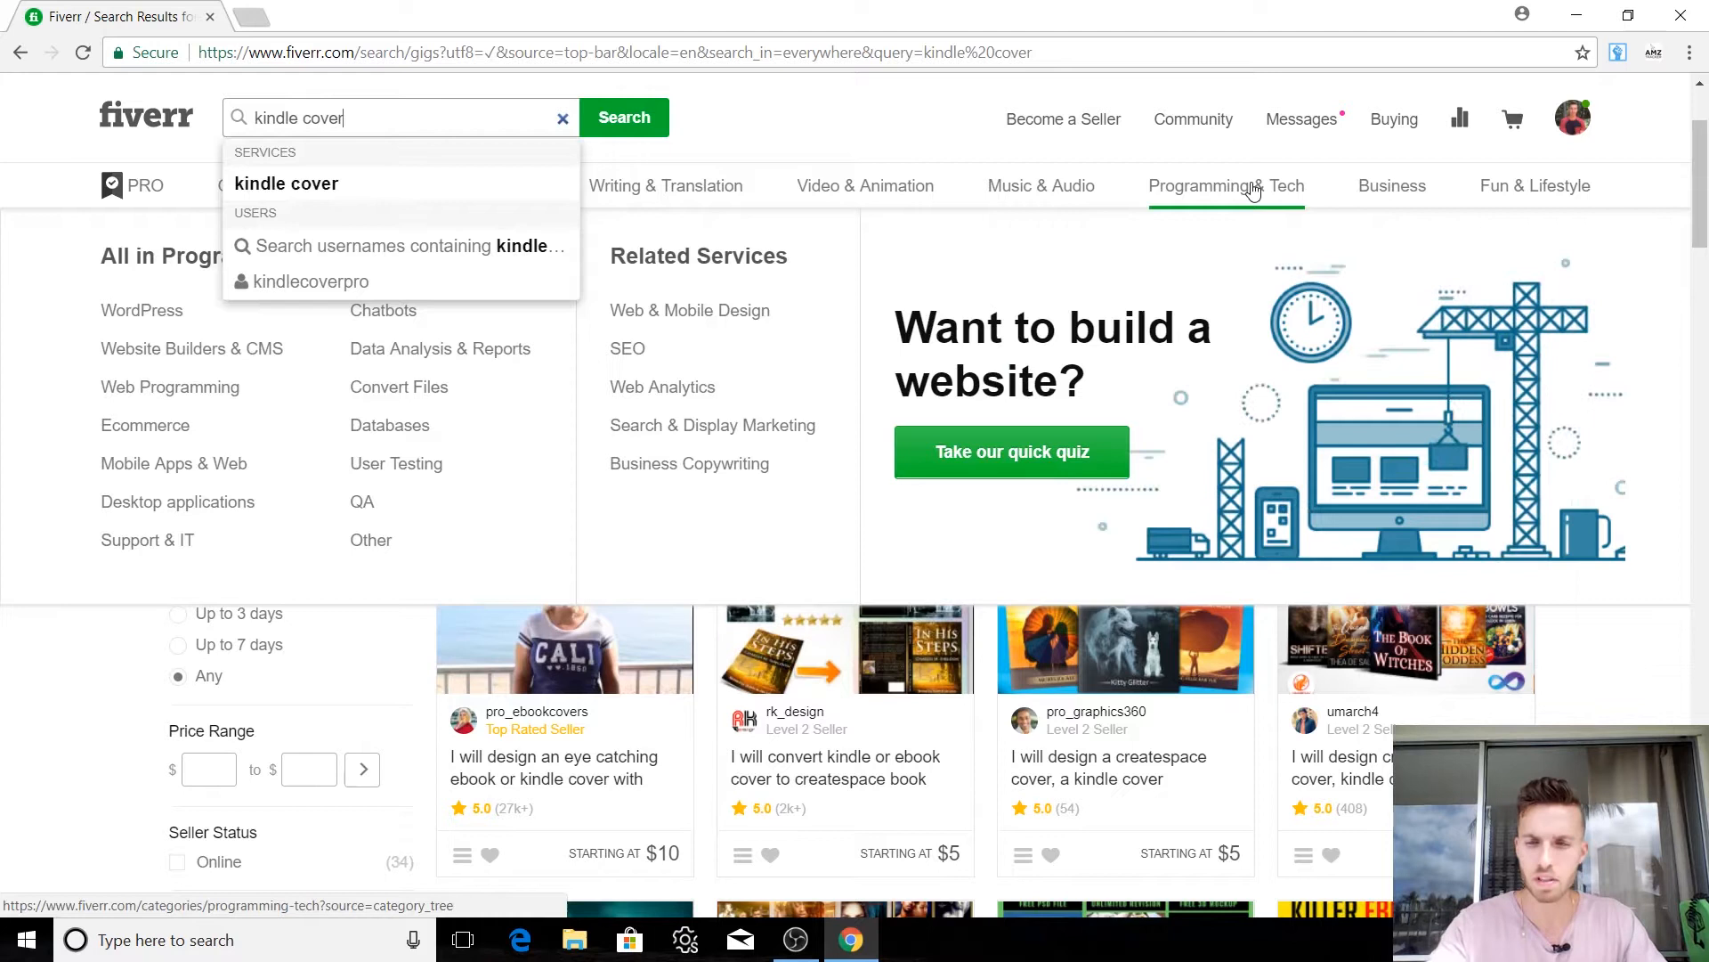
type("germancreative")
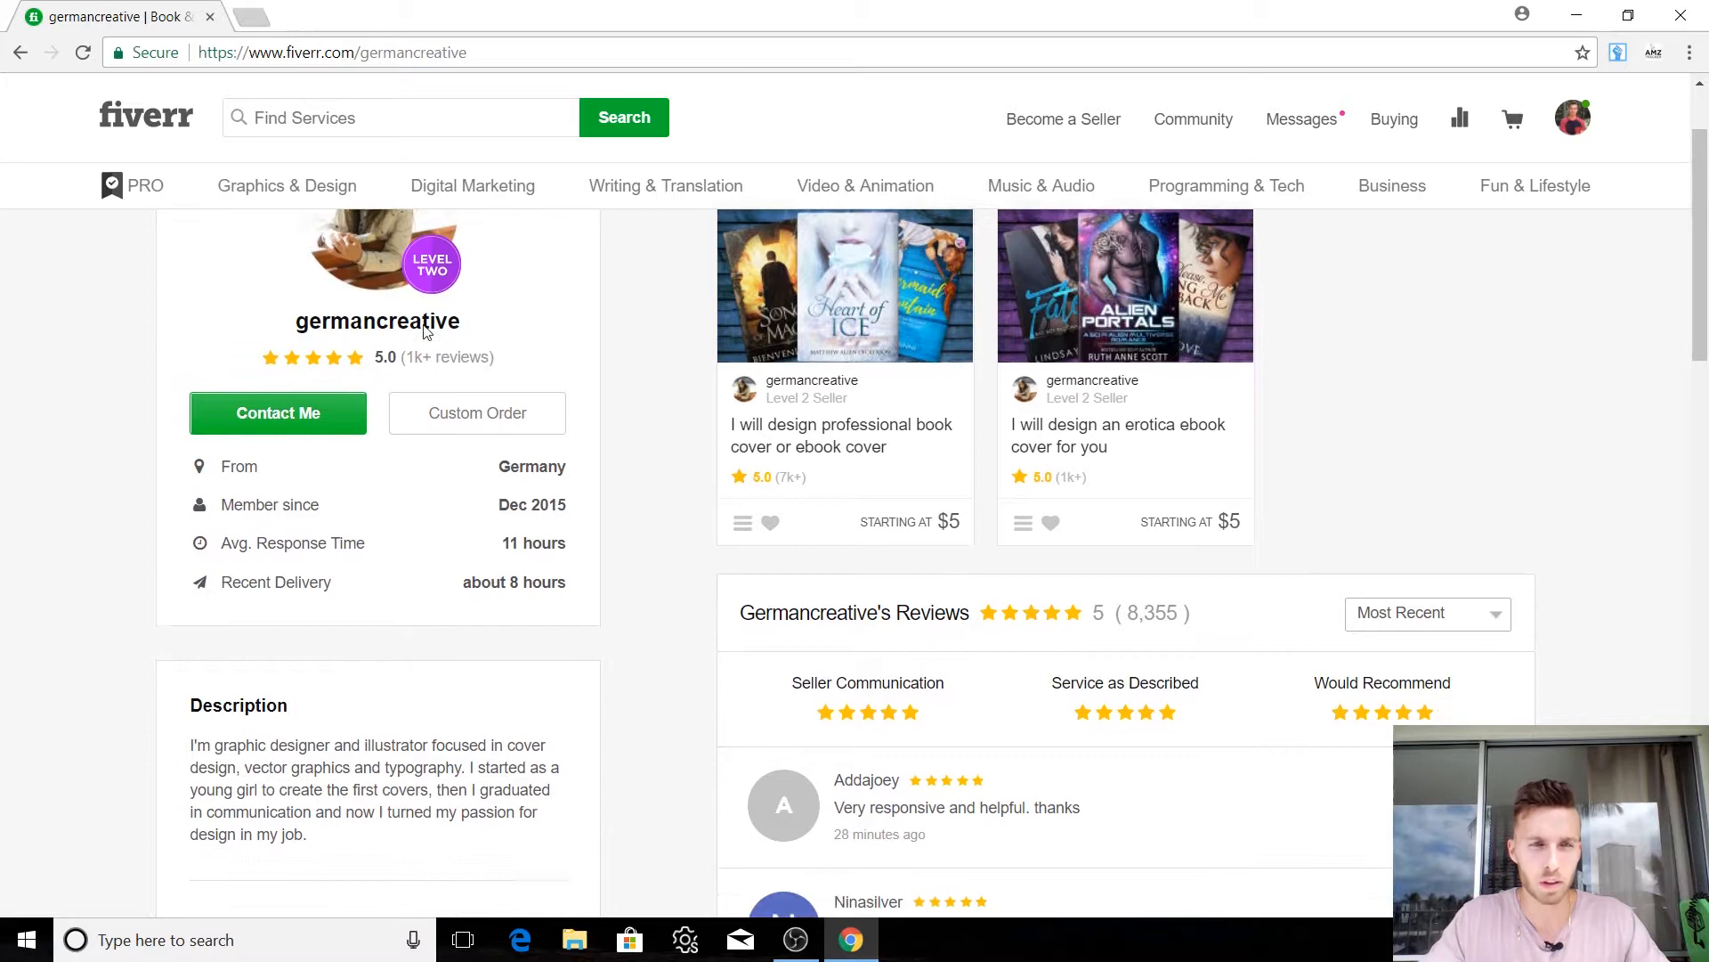
Step: Scroll the germancreative profile to review its $5 book cover gigs and reviews
scroll("up", 3)
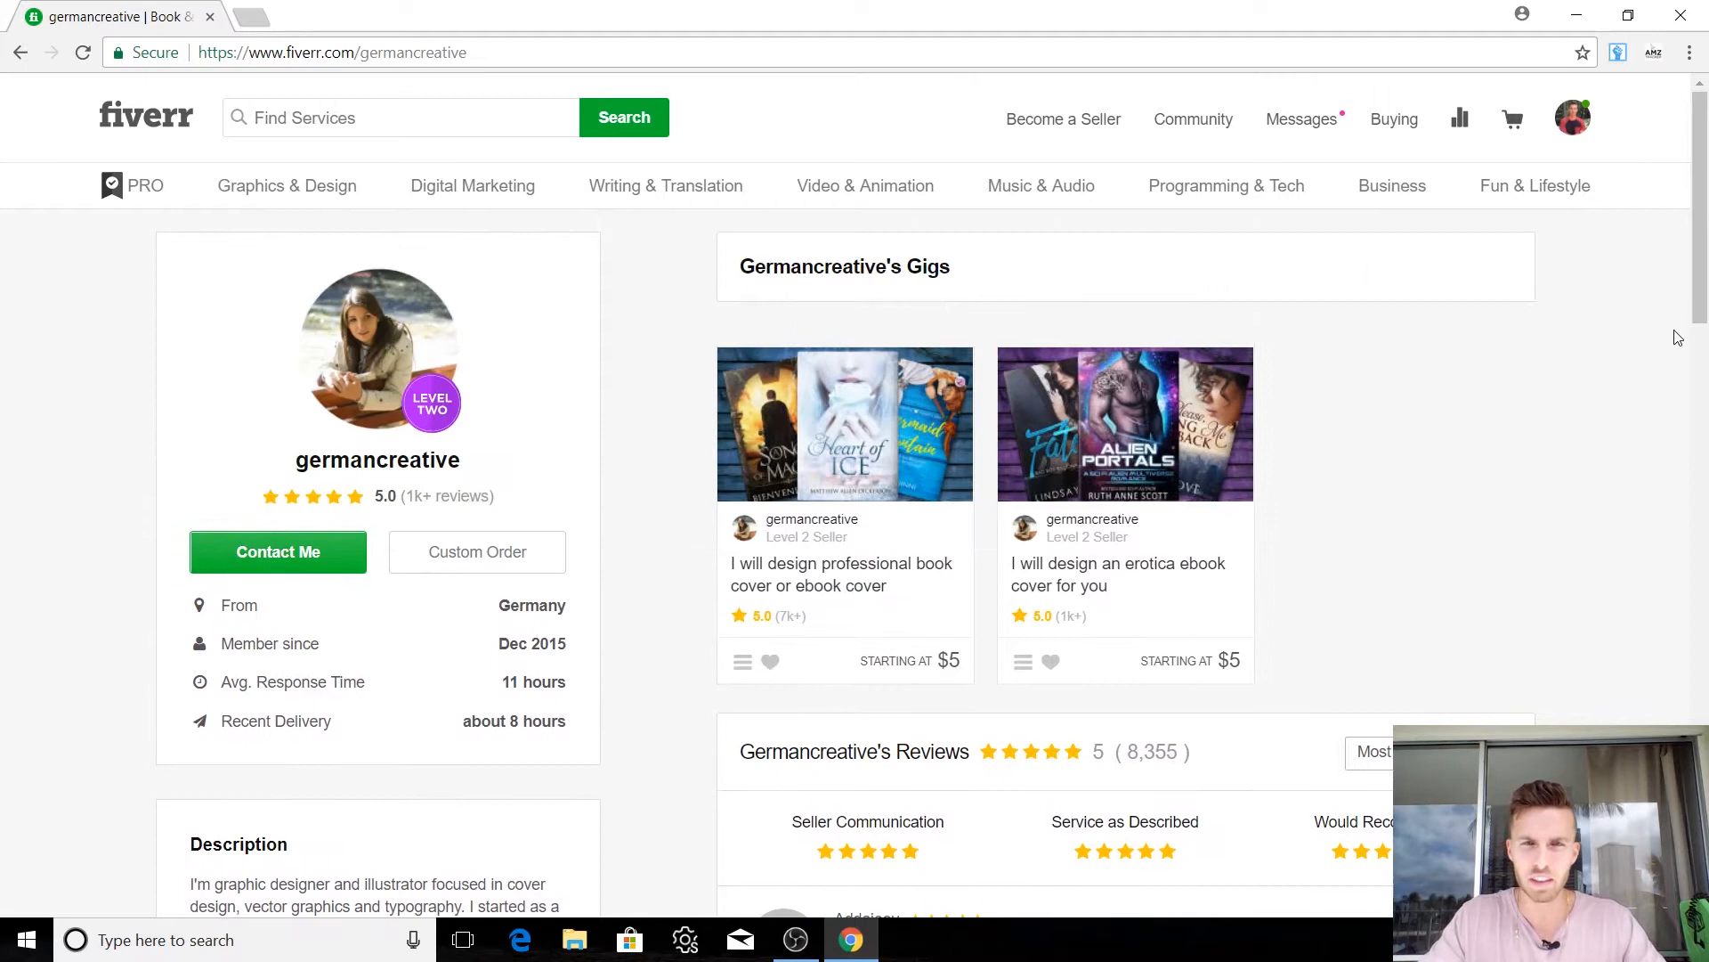
mouse_move(1021, 605)
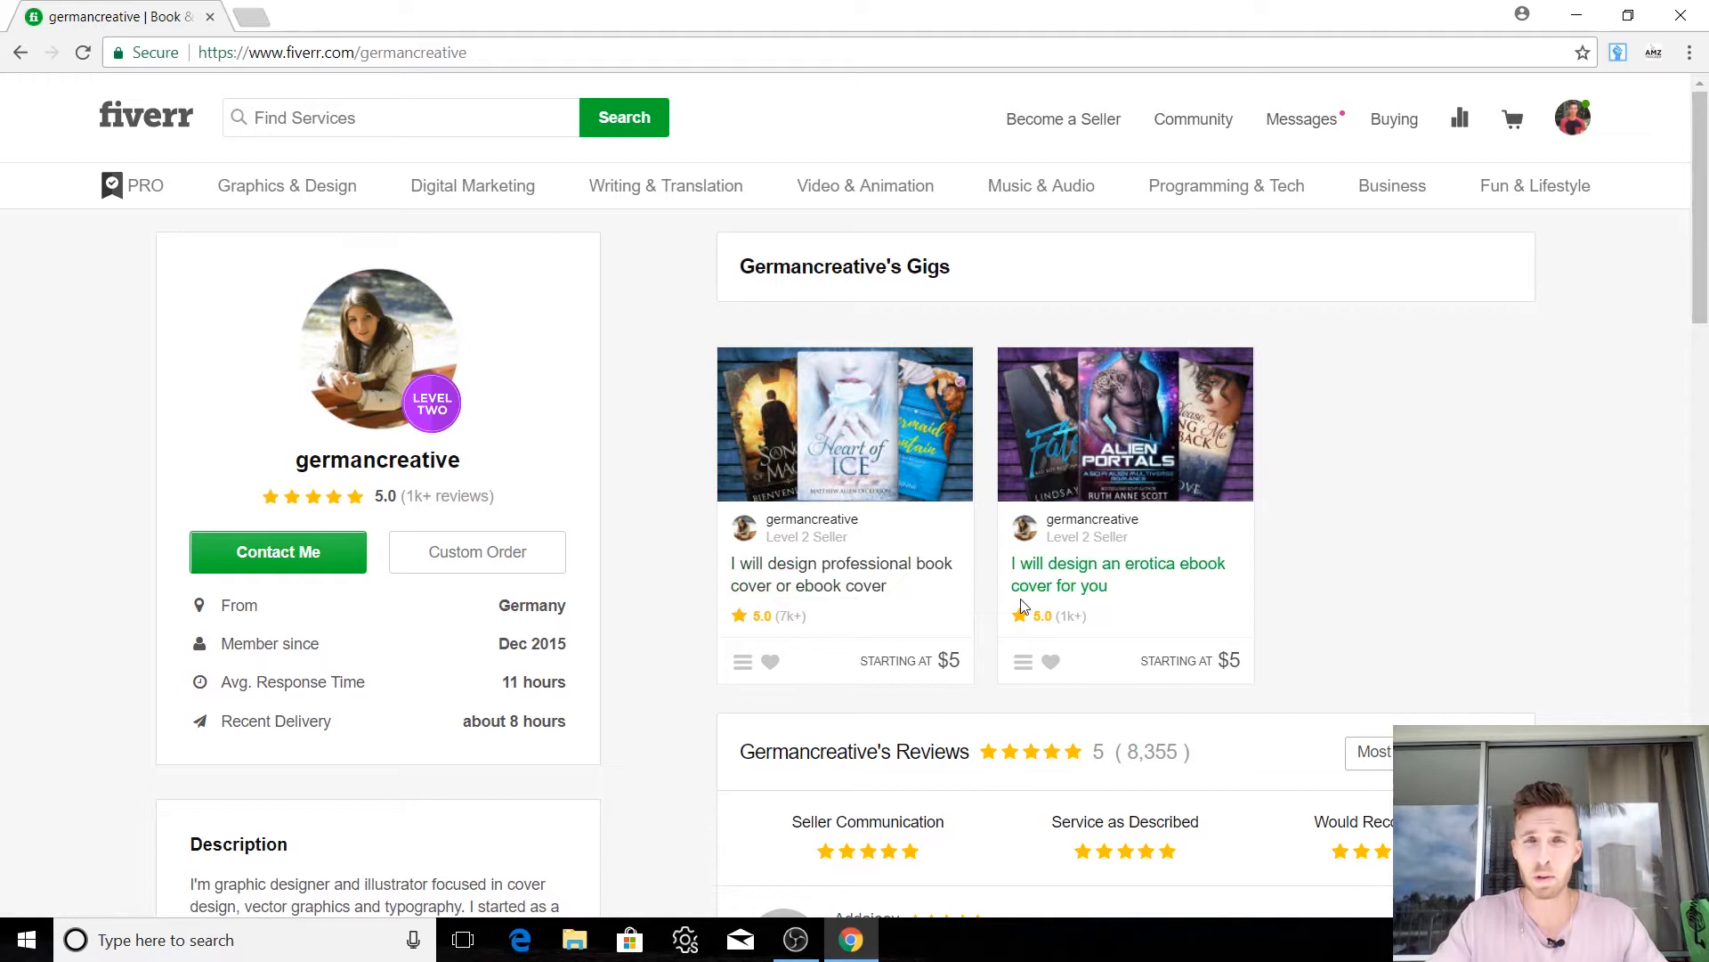
mouse_move(1429, 442)
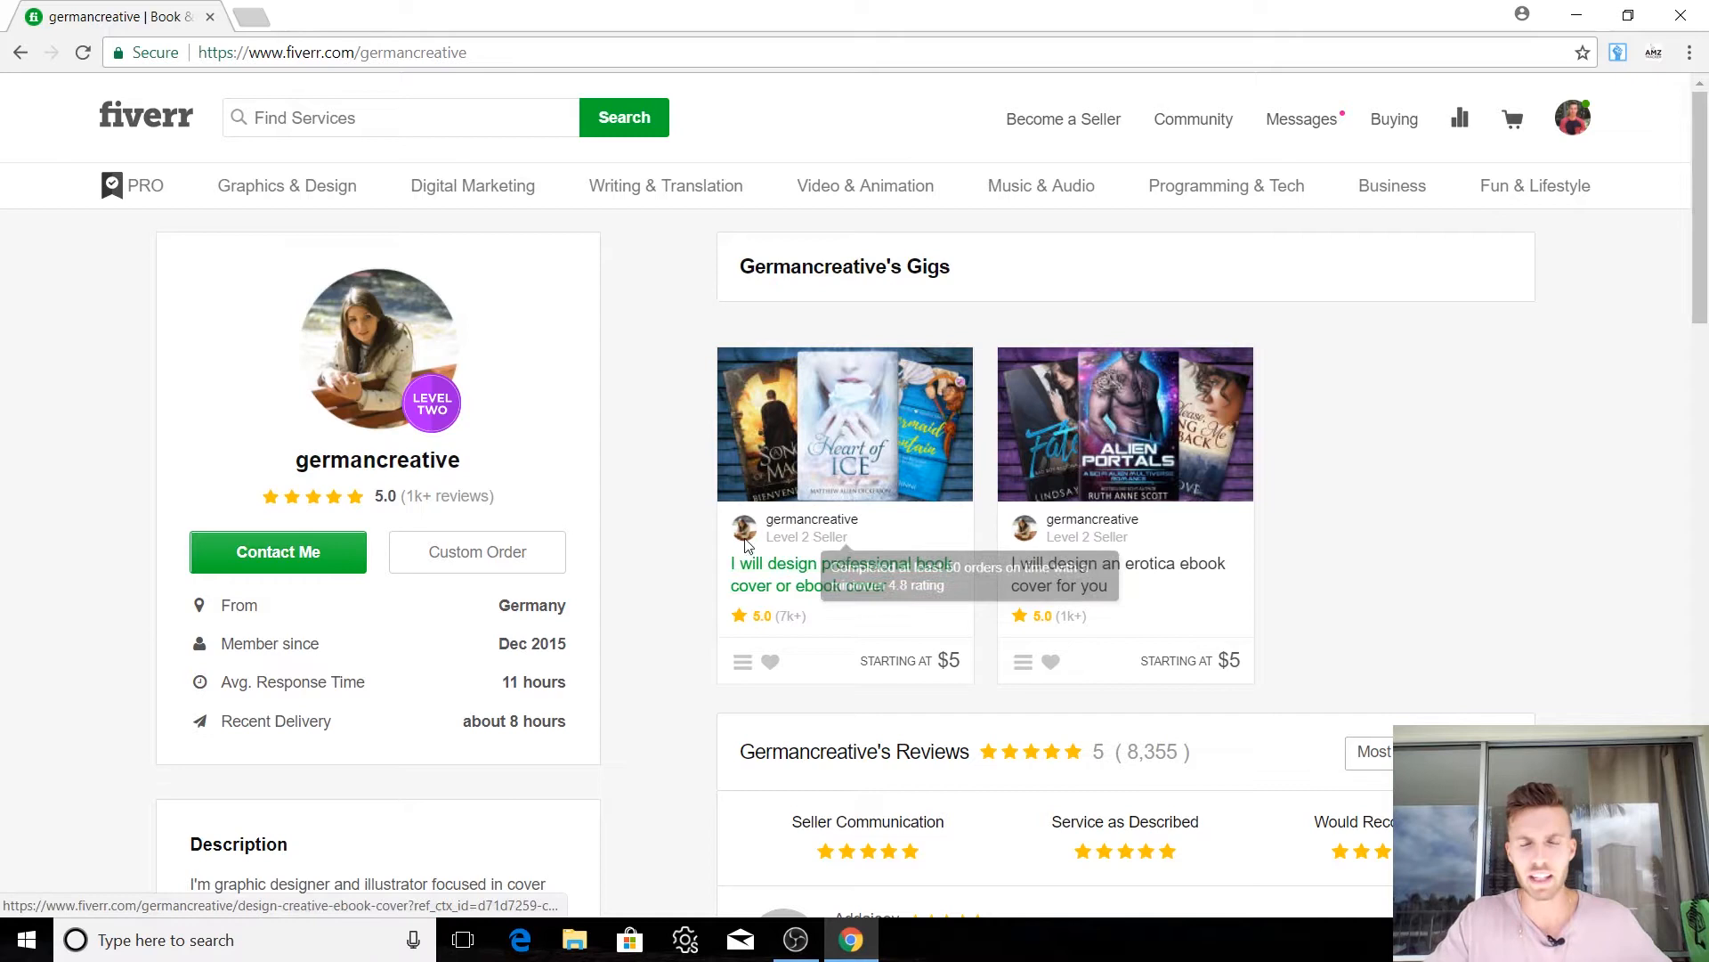
mouse_move(632, 589)
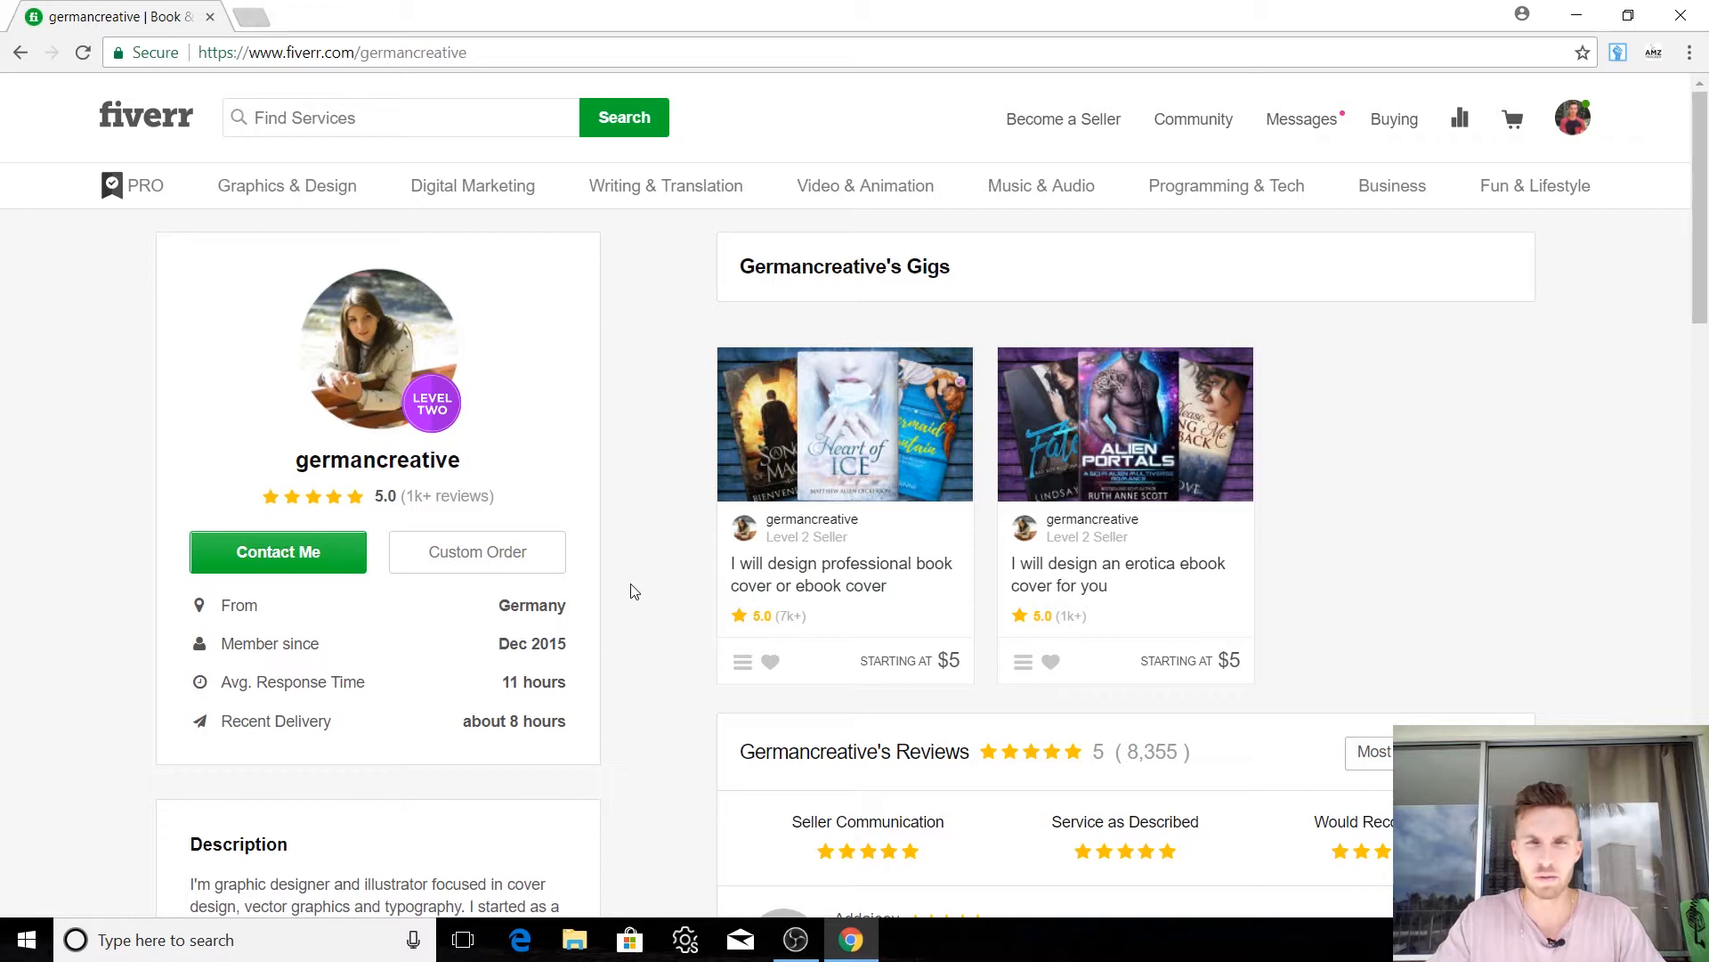
mouse_move(987, 439)
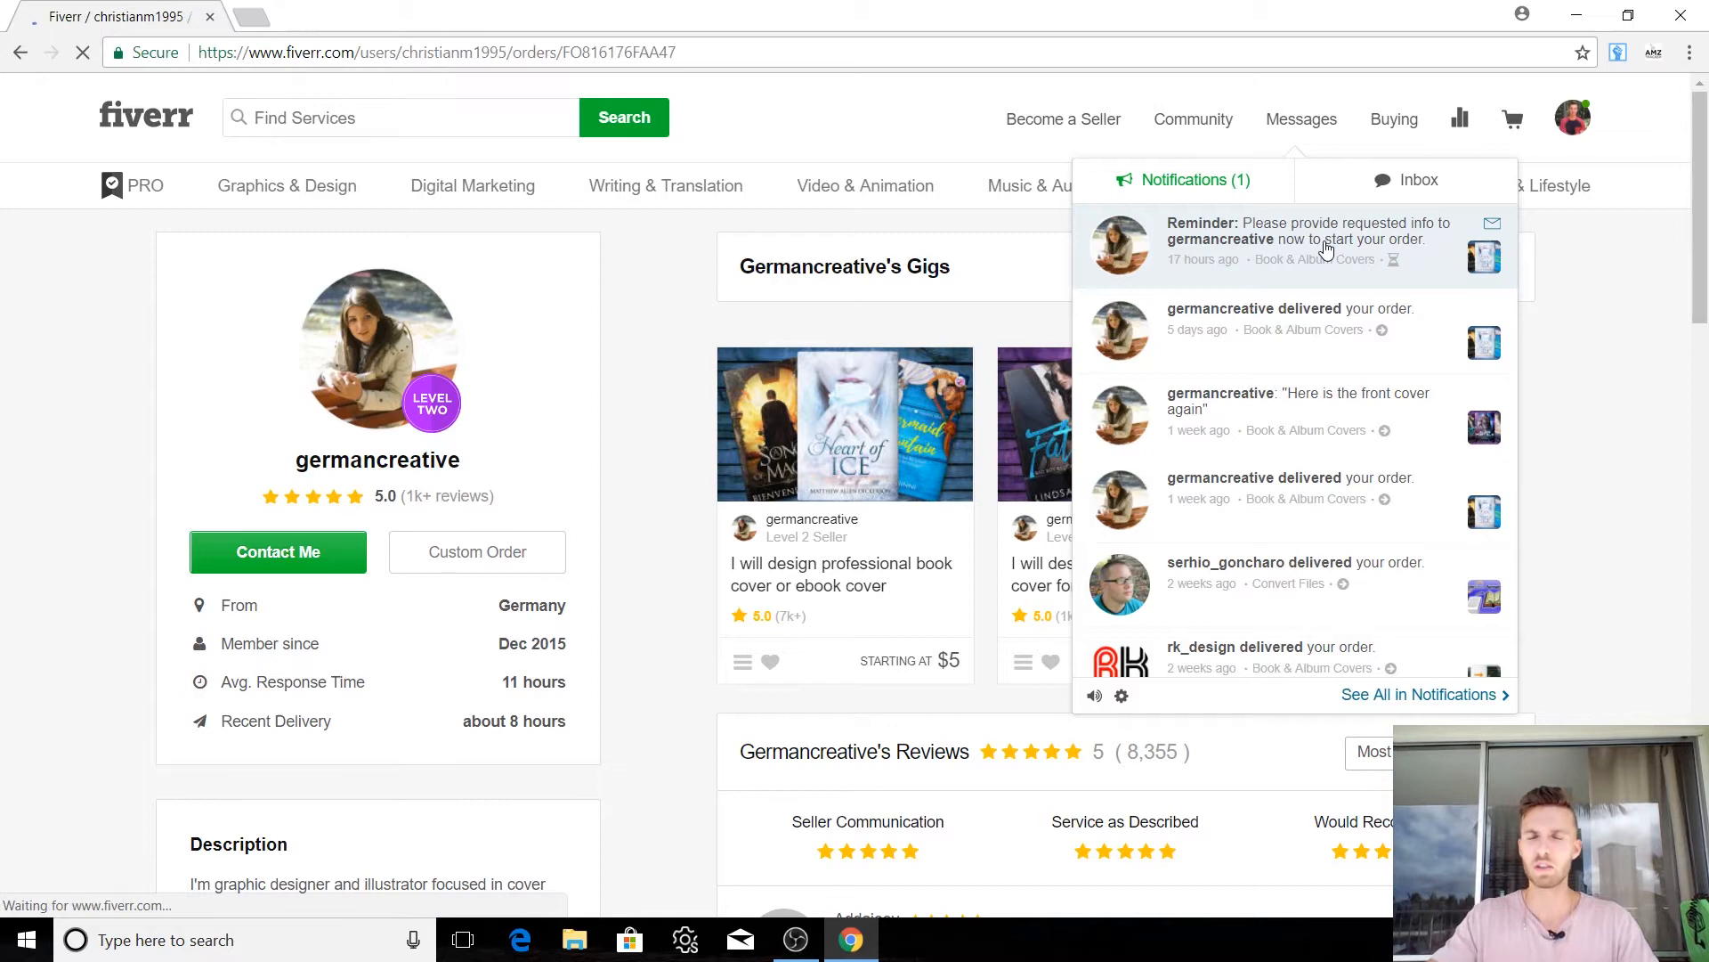
Step: Open the $6 germancreative order and its Provide Requirements form
left_click(1308, 240)
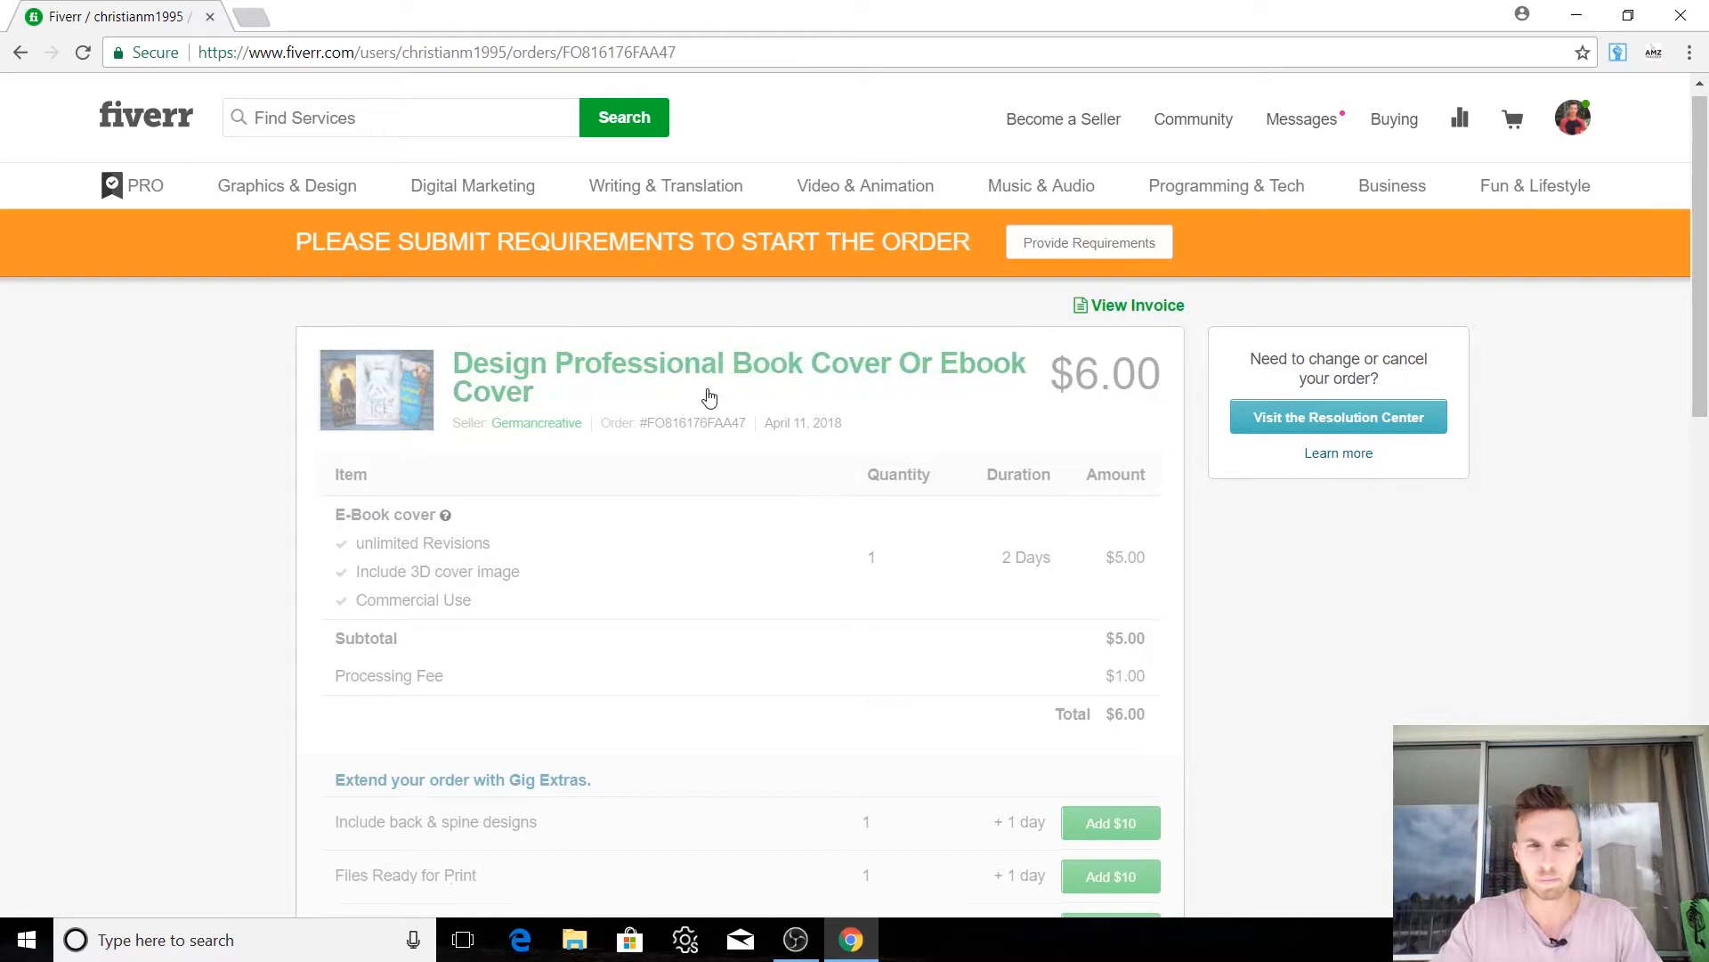
left_click(1087, 242)
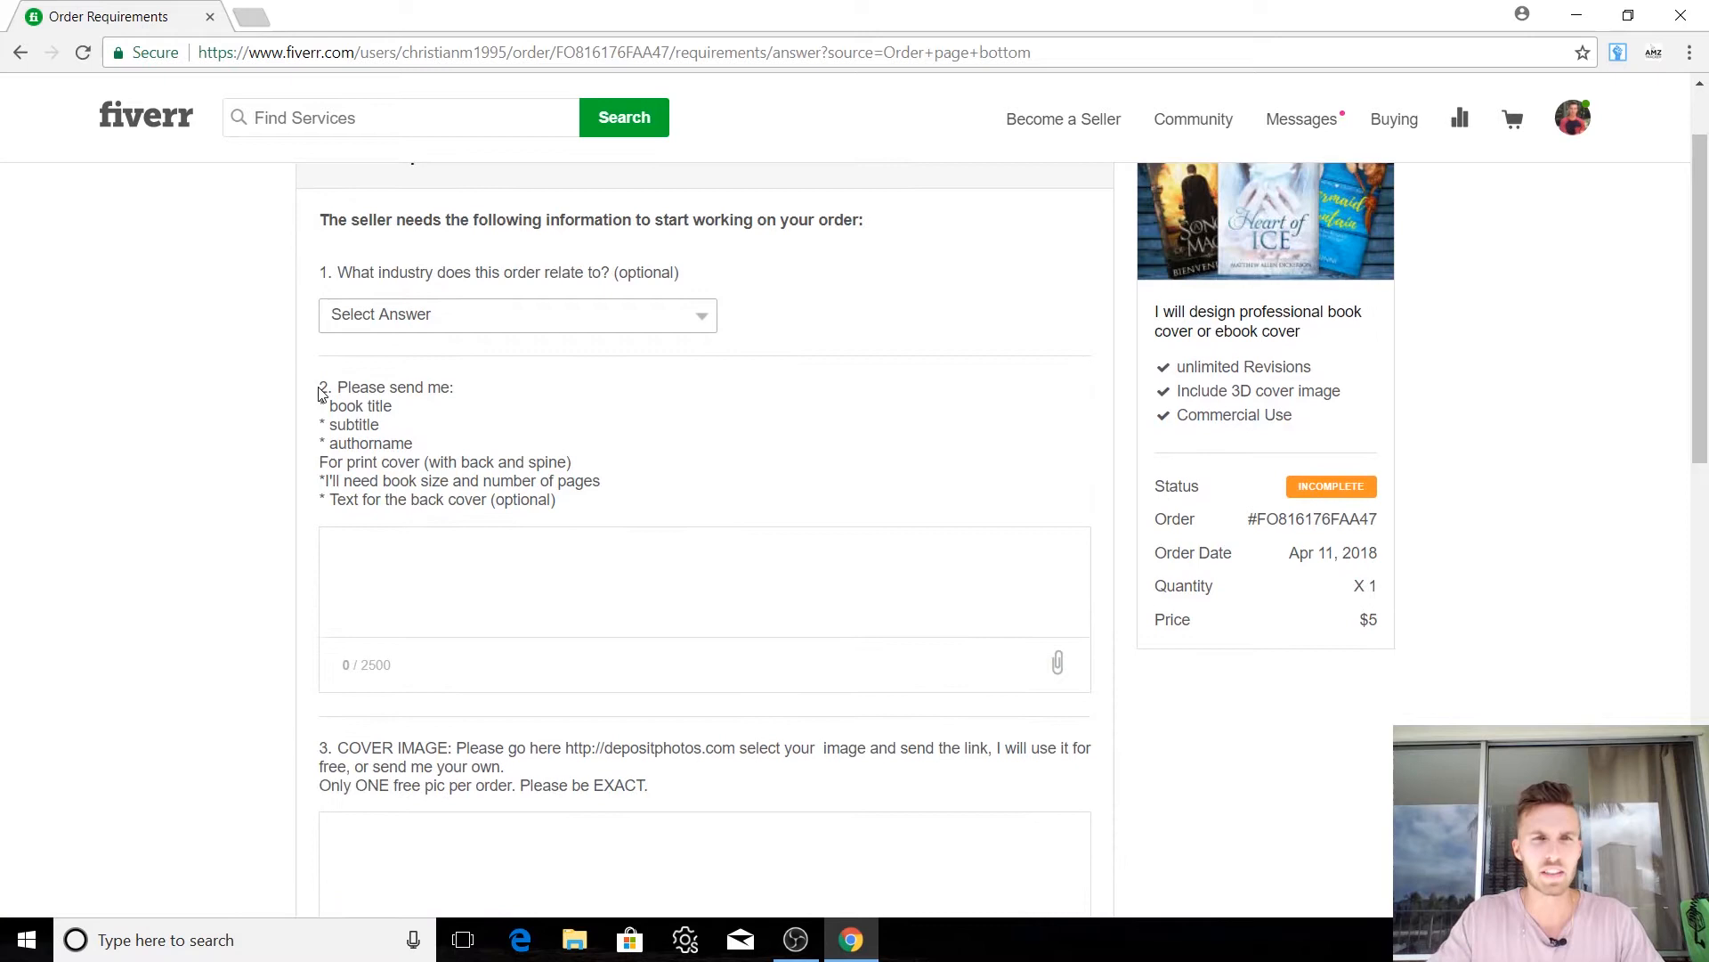
Step: Enter title 'keto diet guide', subtitle 'how to get your dream body in 8 weeks', author Marcus Skidmore
scroll("down", 3)
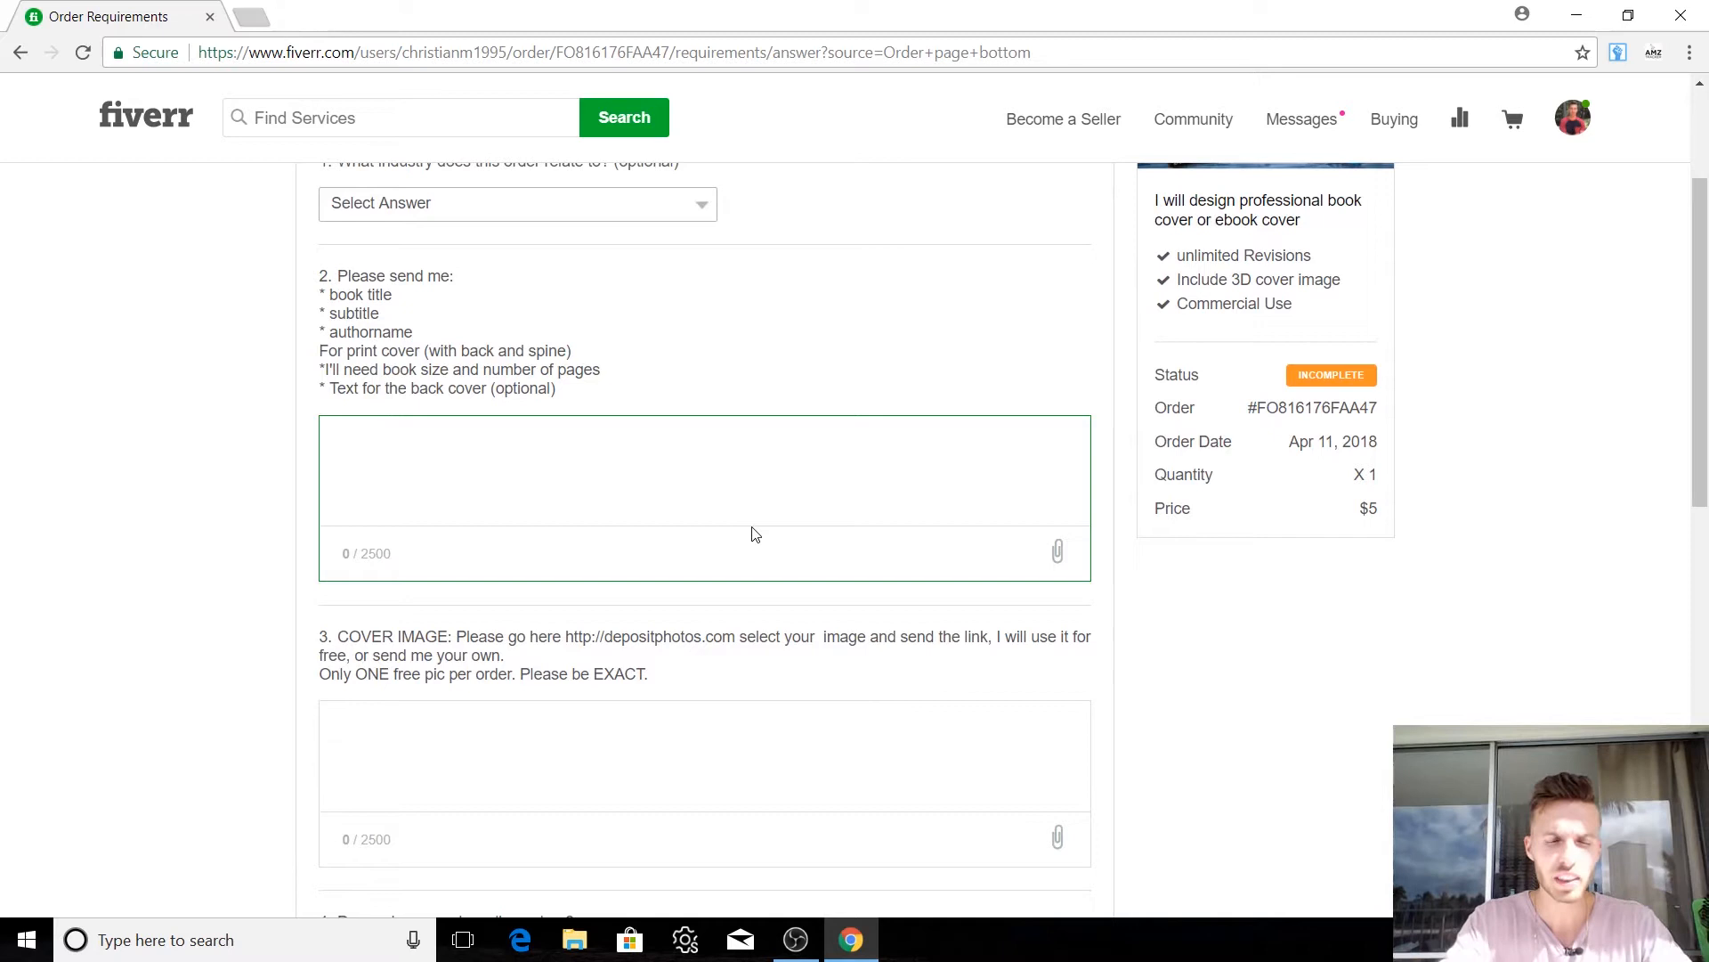
type("Title: ketp")
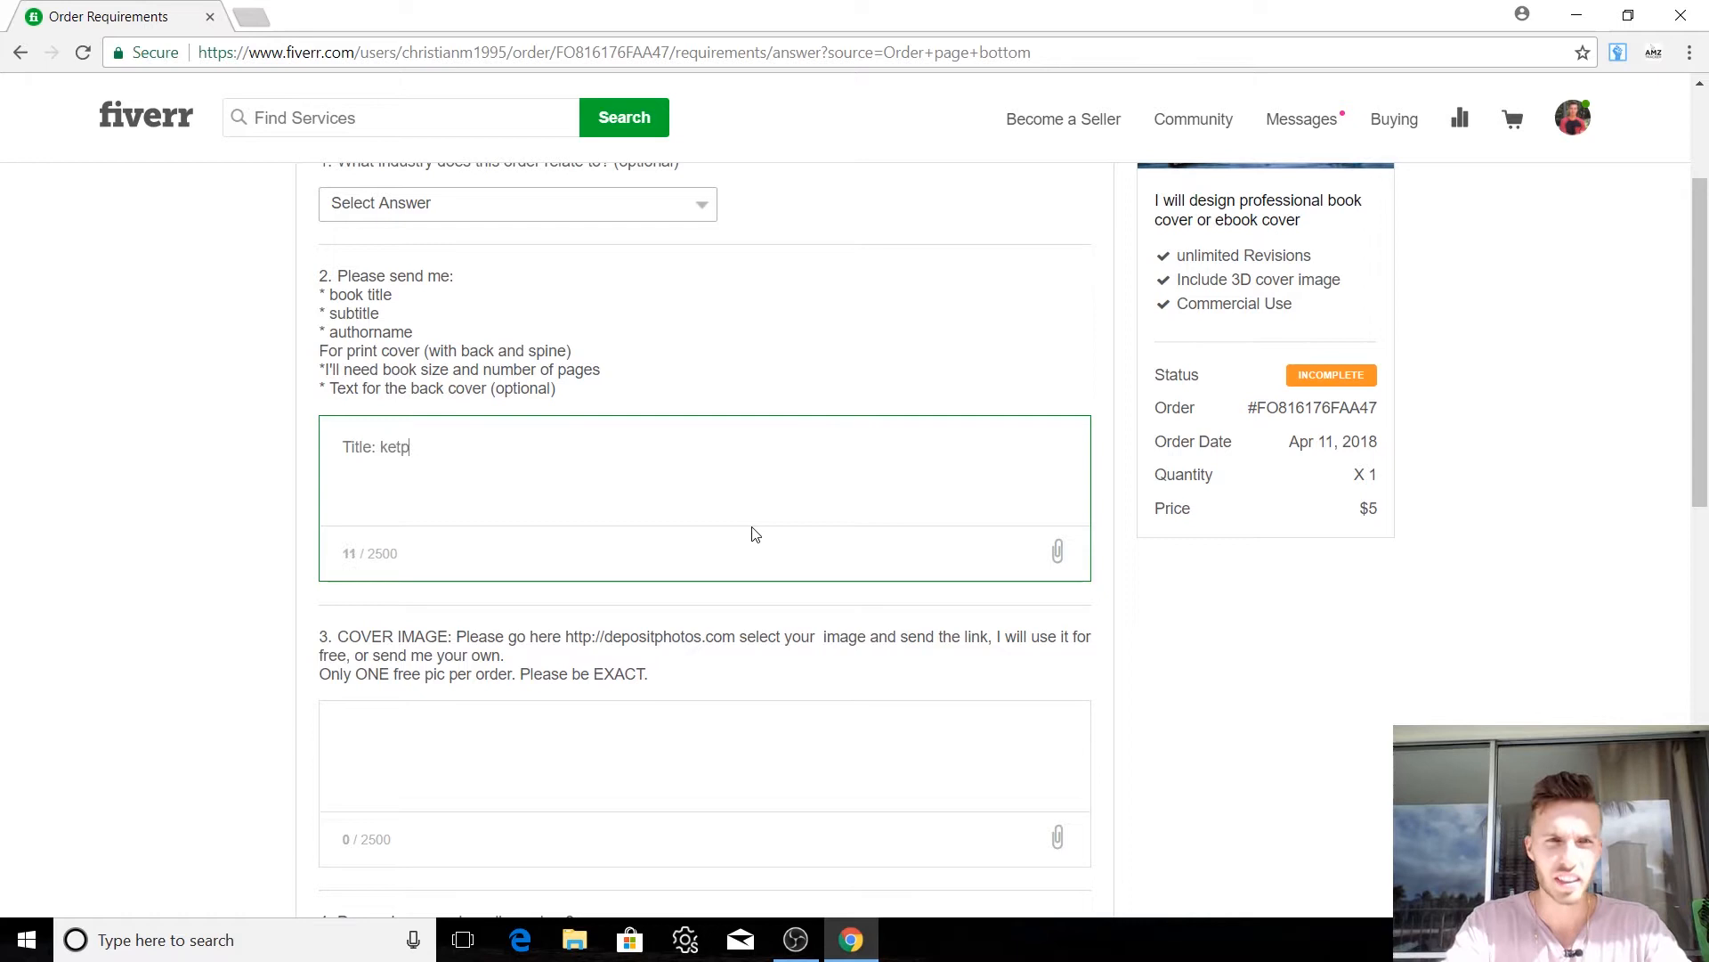
type("diet guide")
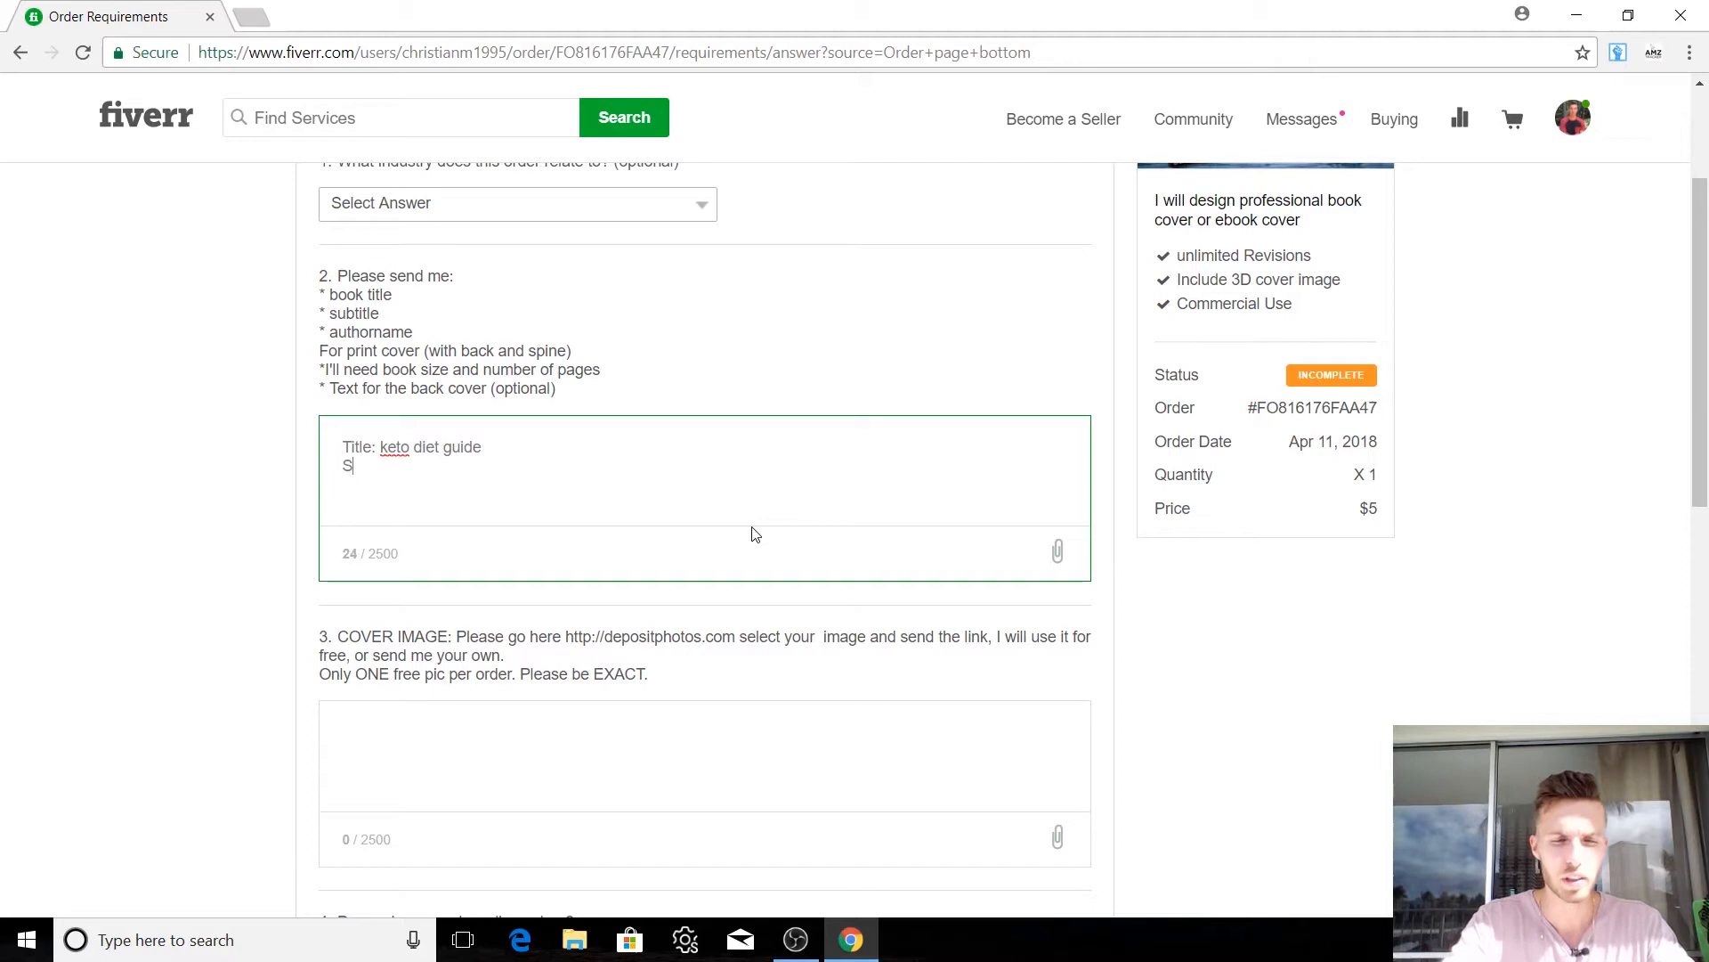
type("Subtitle:")
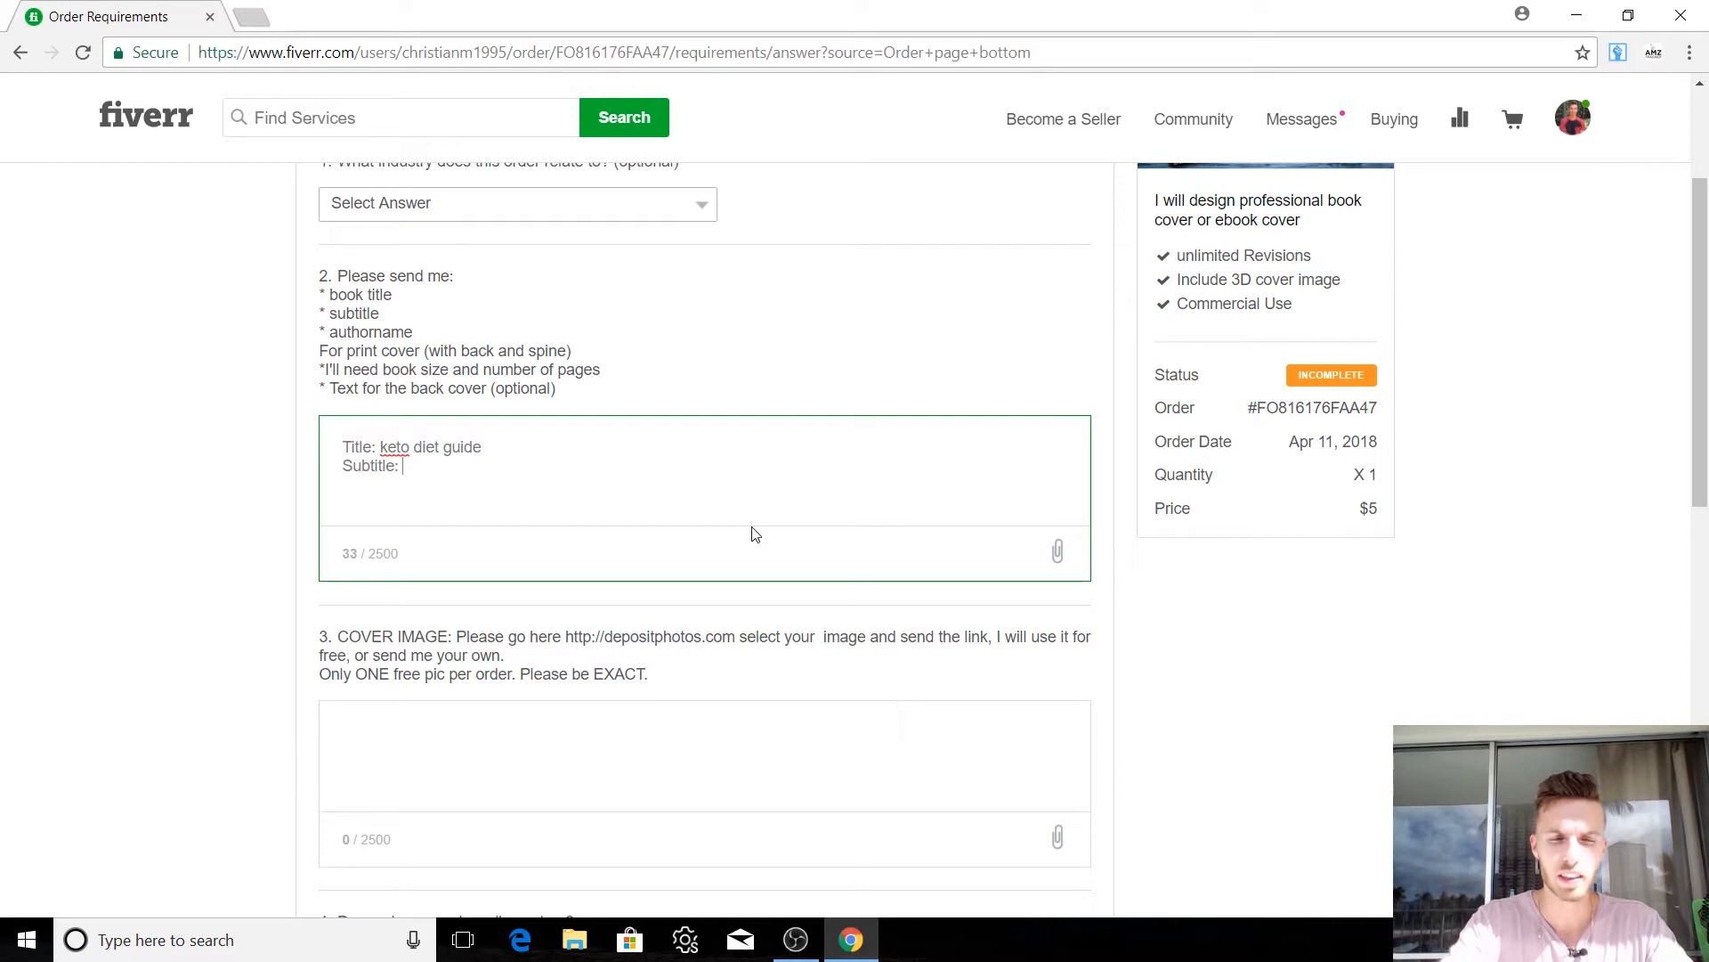
type("how to get your dre")
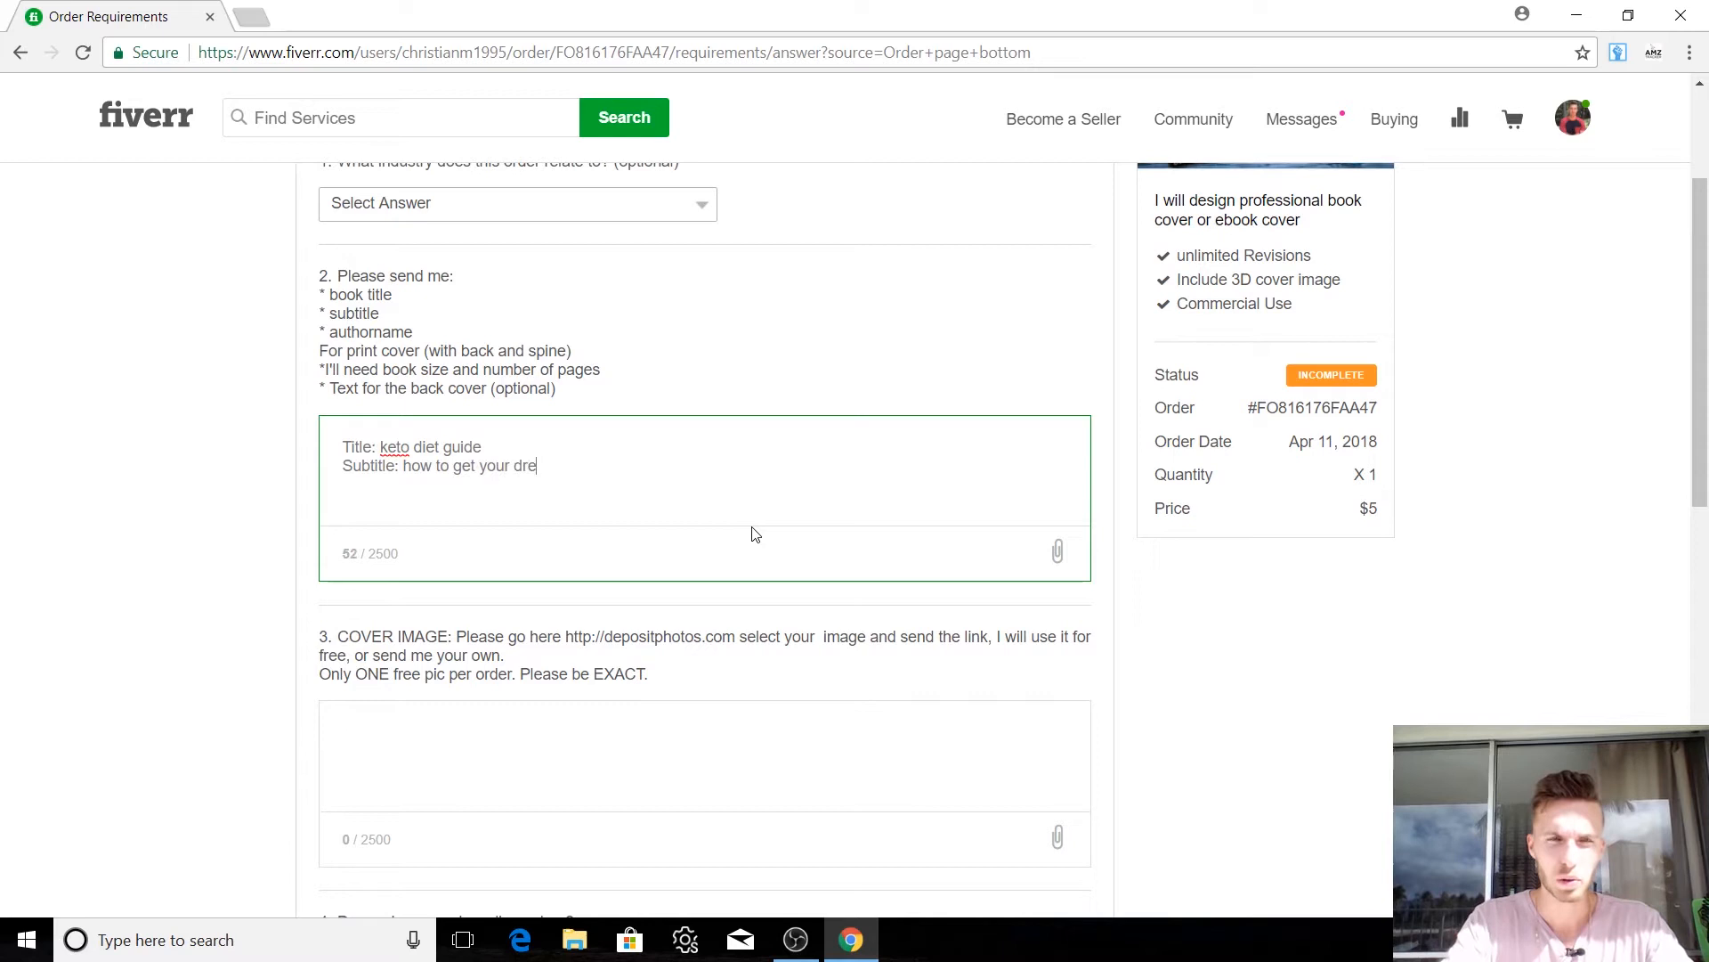
type("am body in 8 weeks")
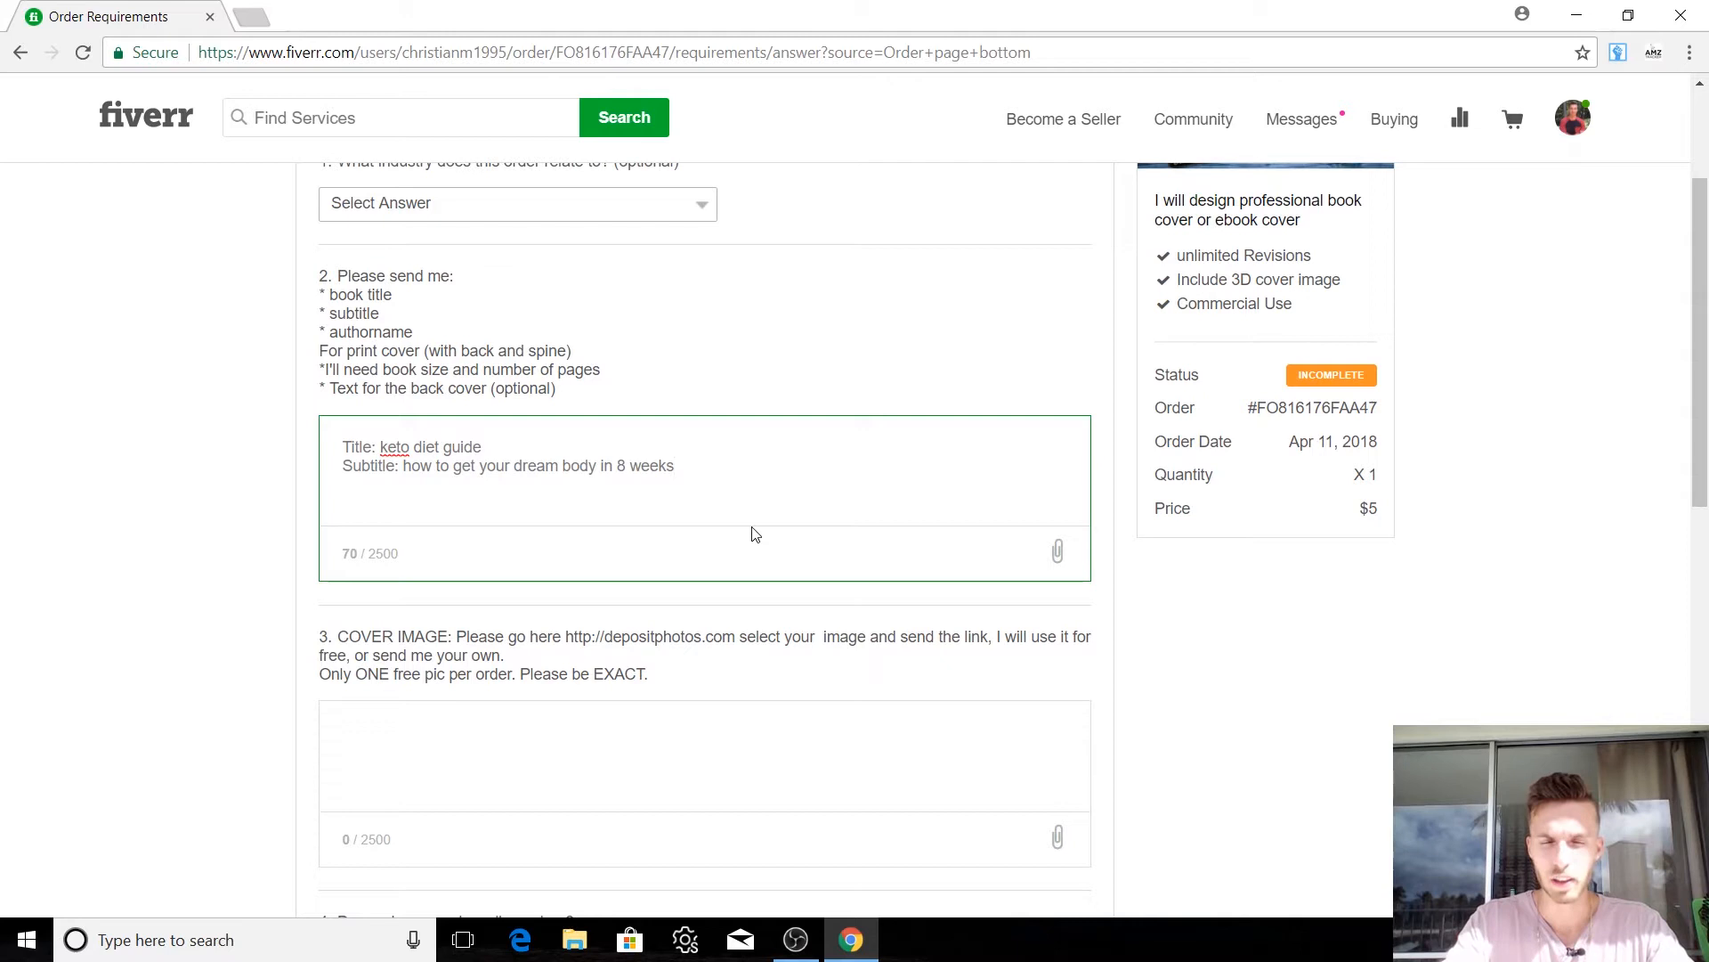
type("Author: Ms")
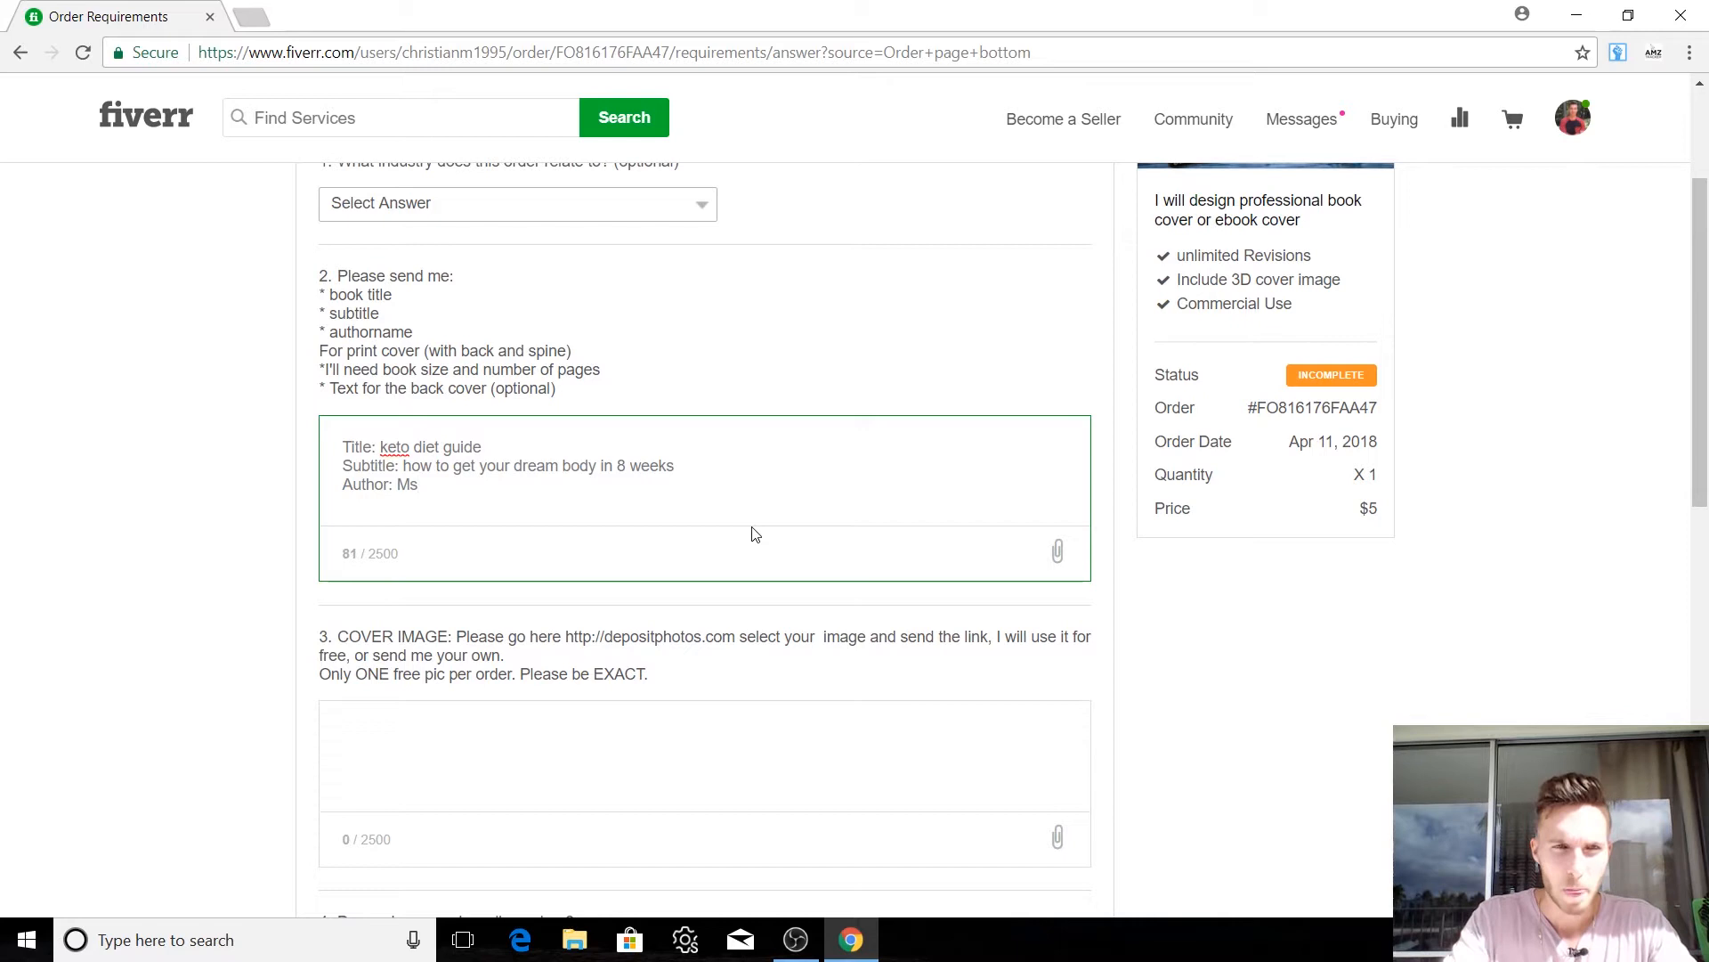
type("arcus S")
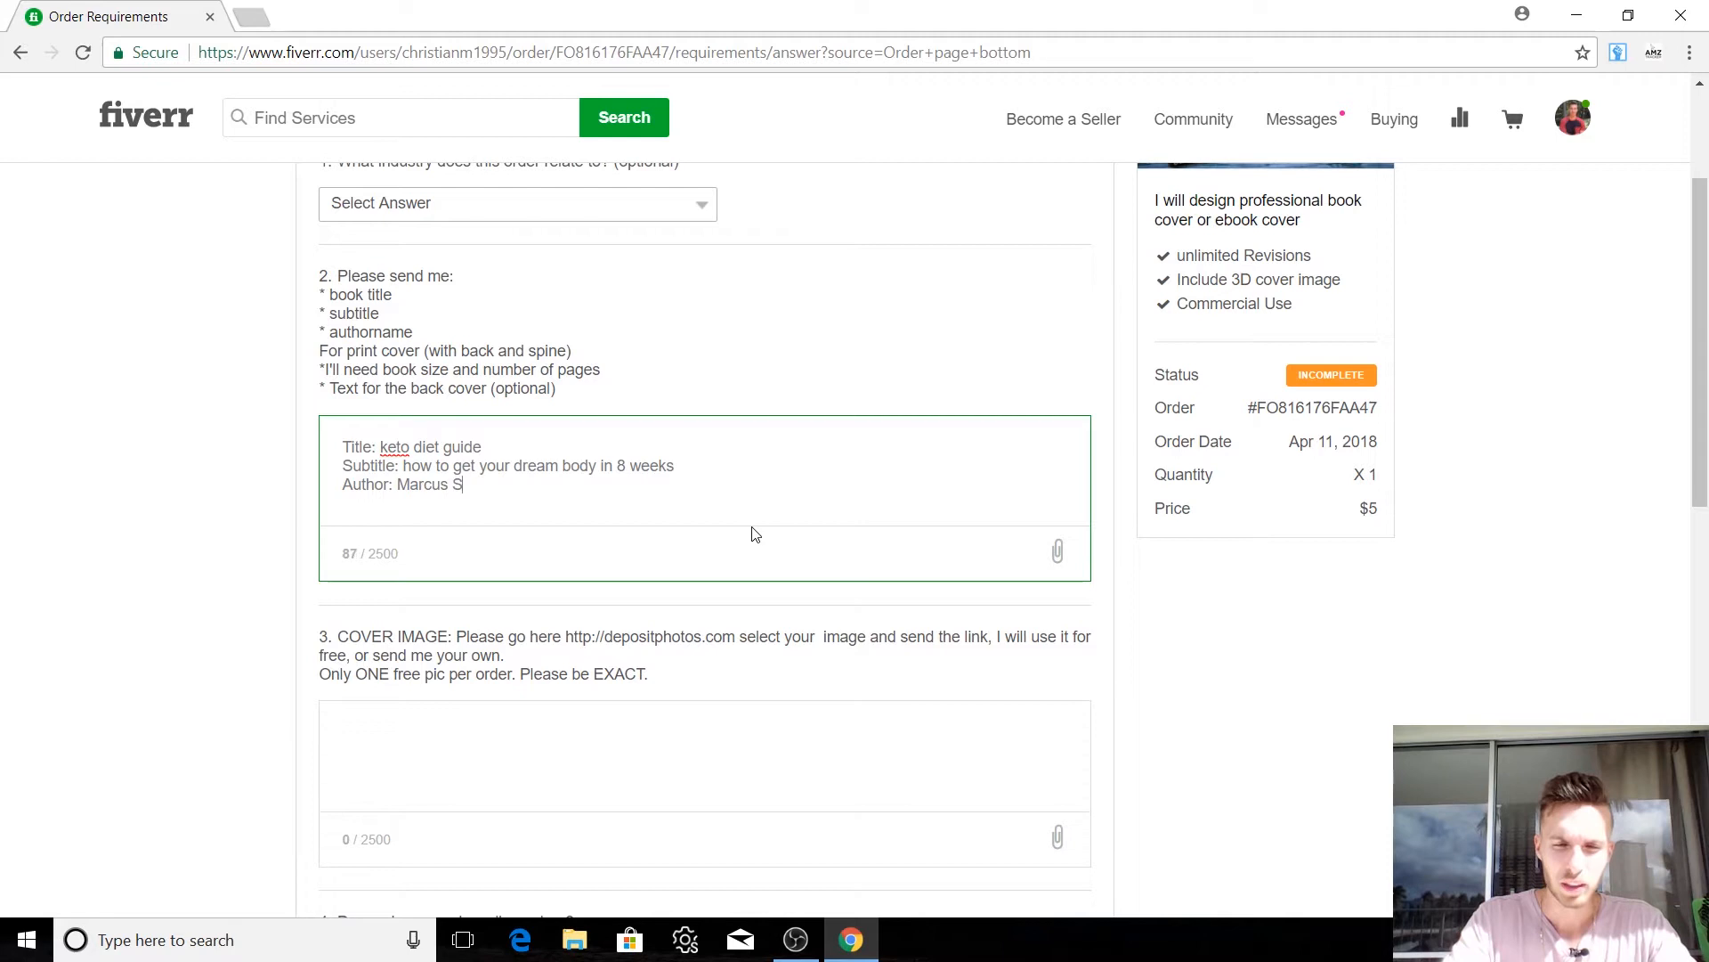
type("kidmore")
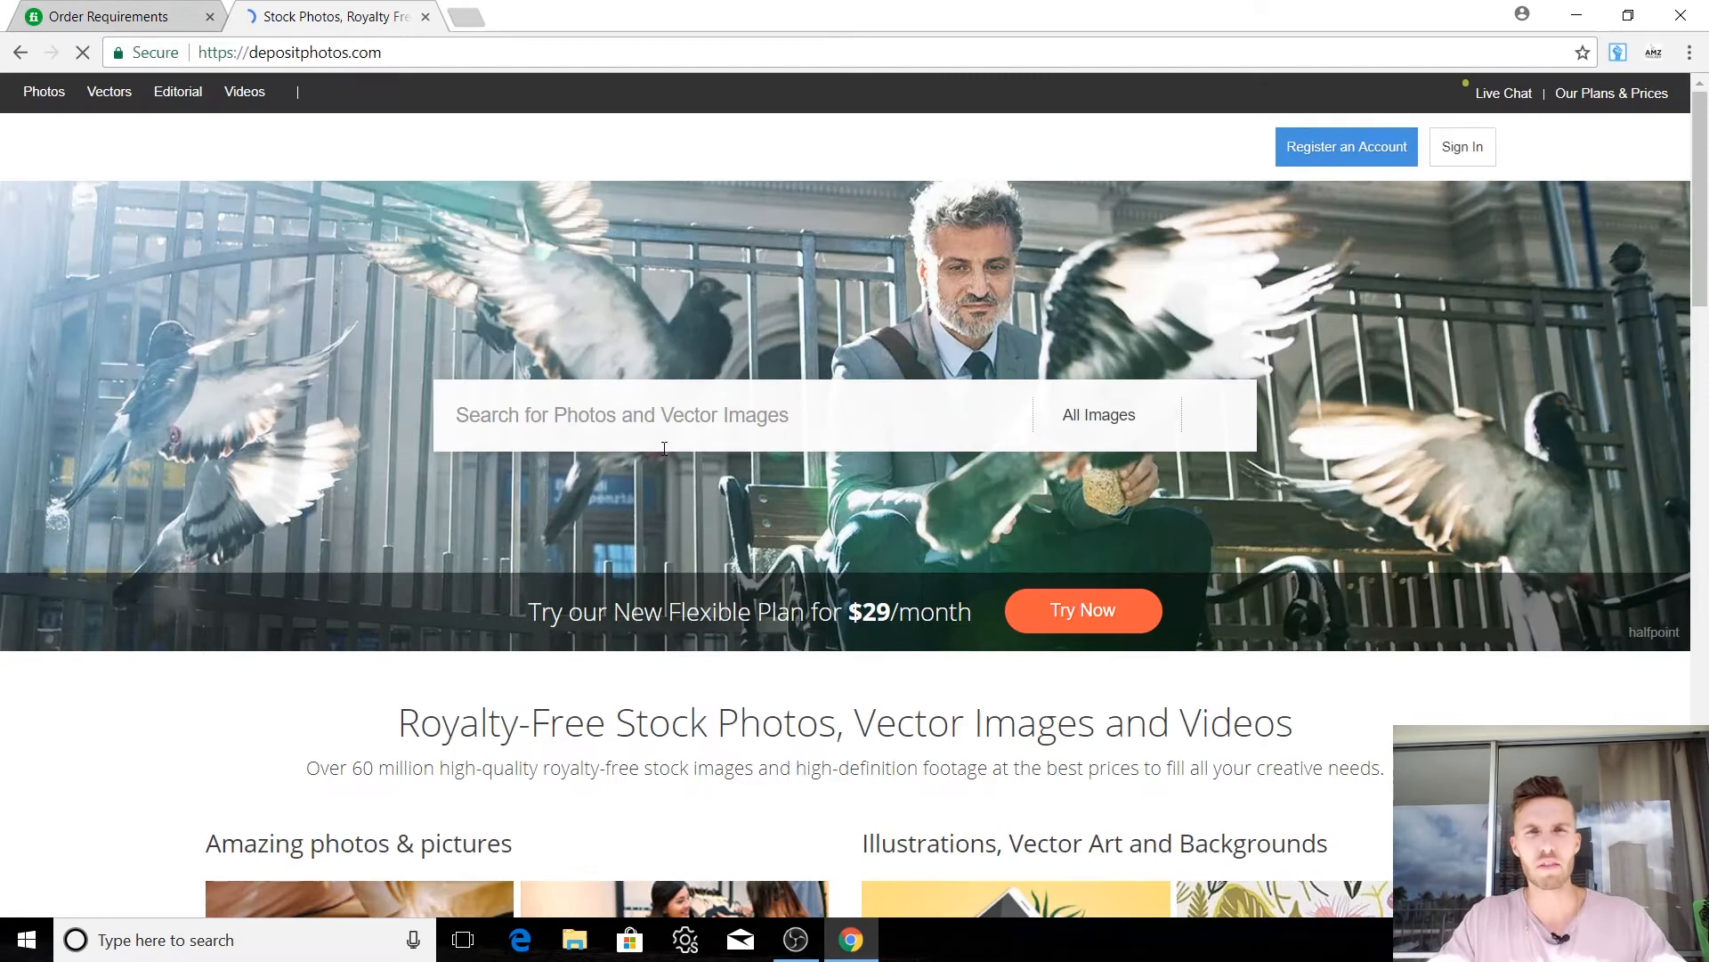
Step: Search Depositphotos for 'keto diet' and copy the avocado egg boats photo link
type("keto die")
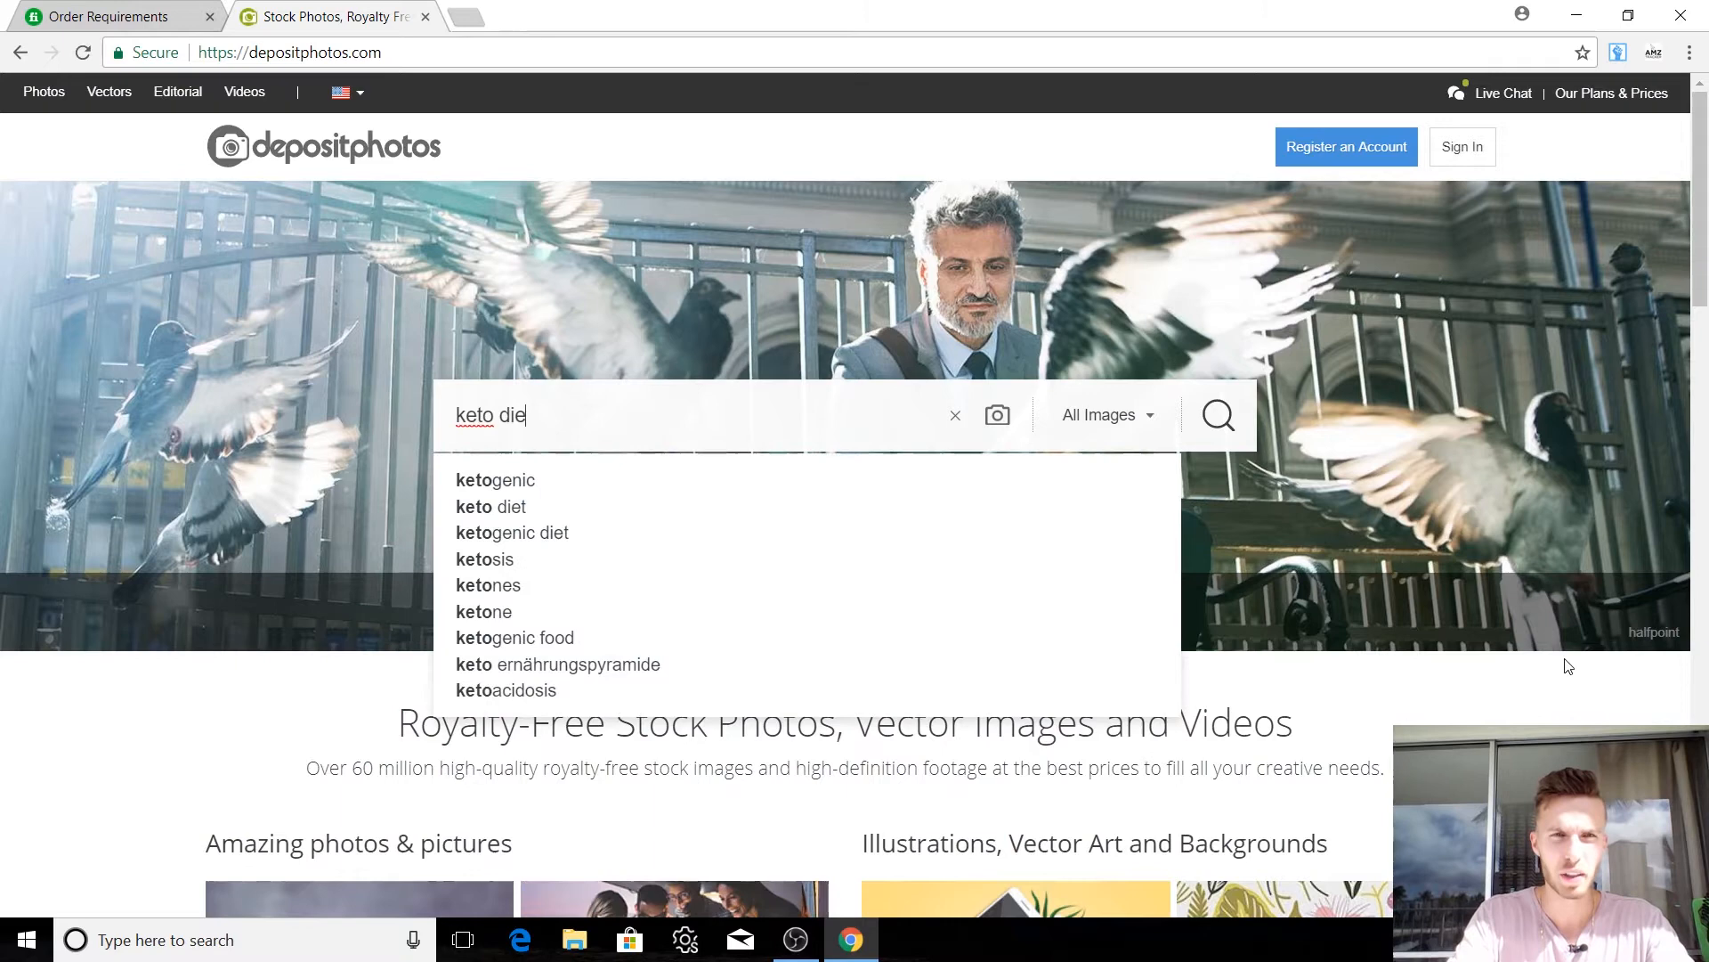
left_click(492, 506)
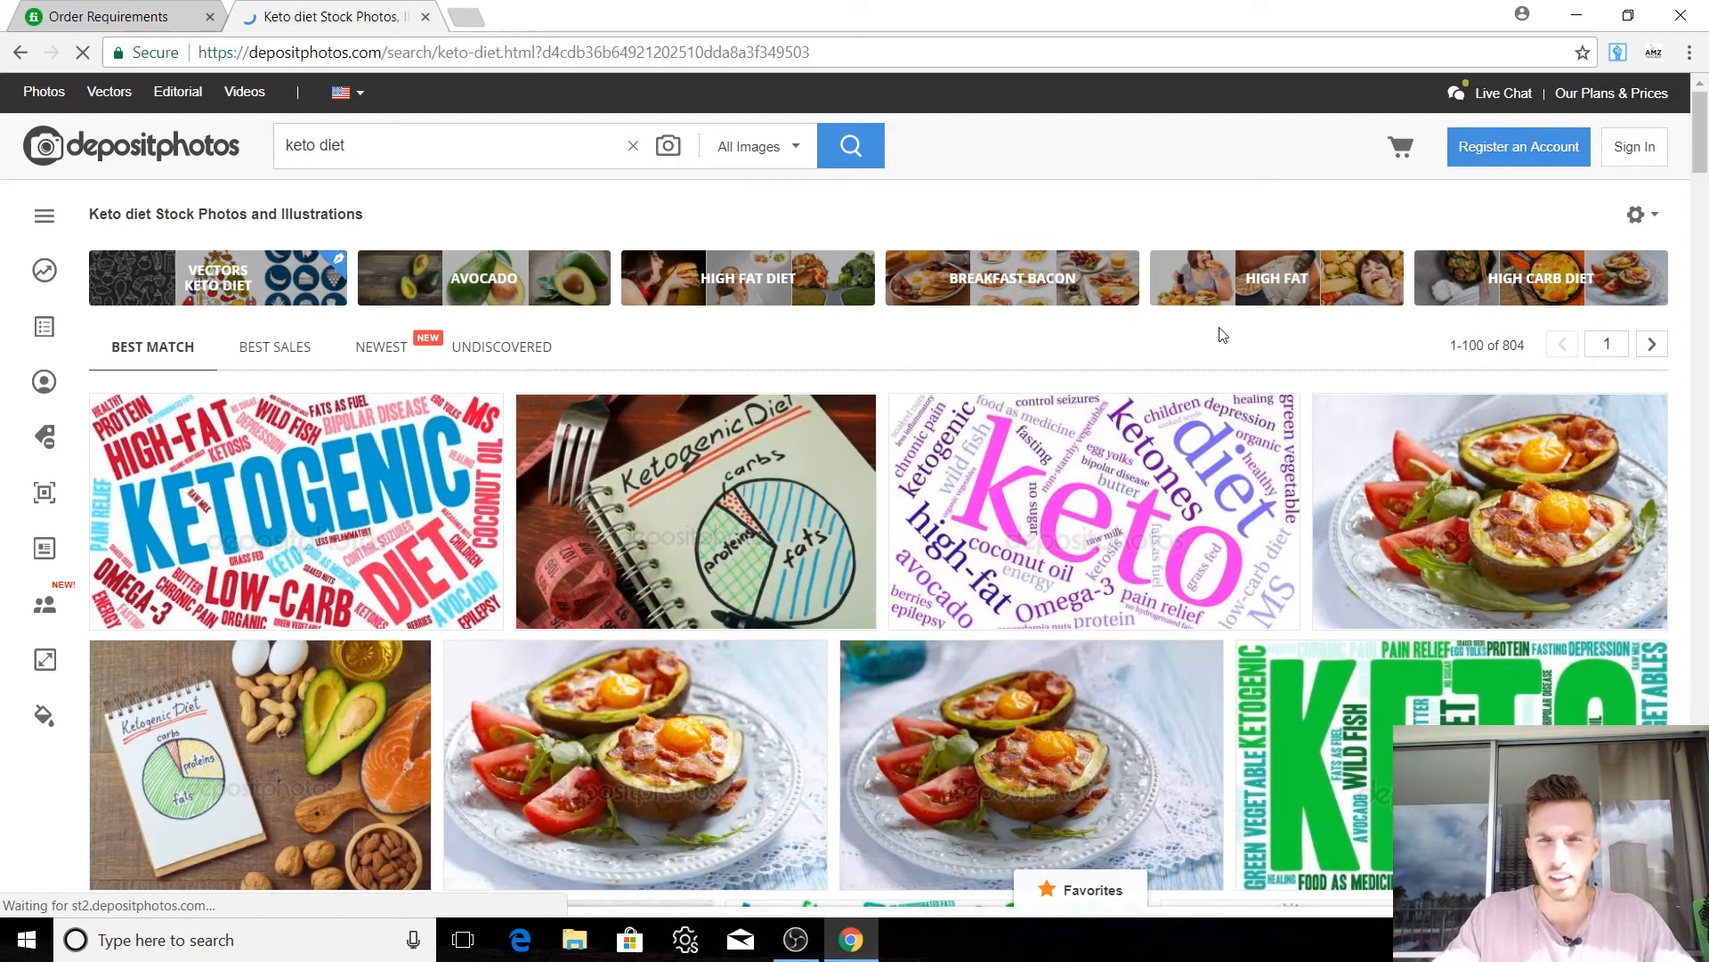
scroll("down", 3)
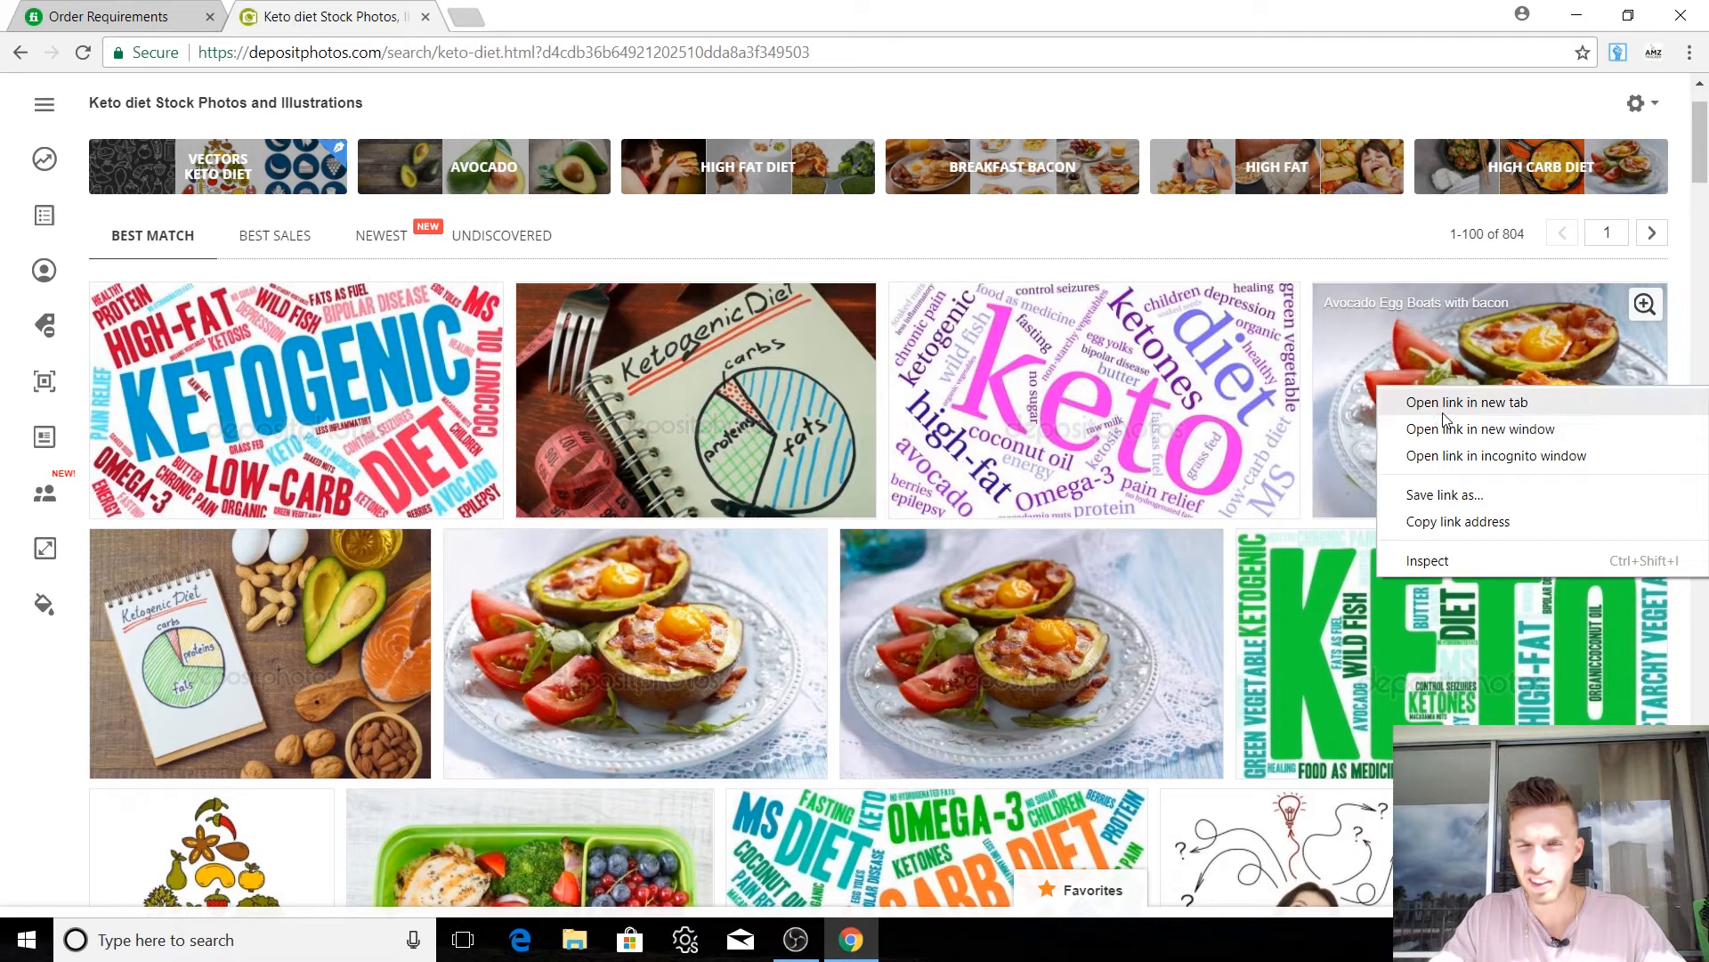
mouse_move(1495, 455)
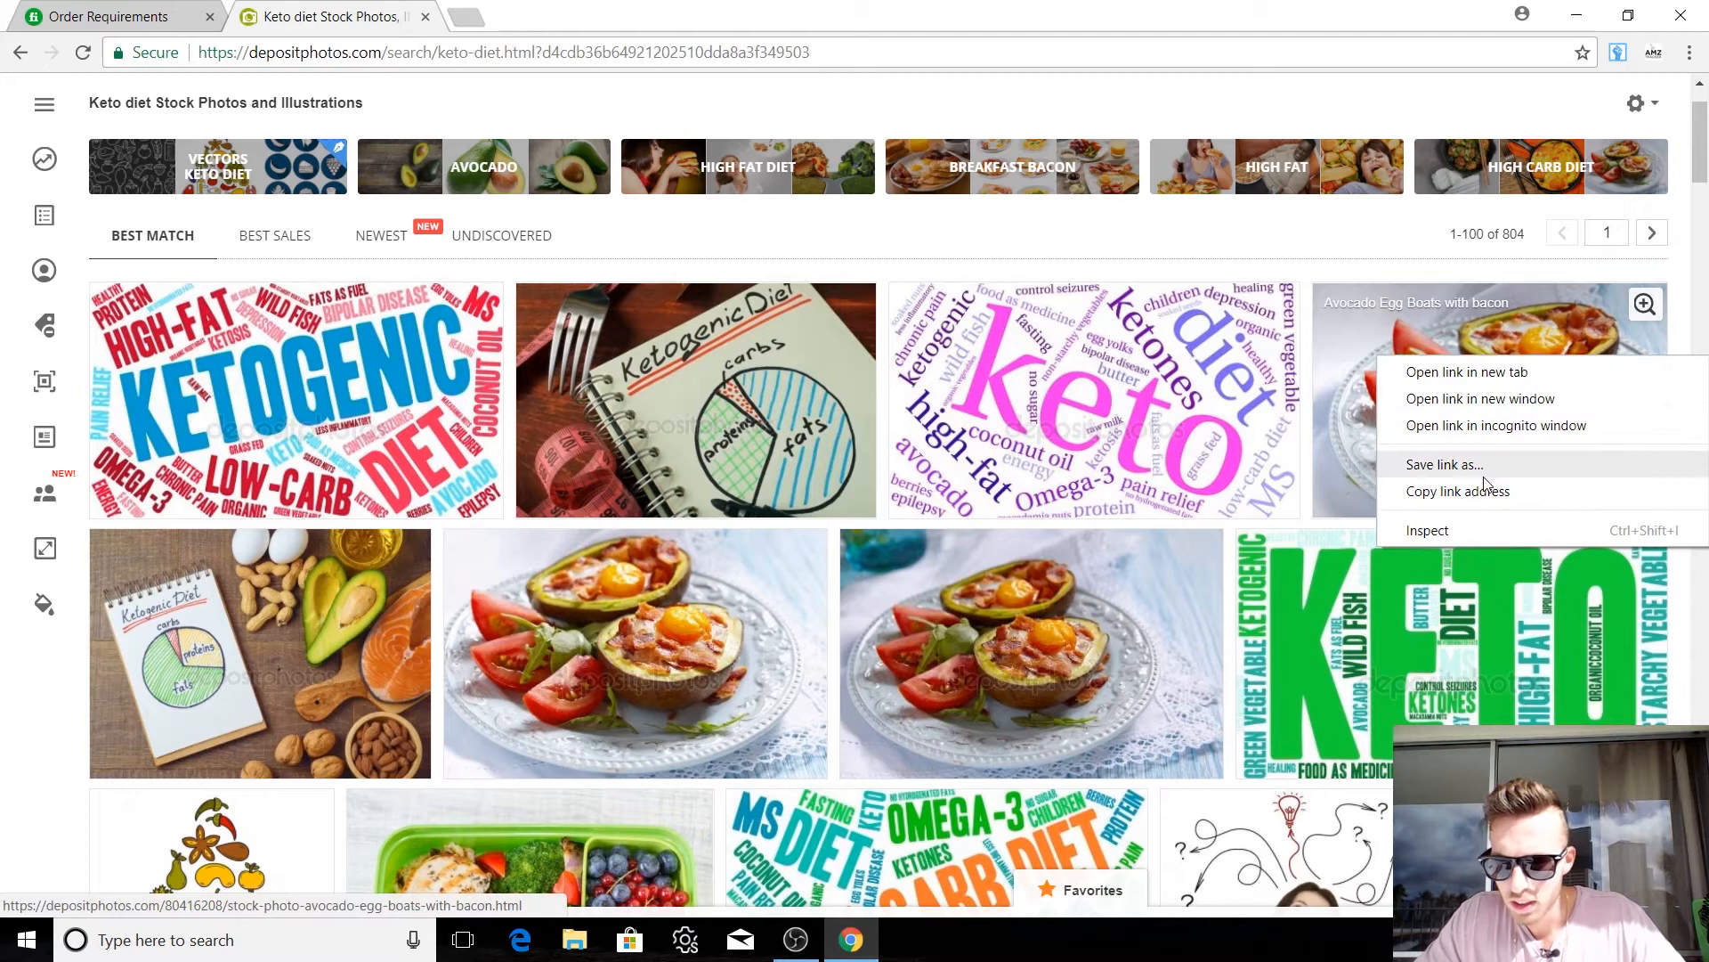
left_click(109, 16)
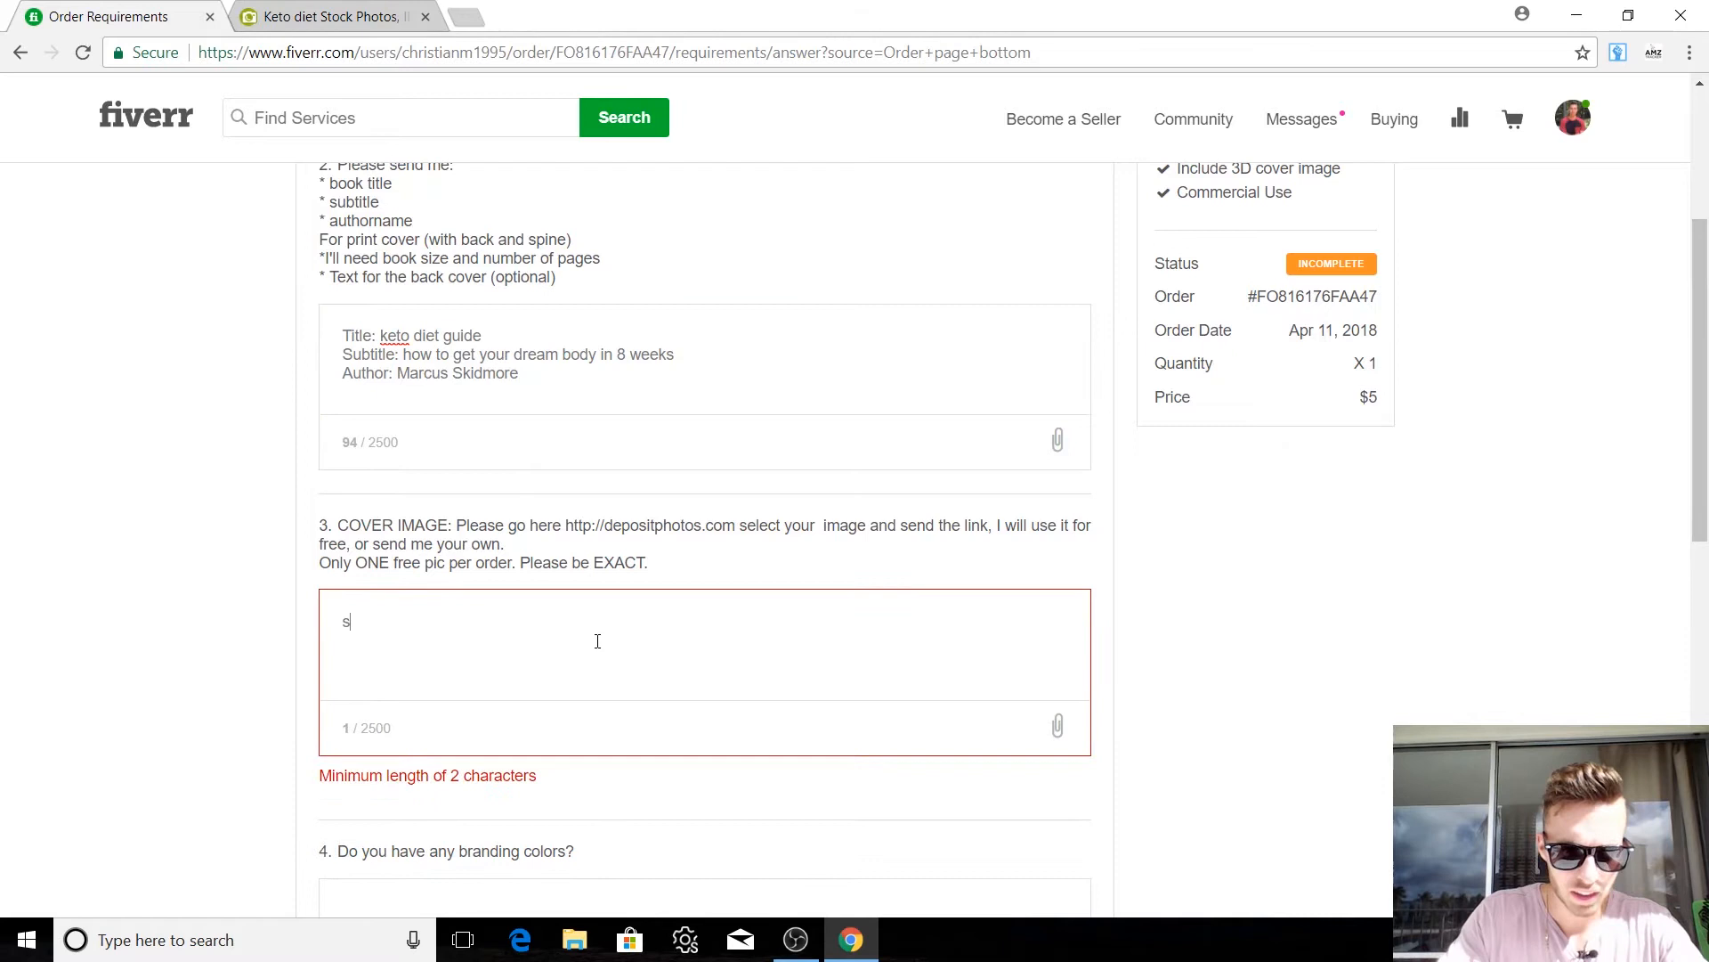
Step: Enter 'stock image:' with the Depositphotos avocado-egg-boats-with-bacon link in the cover image answer
type("tock image:")
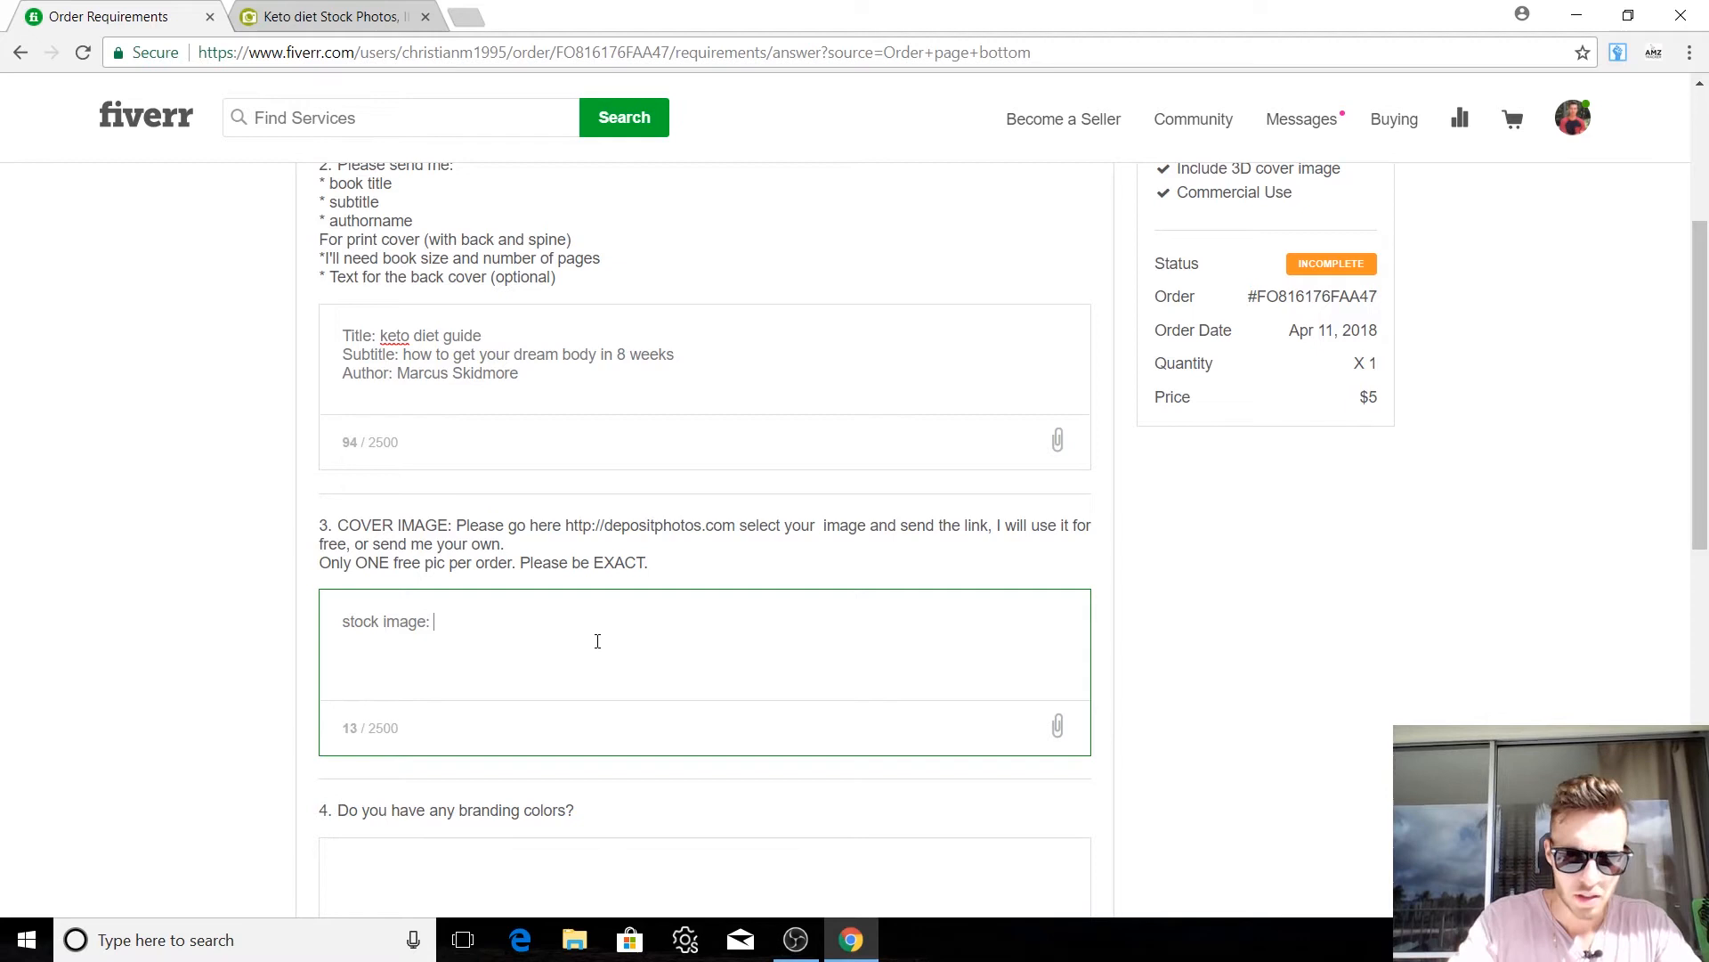
type("https://depositphotos.com/80416208/stock-photo-avocado-egg-boats-with-bacon.html")
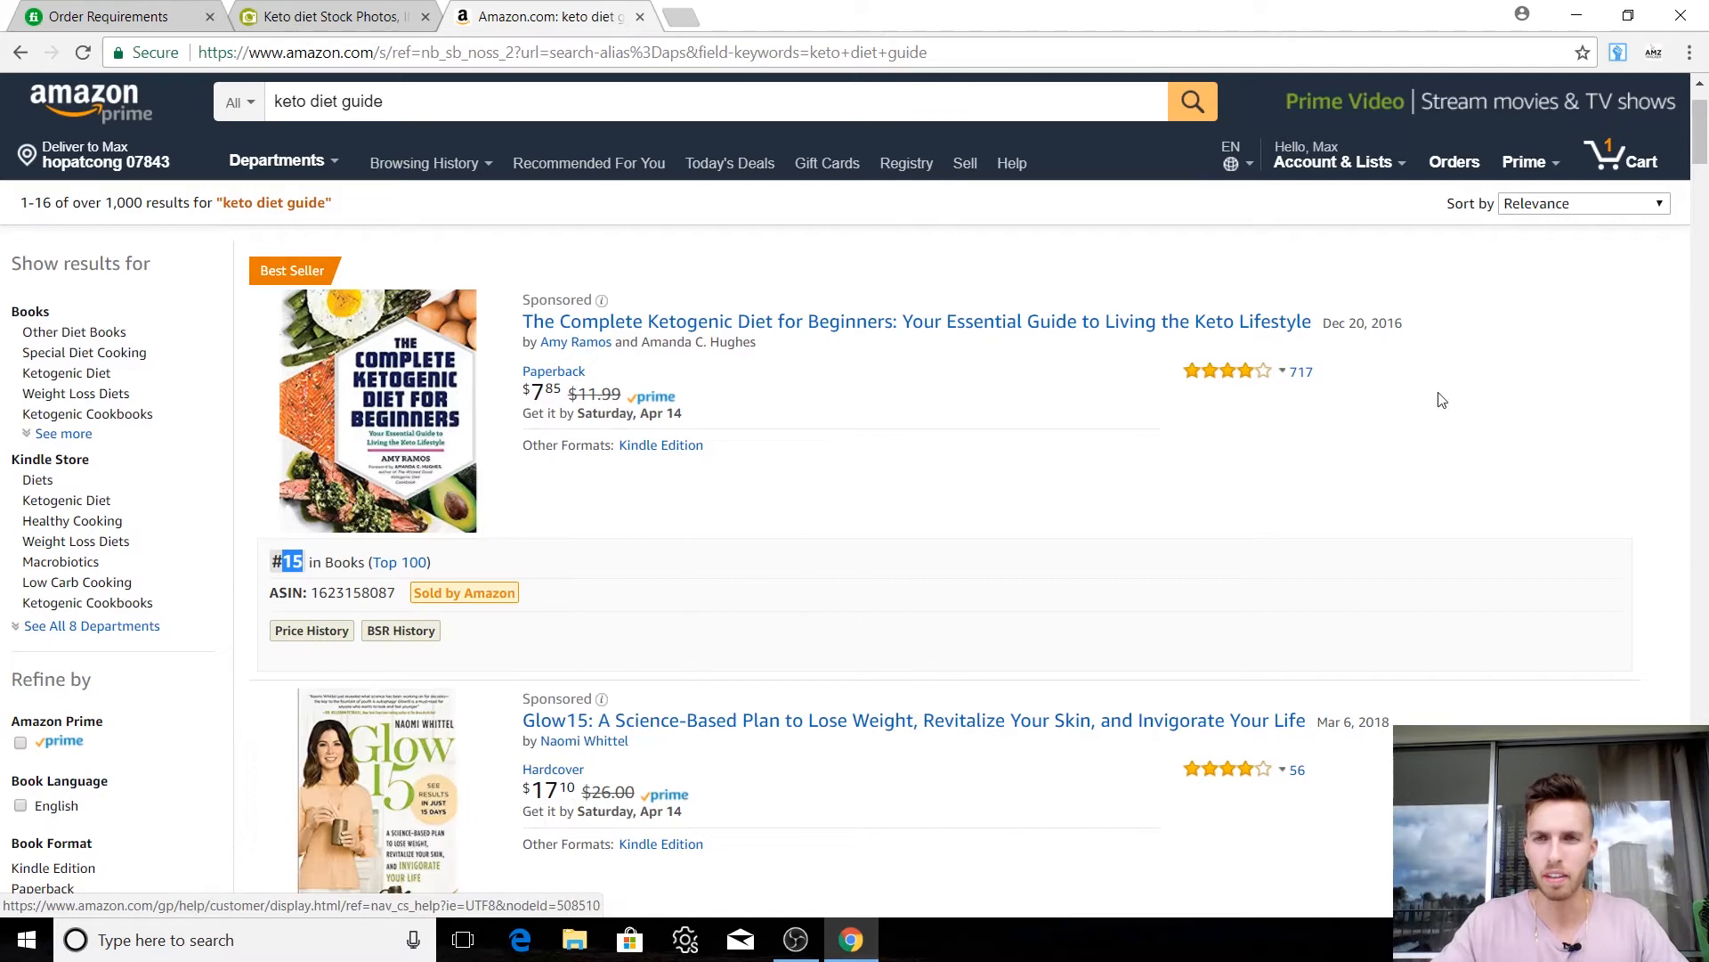
Step: Browse Amazon's keto diet guide book covers, then return to the Depositphotos tab
scroll("down", 3)
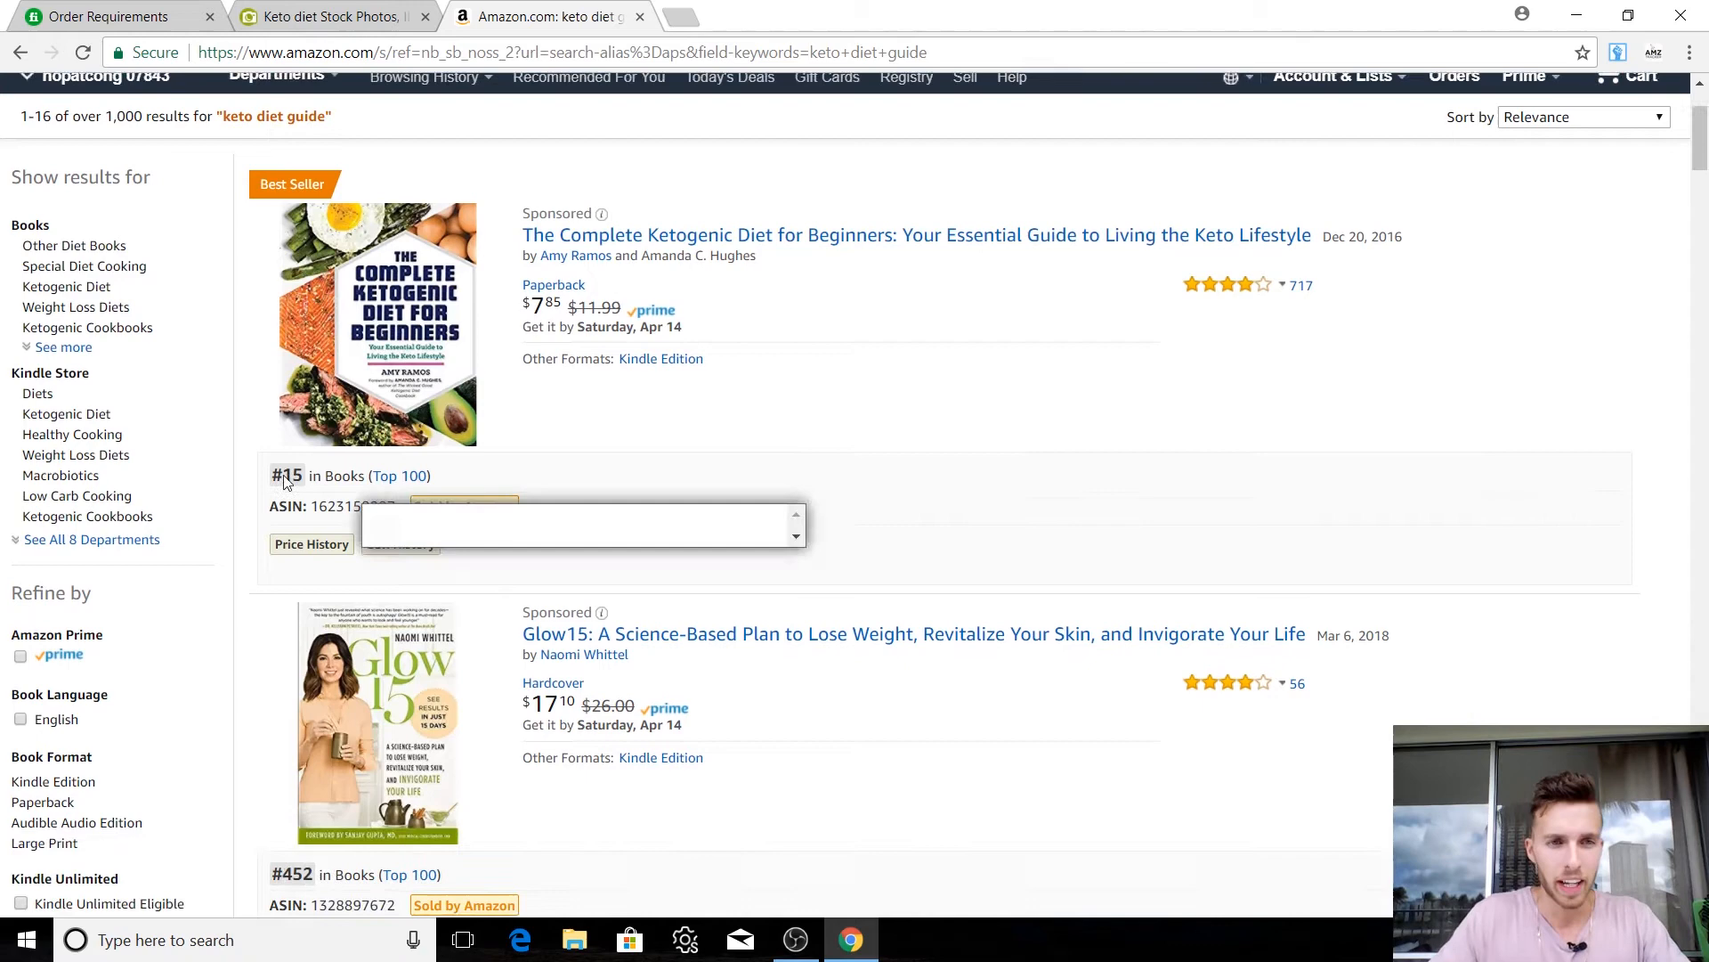
scroll("down", 3)
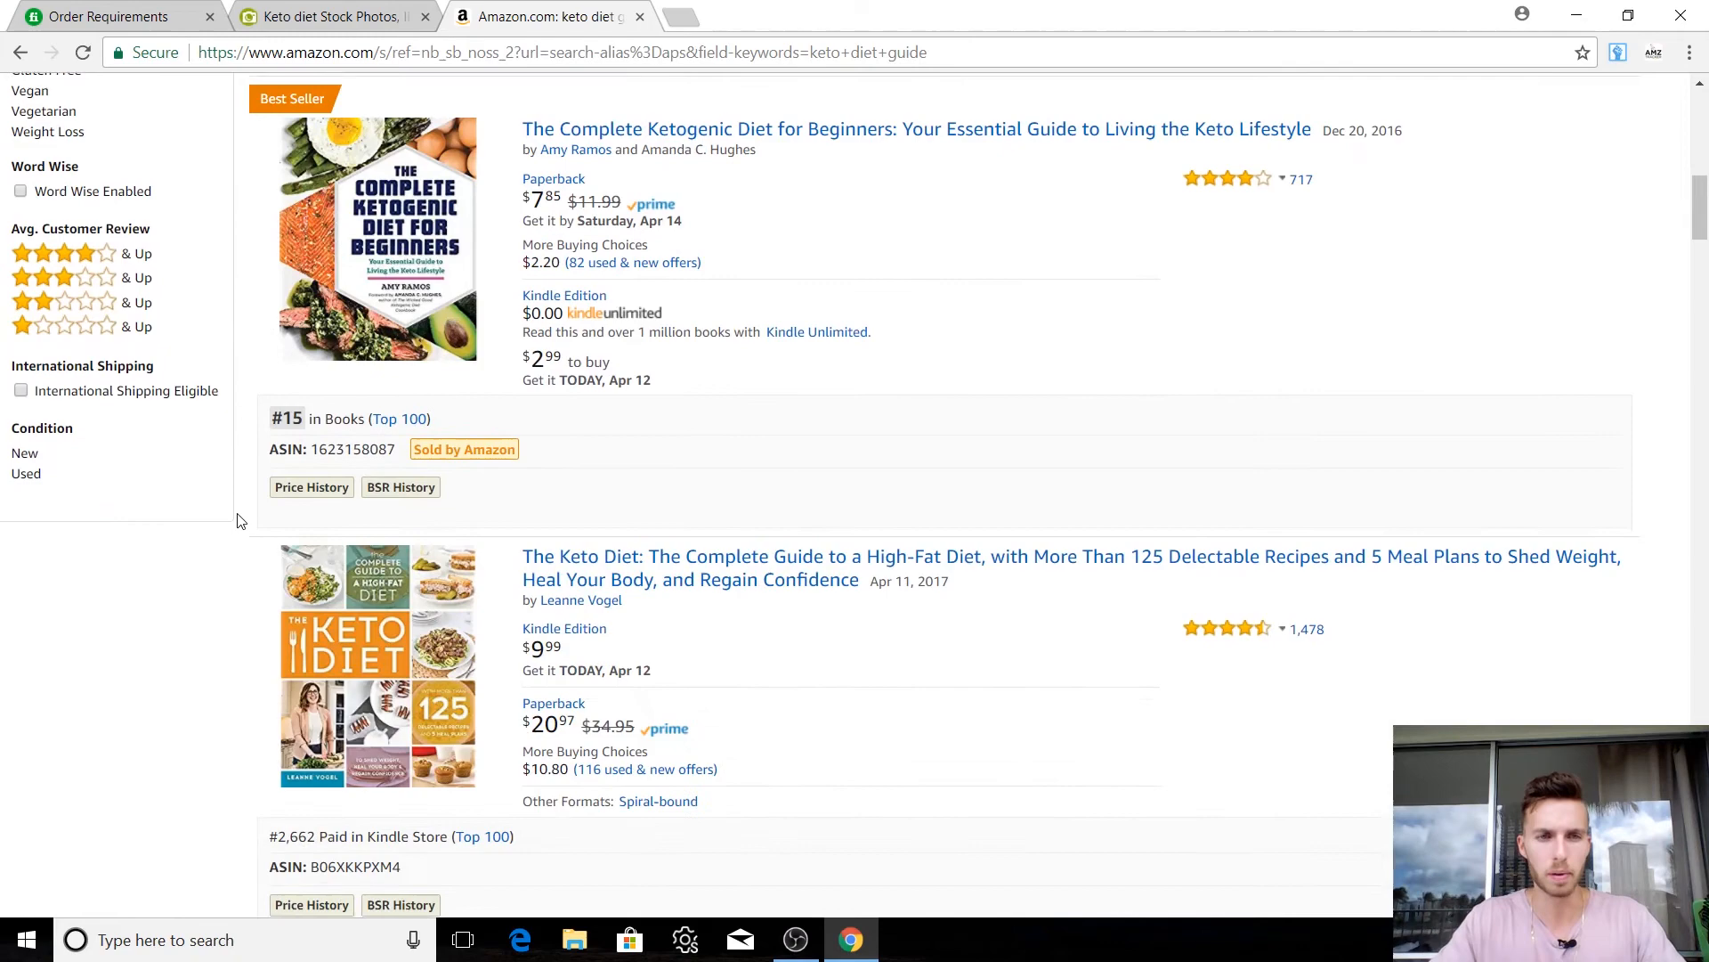
scroll("up", 3)
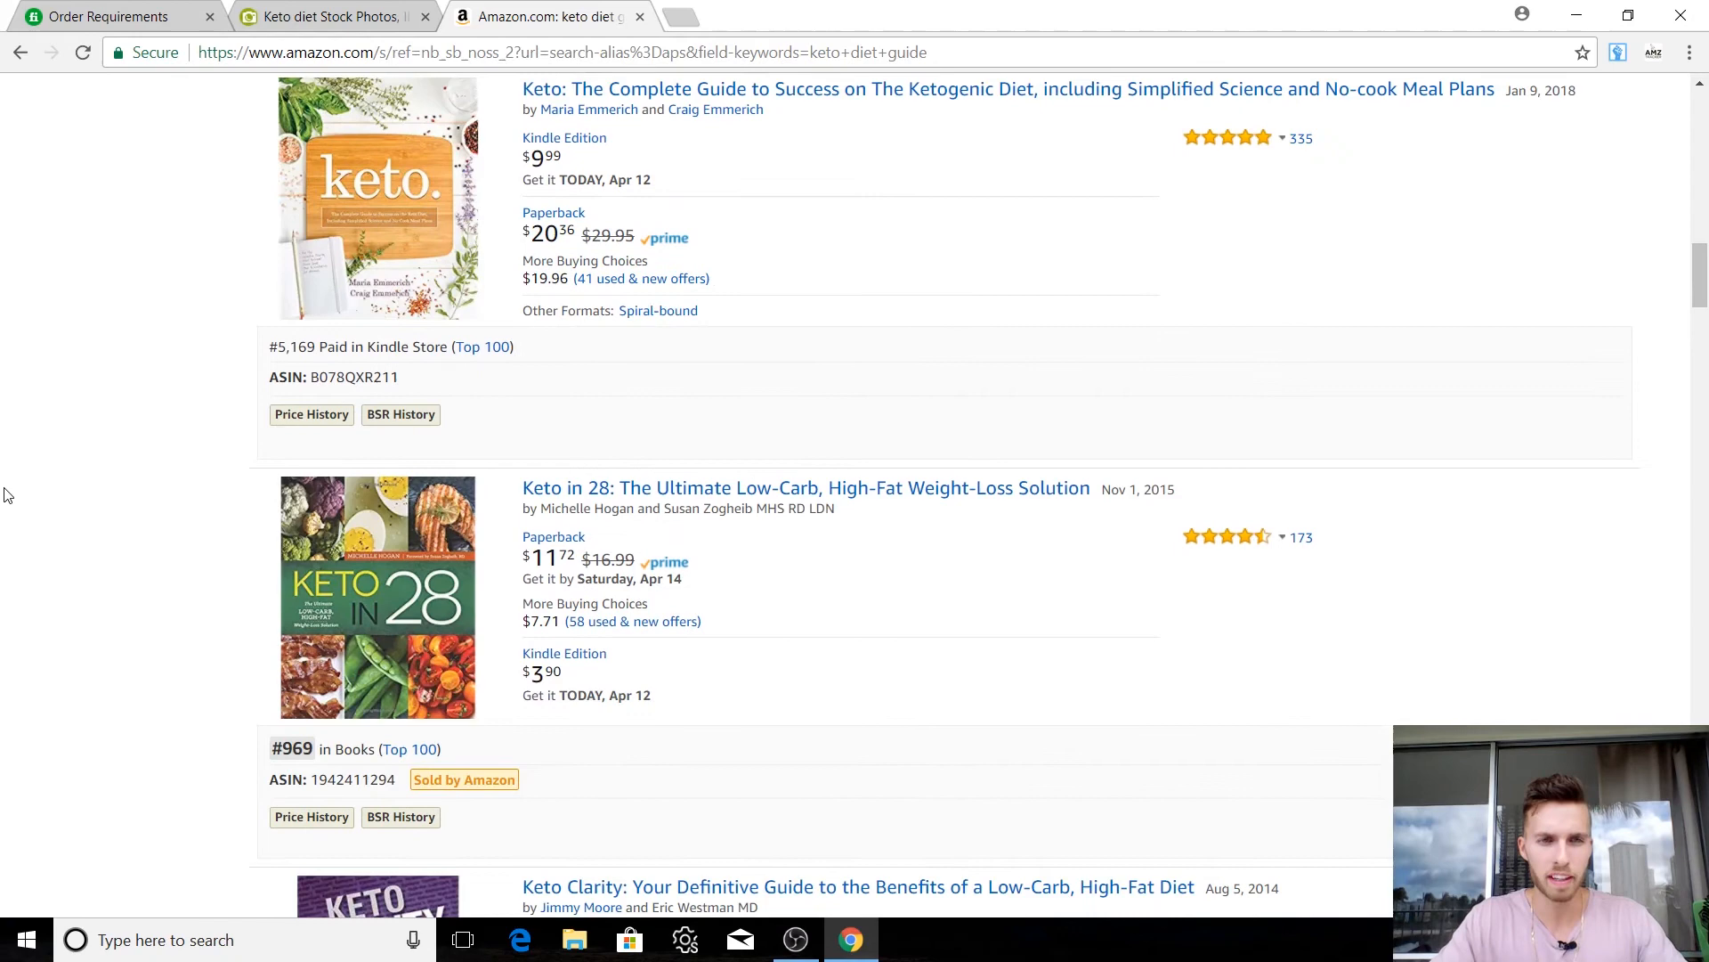
scroll("down", 3)
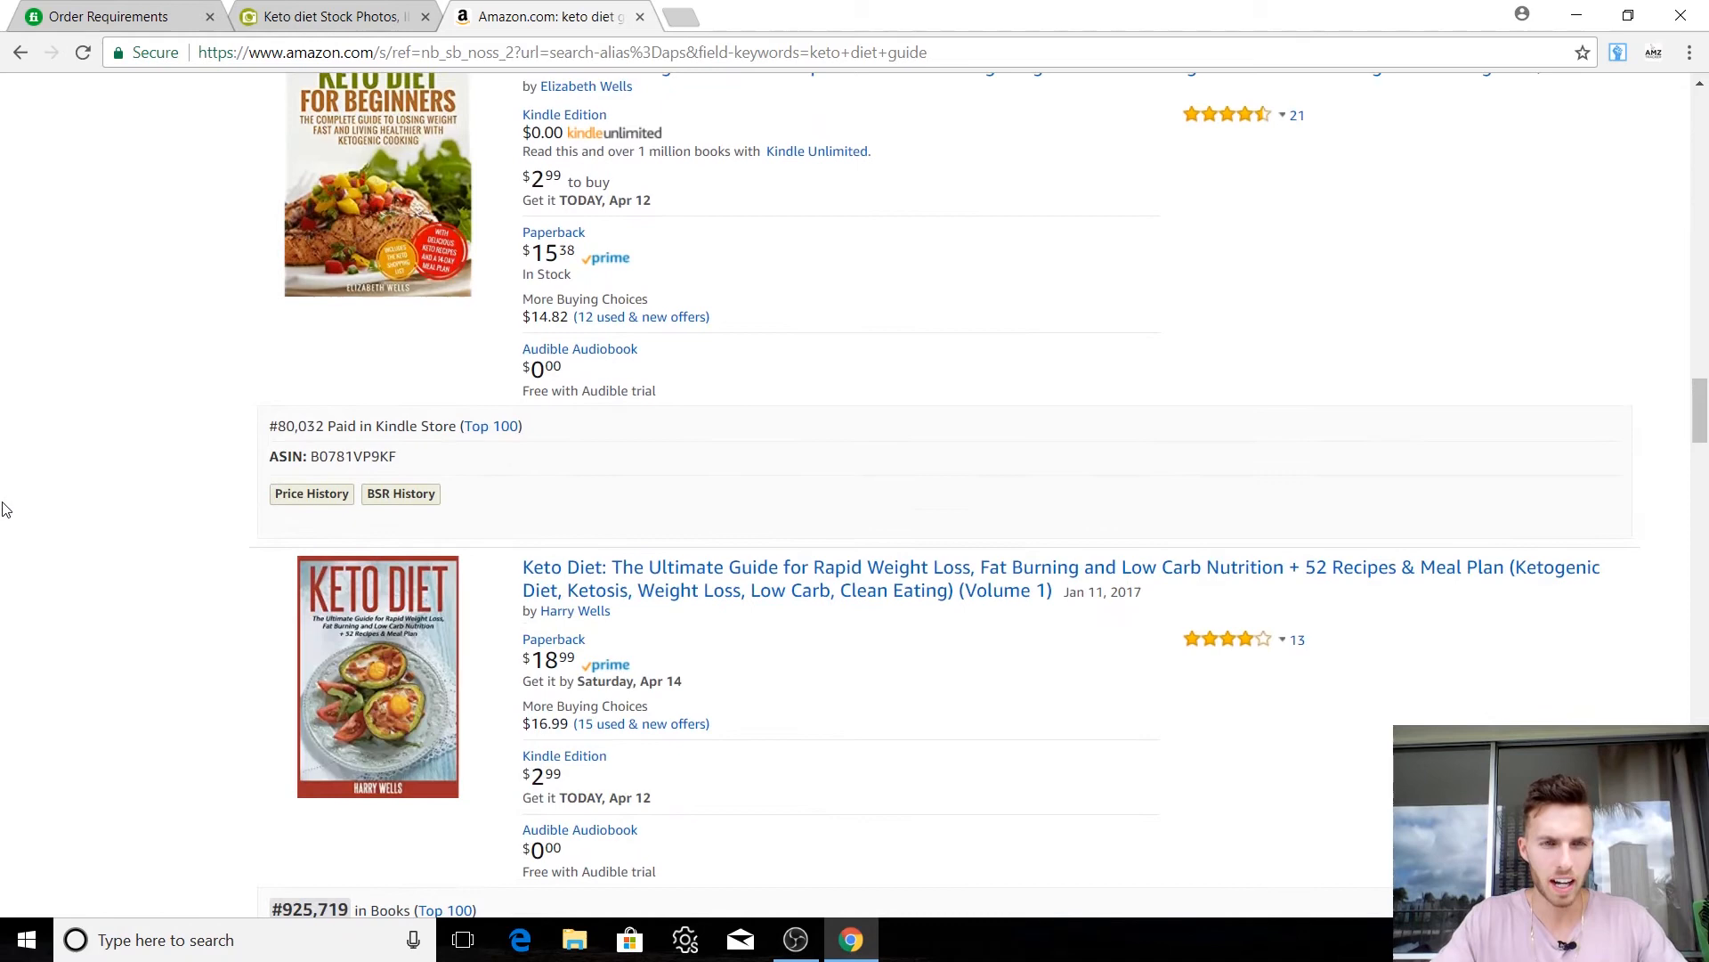
scroll("down", 3)
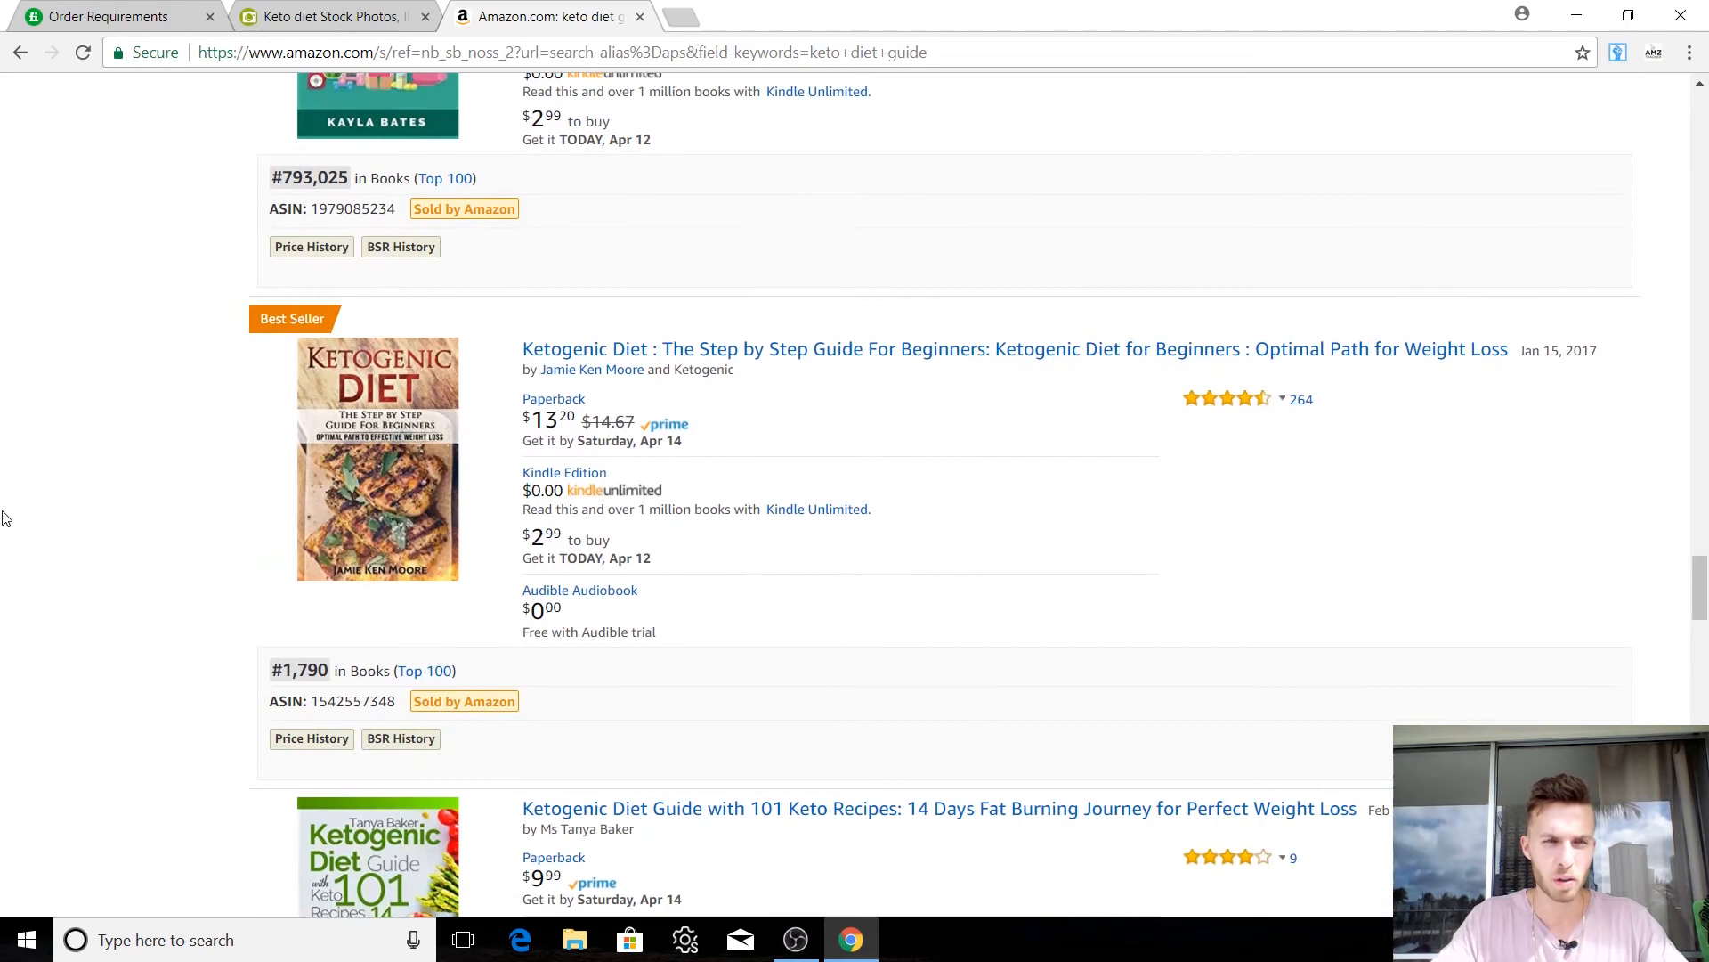
scroll("down", 3)
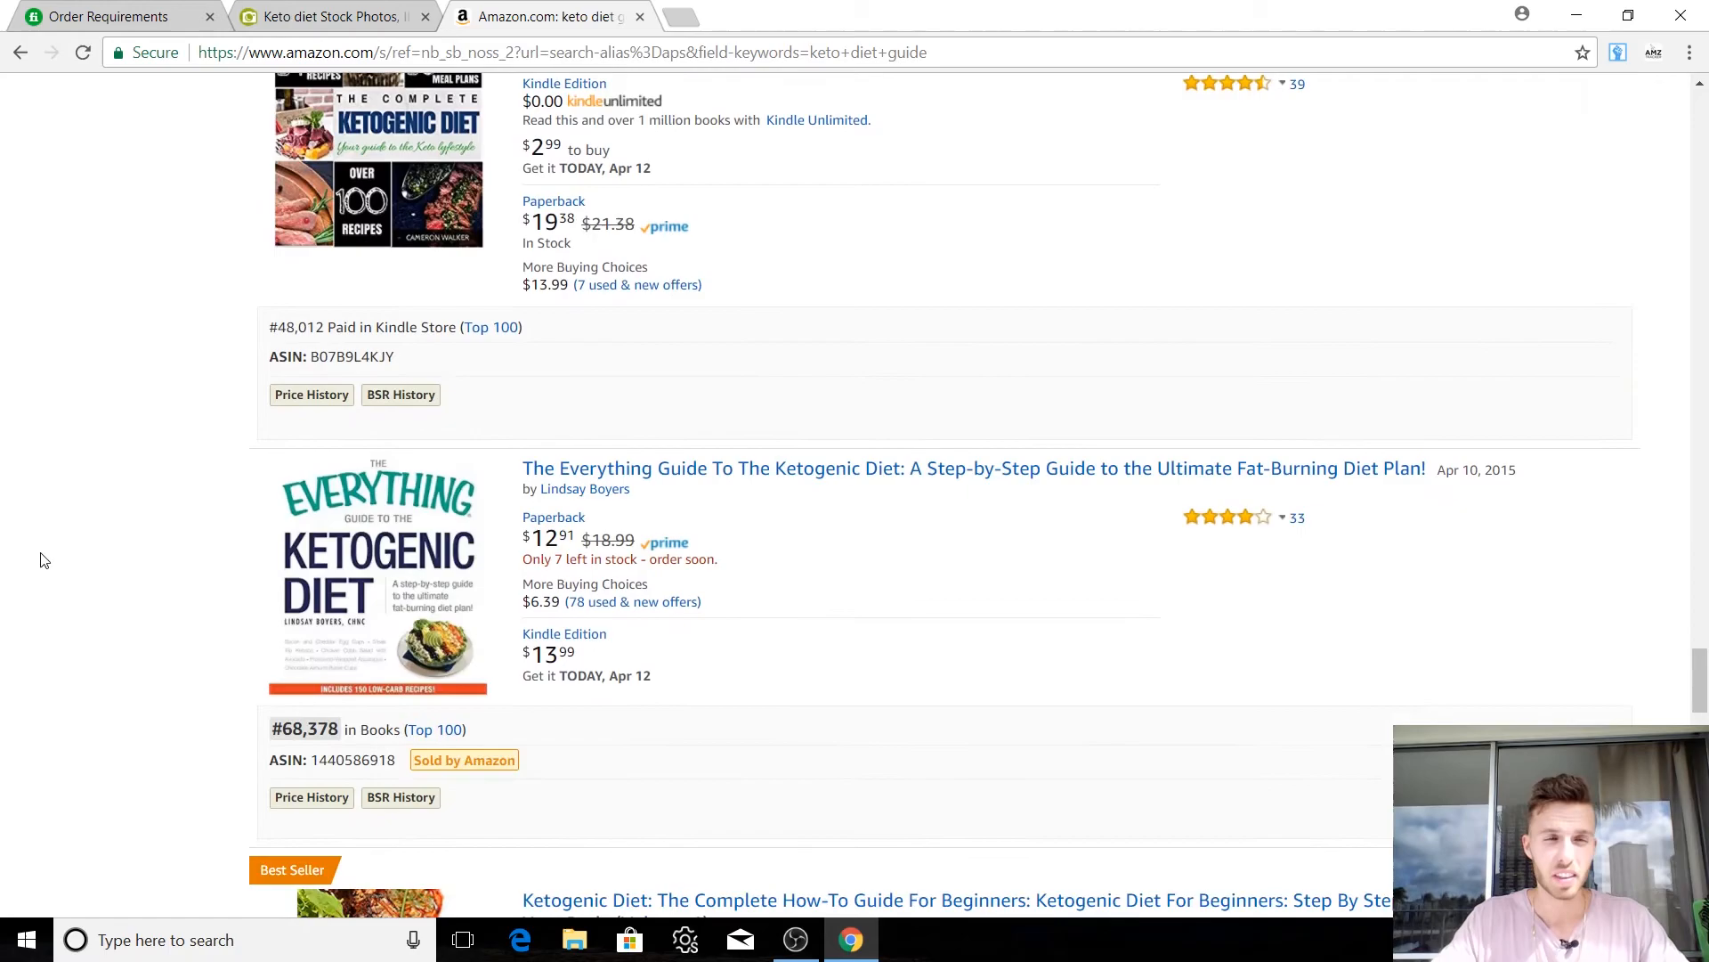
scroll("up", 3)
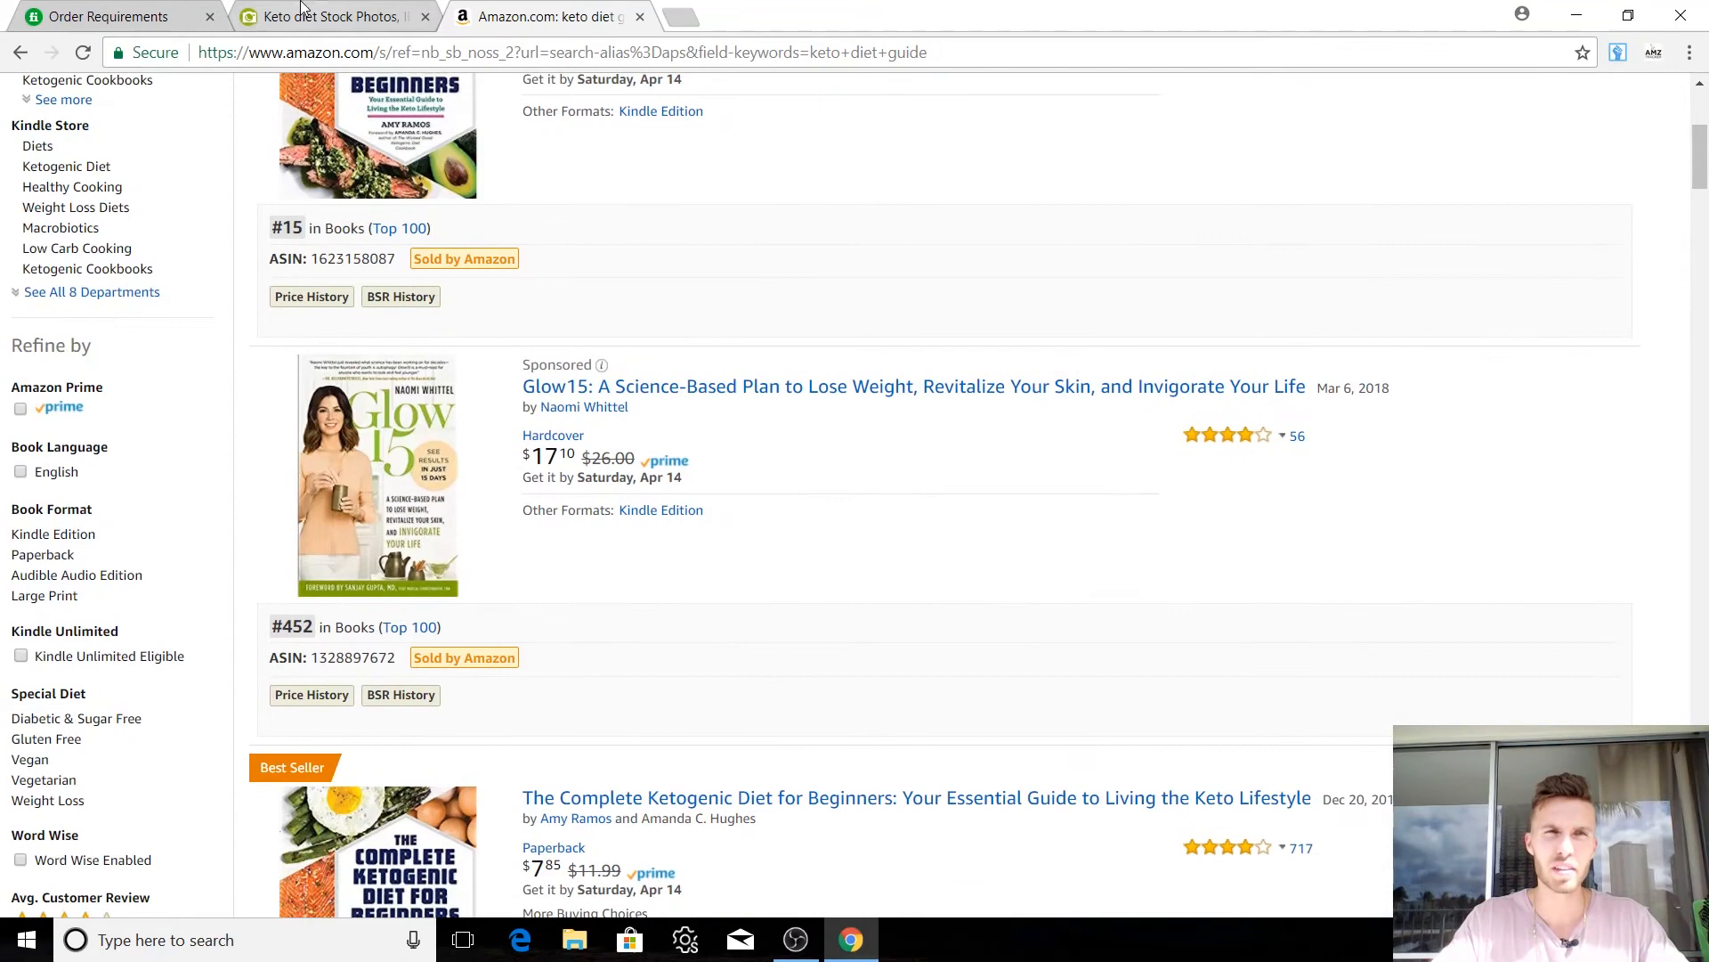
left_click(103, 16)
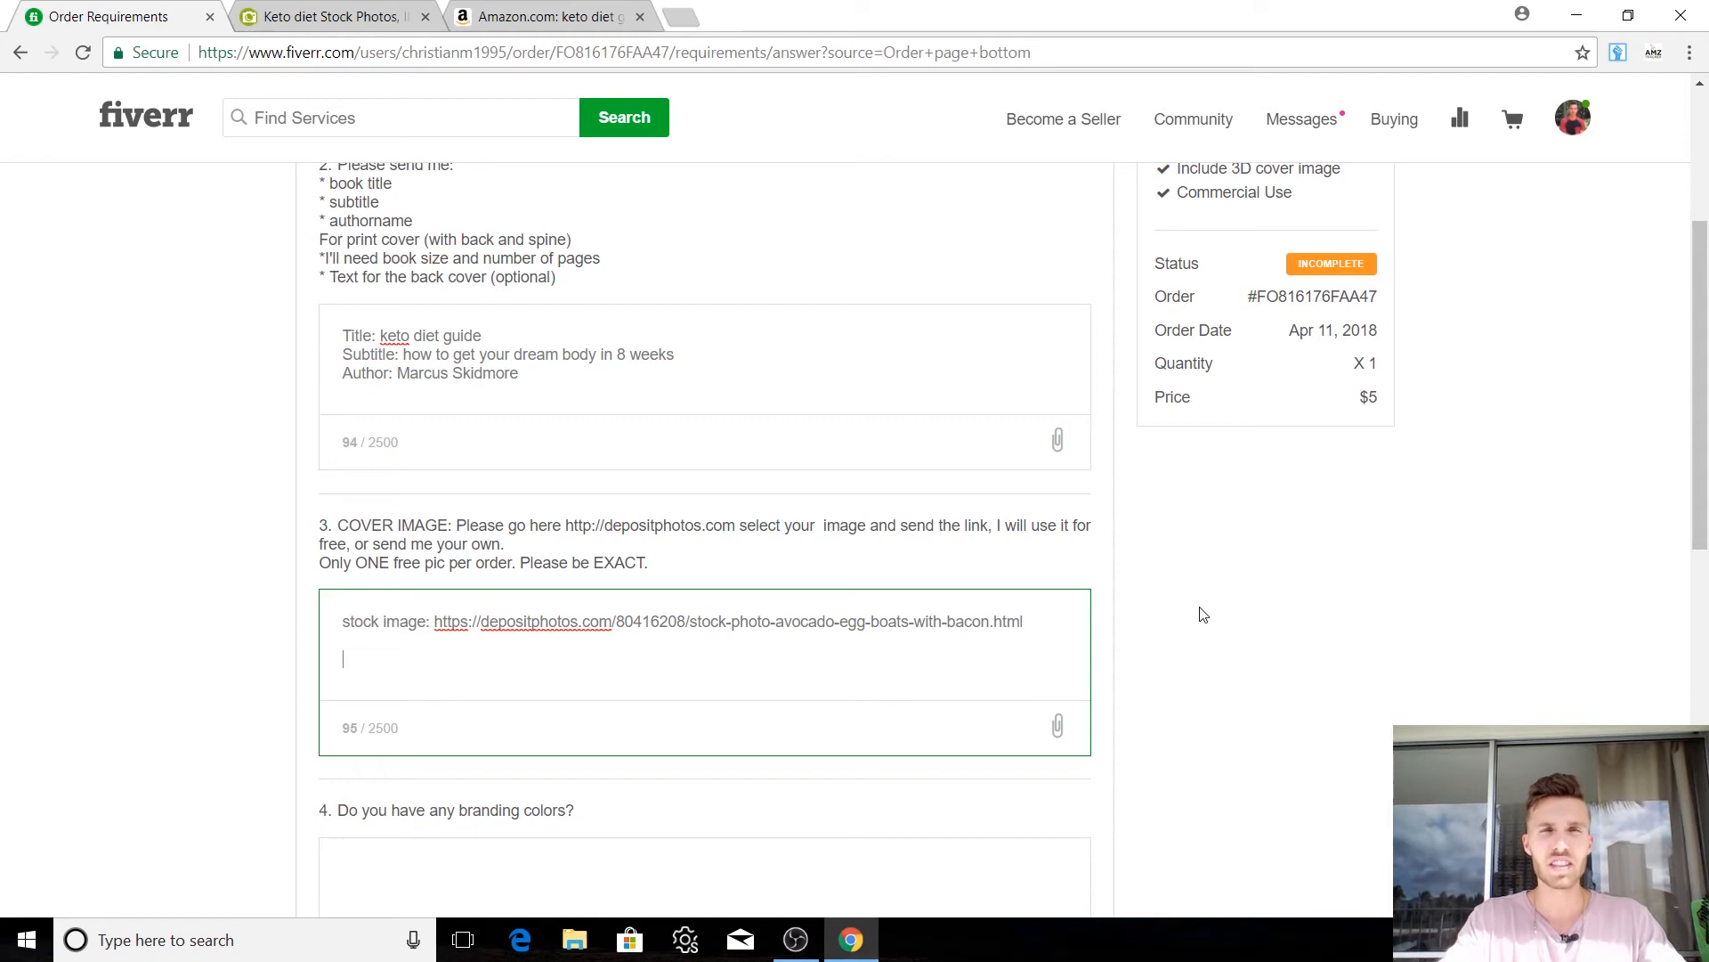
mouse_move(1554, 474)
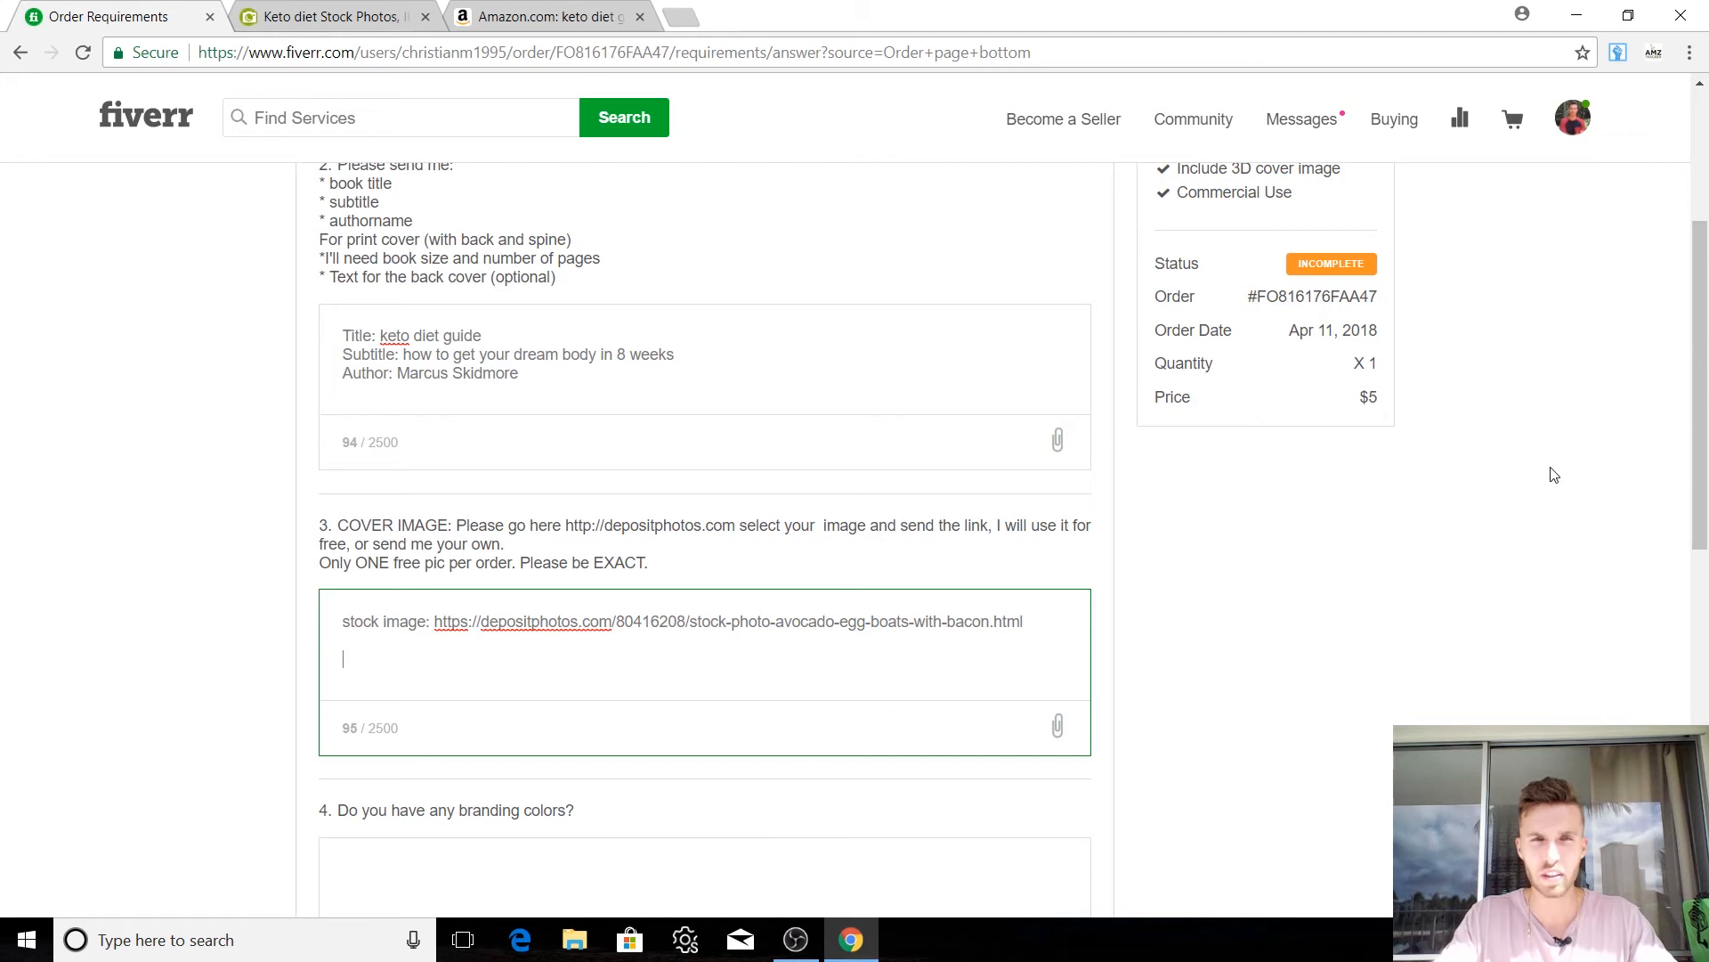
Step: Answer no to branding colors, confirm accuracy, and submit to start the order
scroll("down", 3)
type("no")
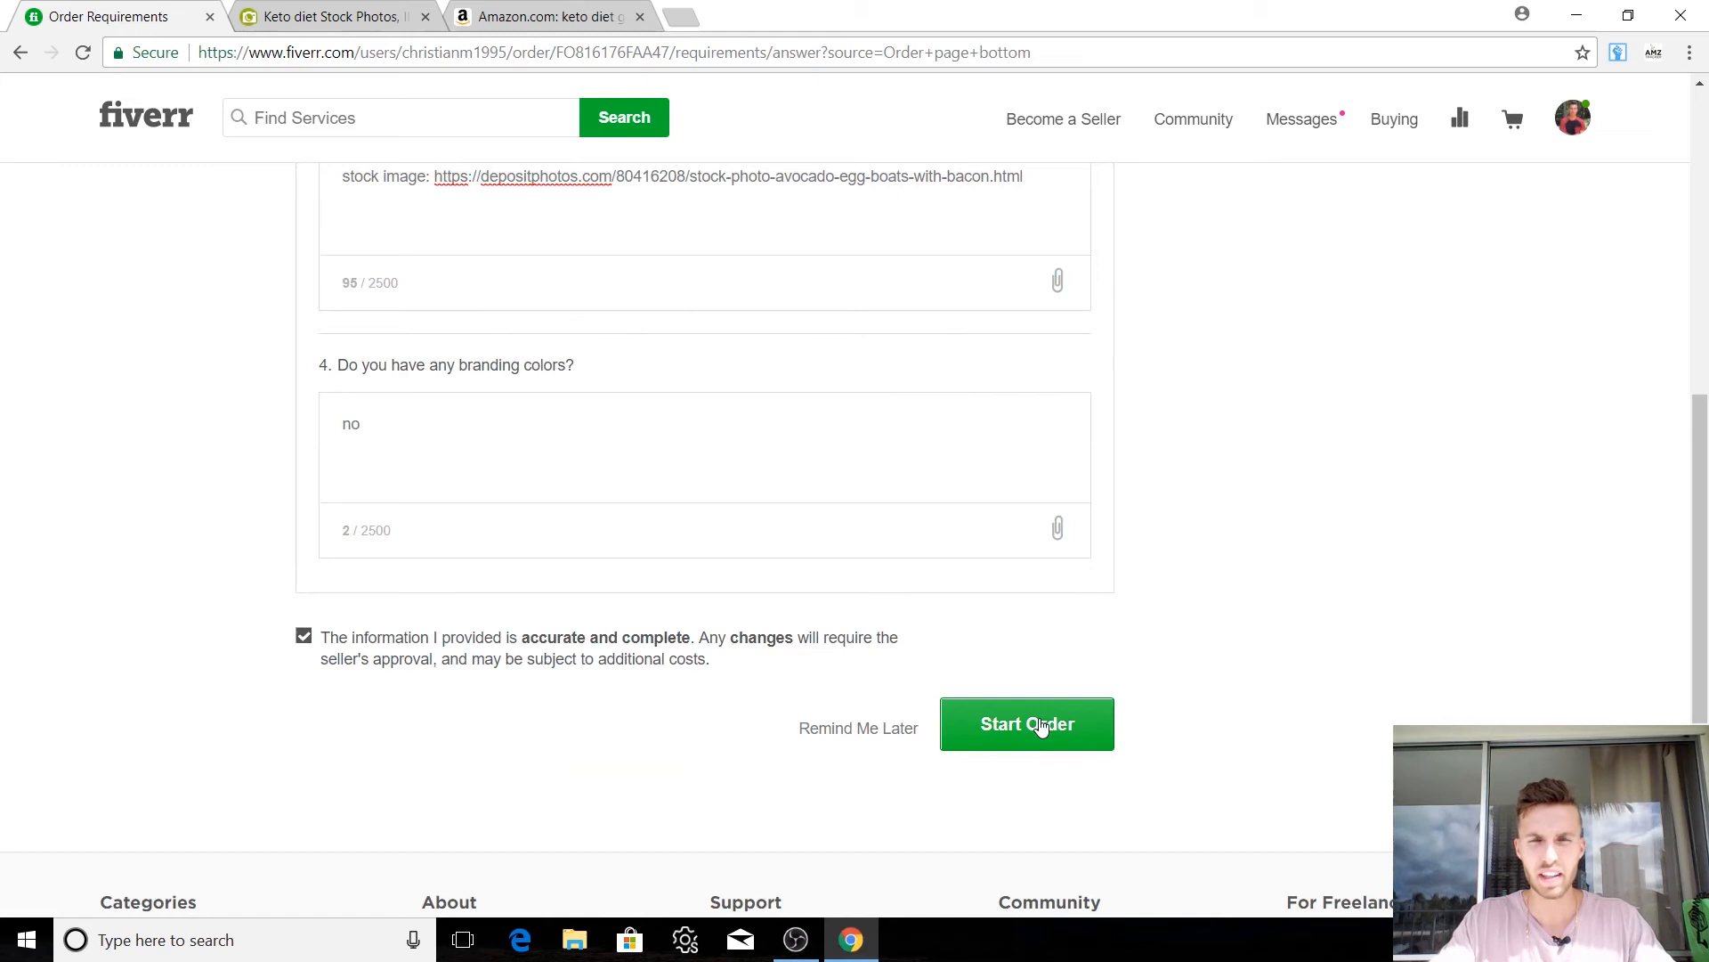
left_click(1025, 723)
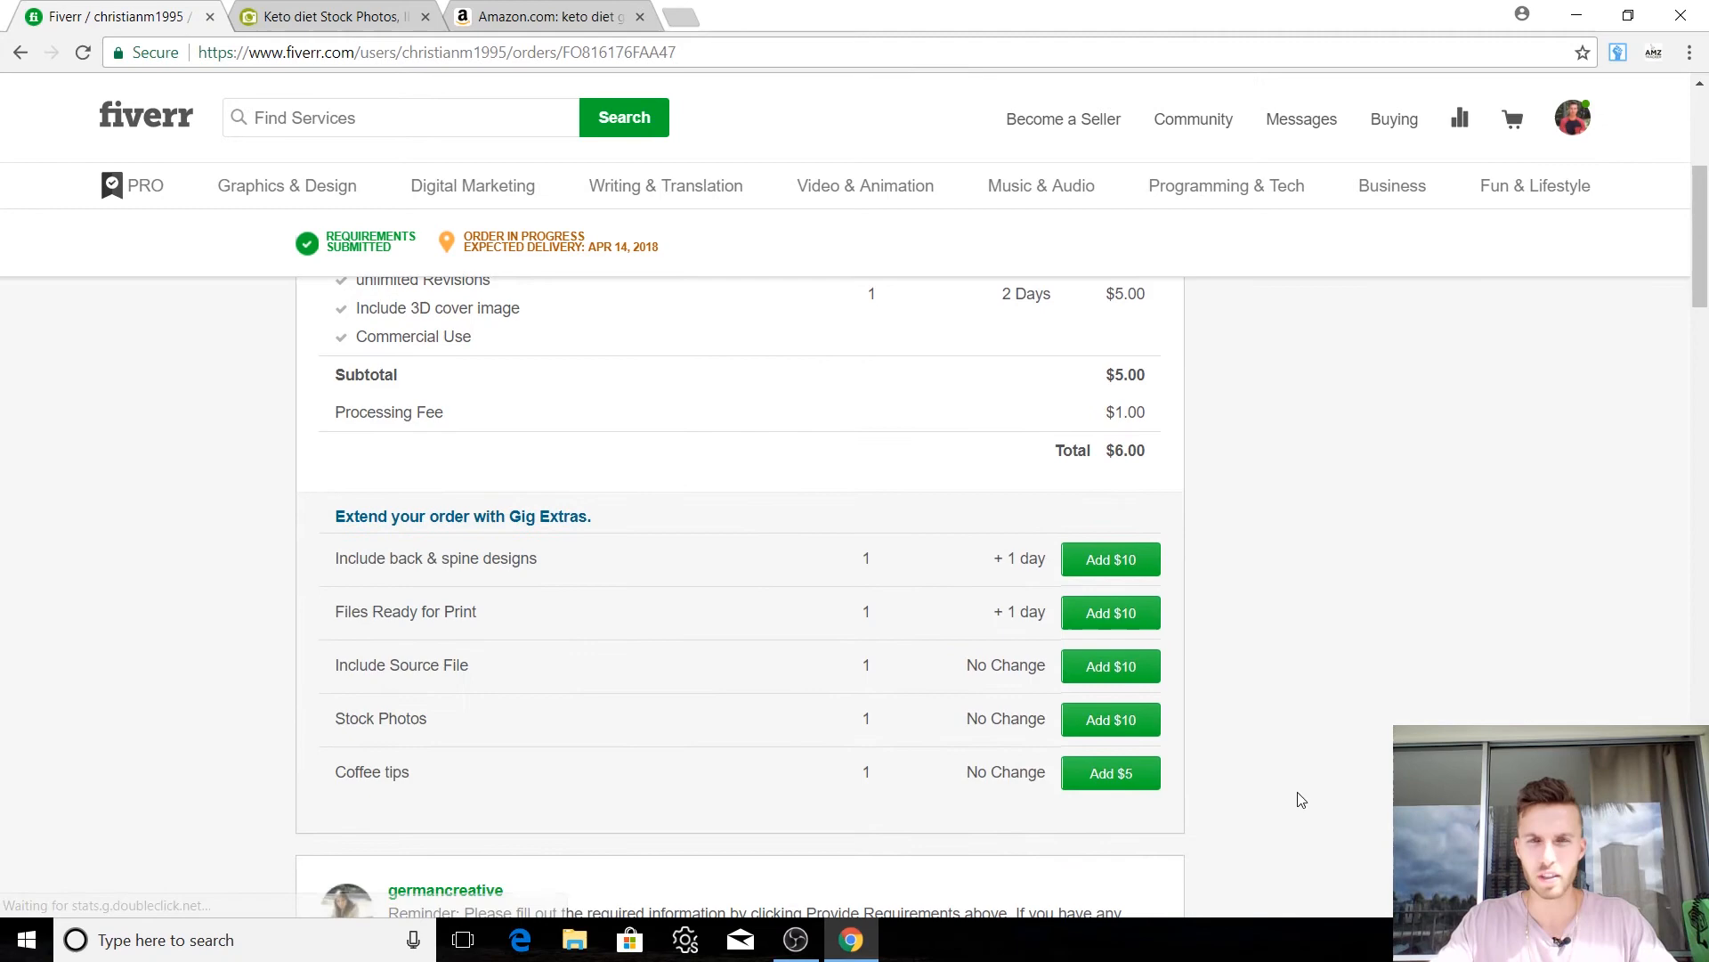
Step: Scroll to the green Order Started banner showing delivery by April 14, 2018 at 15:31
scroll("up", 3)
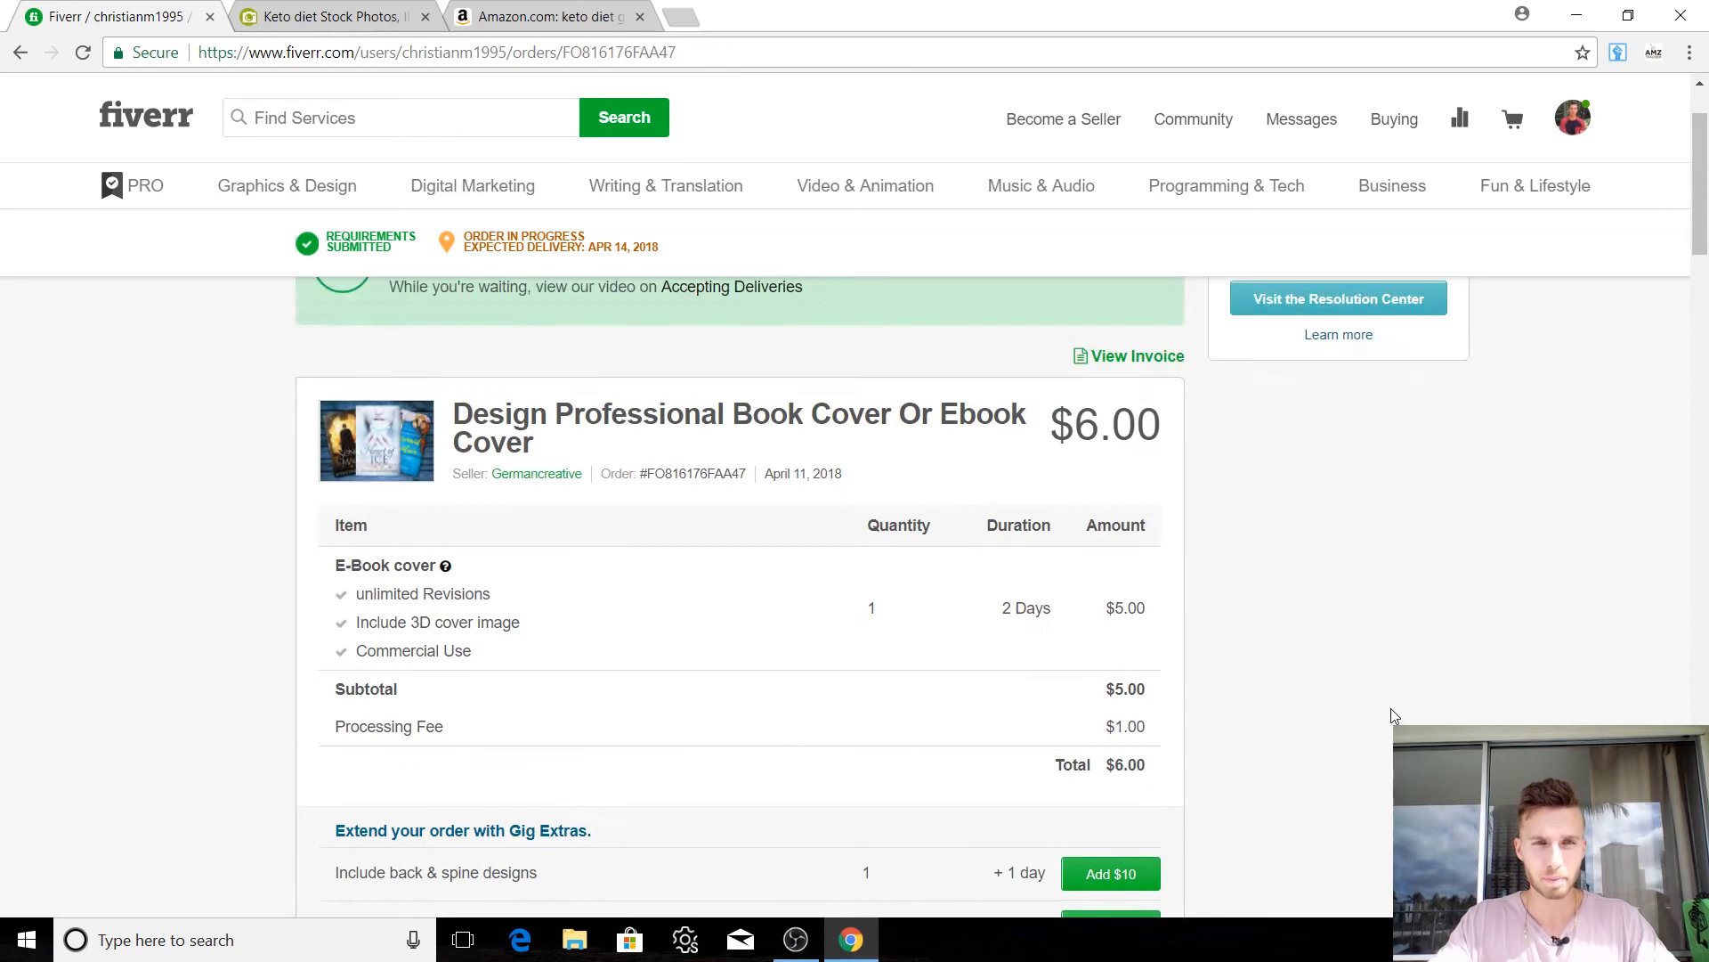
scroll("up", 3)
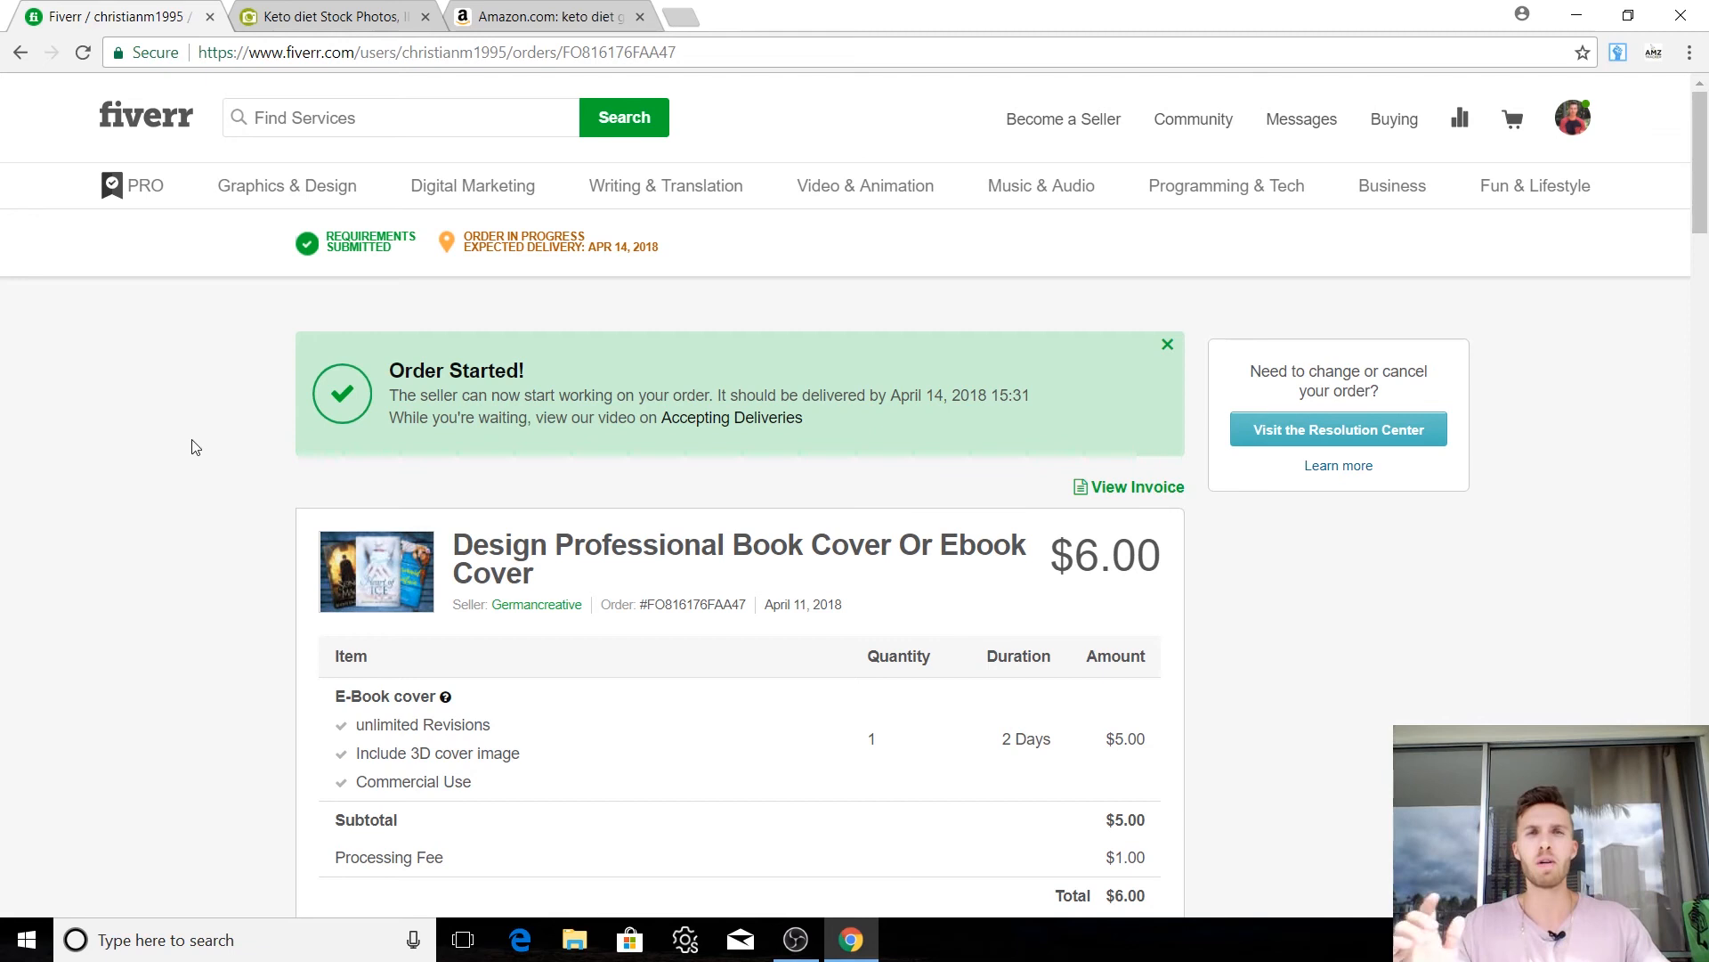
mouse_move(150, 521)
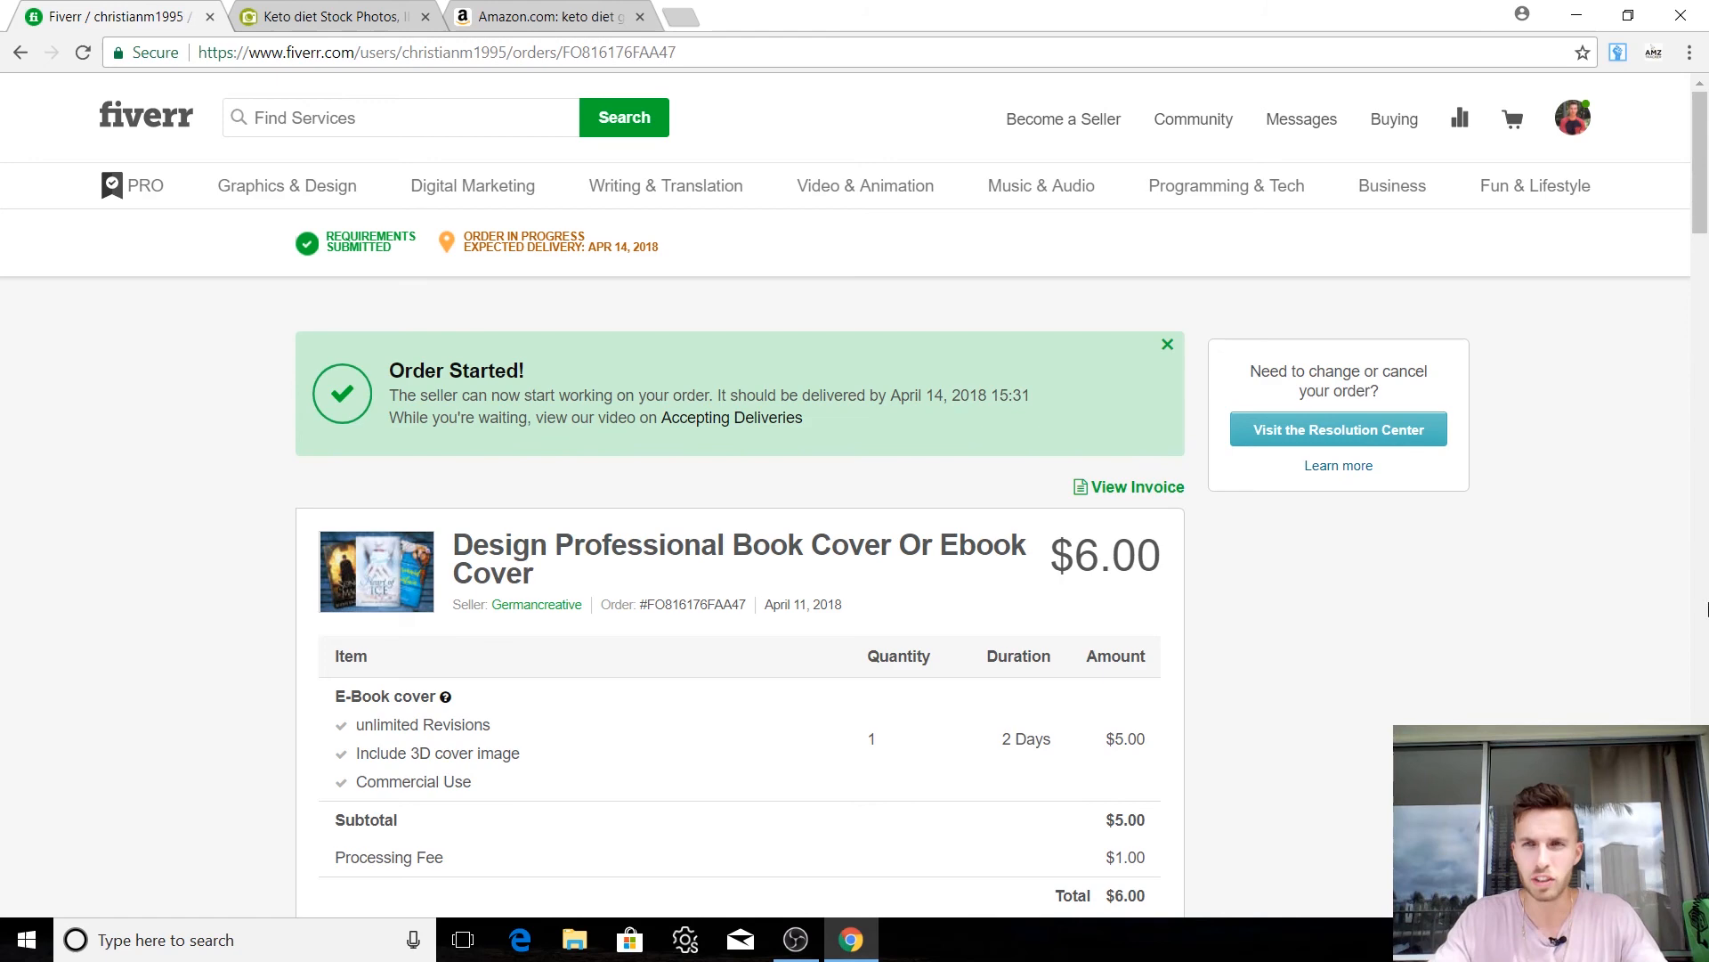
scroll("down", 3)
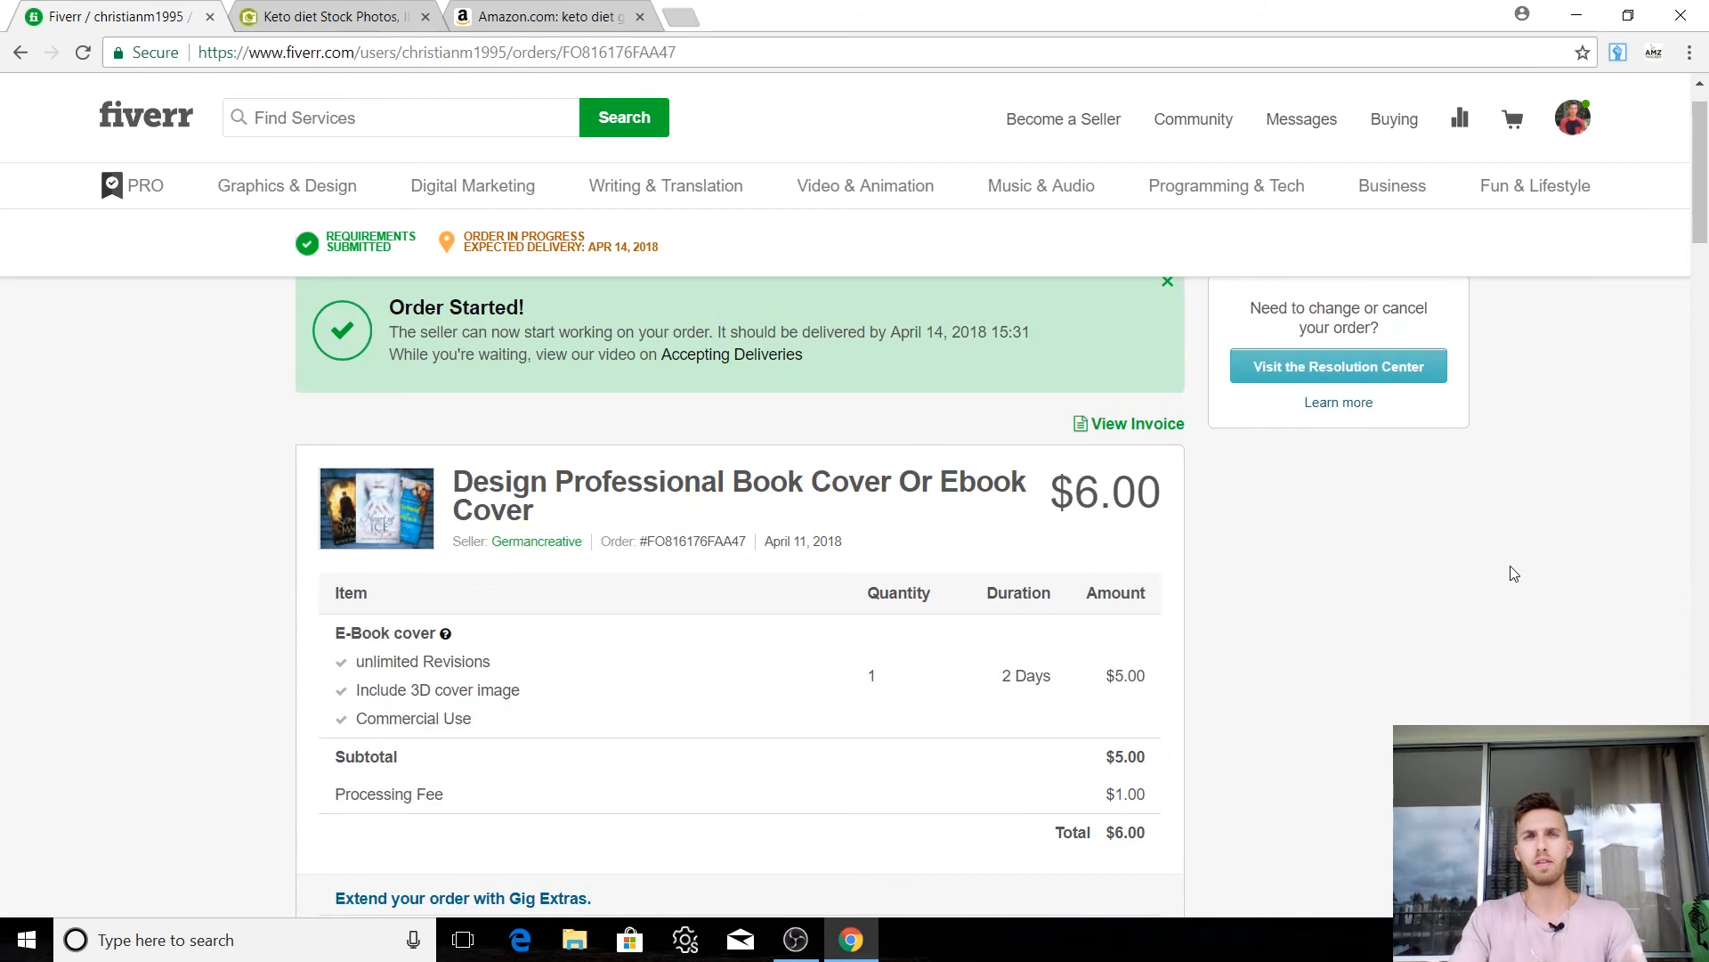